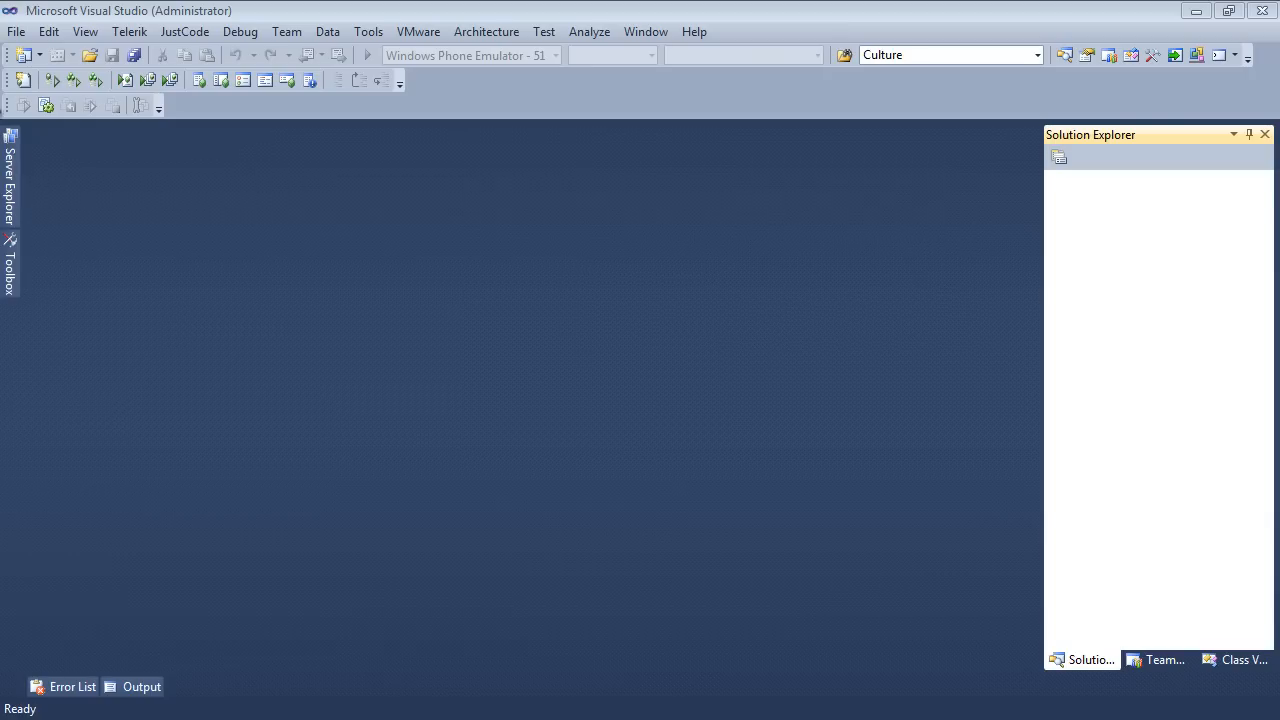
- Create a RadControls Silverlight Application project named GettingStartedRadTreeViewTTv
{"action": "left_click", "coordinate": [16, 31]}
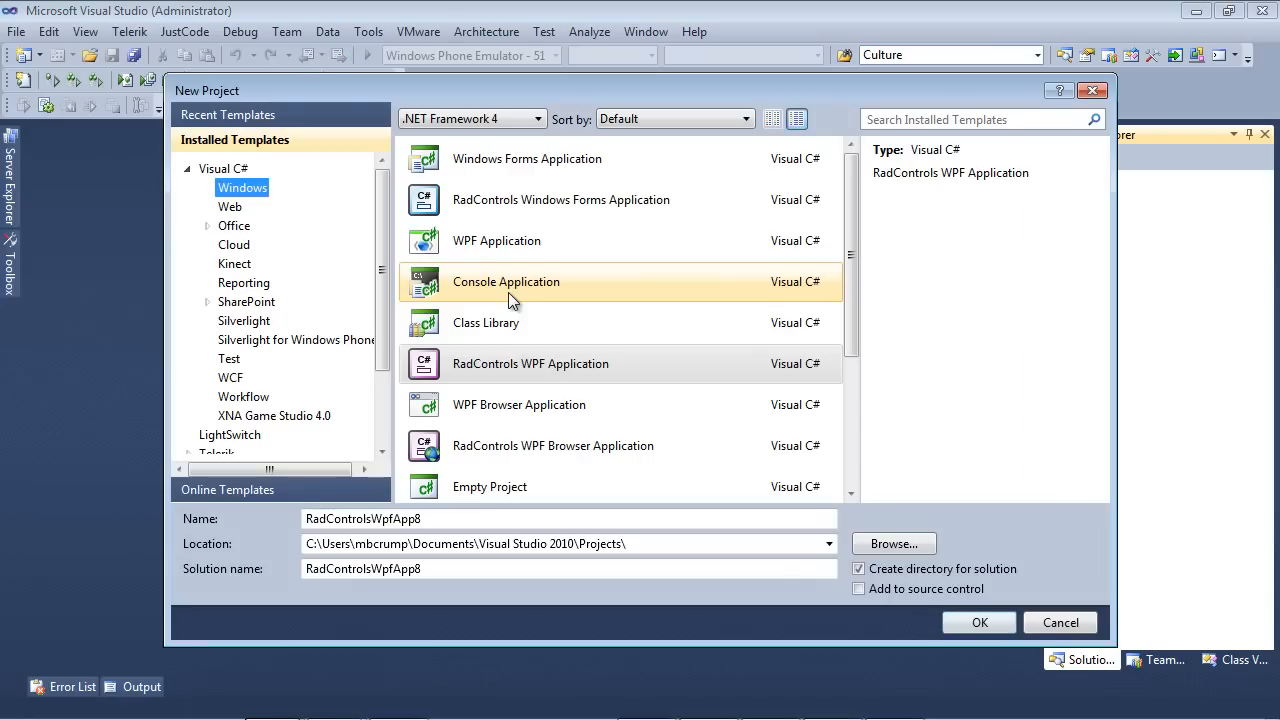
{"action": "left_click", "coordinate": [243, 320]}
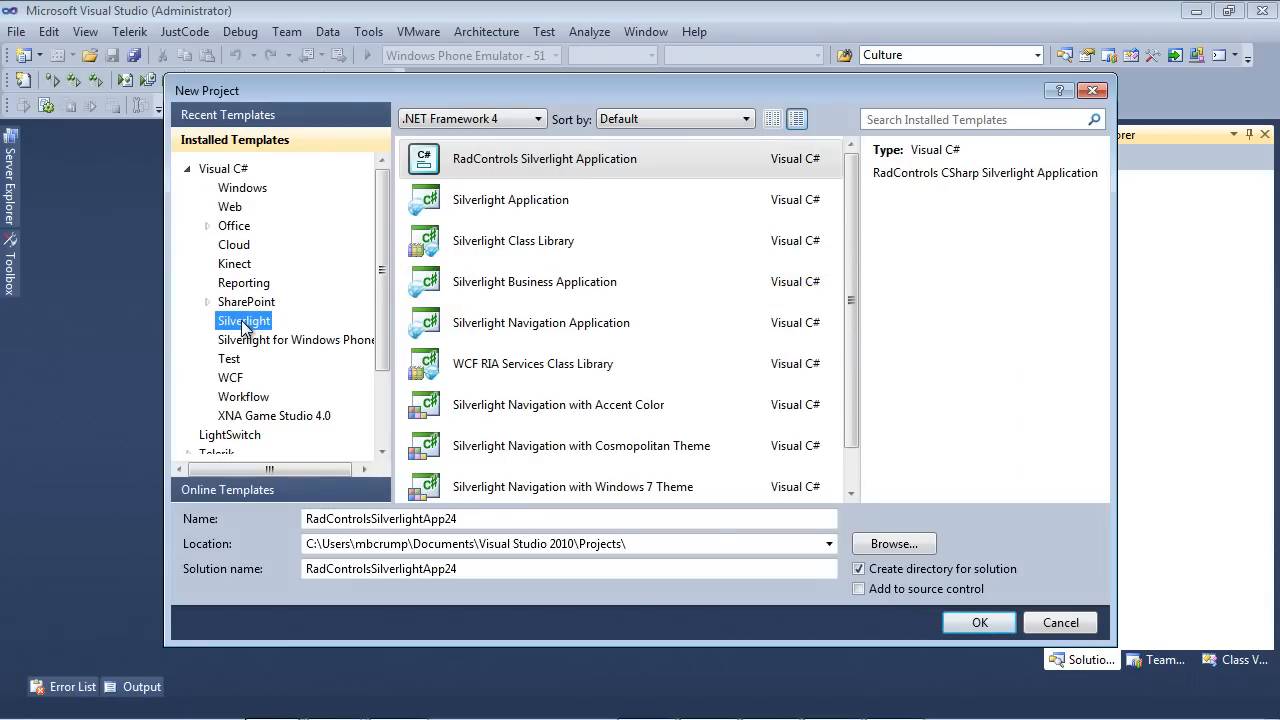
{"action": "mouse_move", "coordinate": [555, 168]}
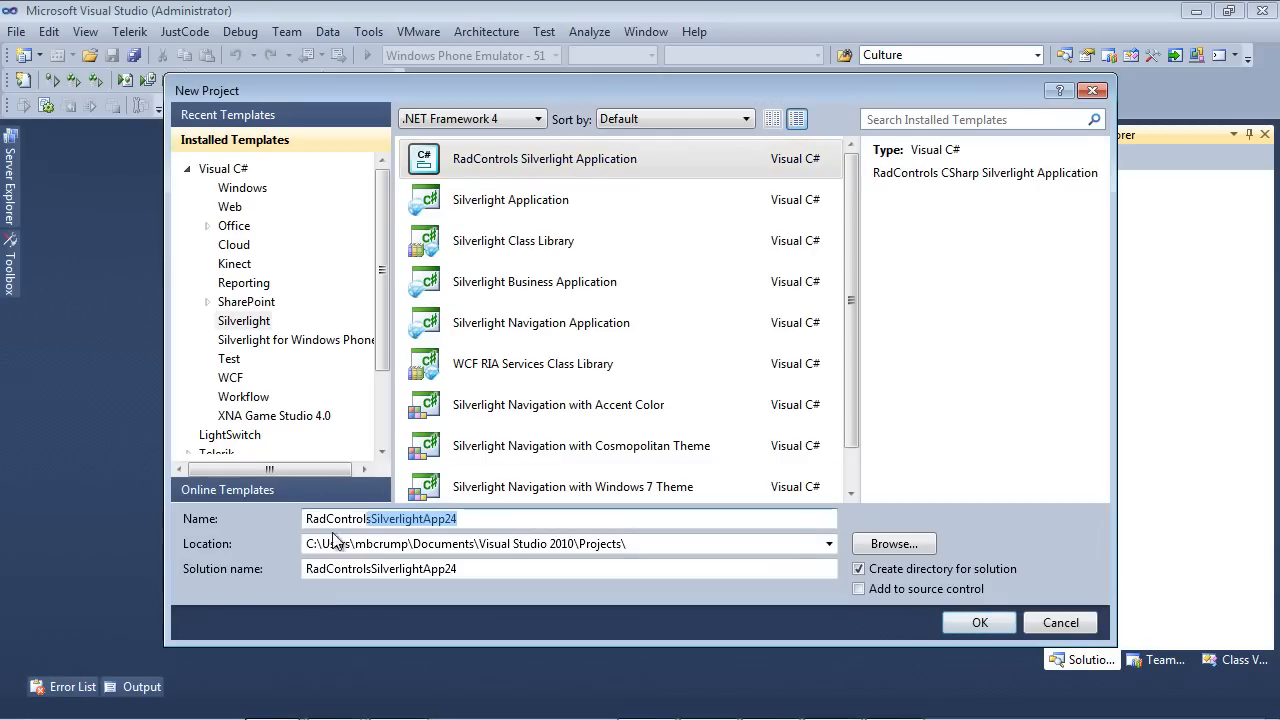
{"action": "type", "text": "GettingStartedRadTreeViewTTv"}
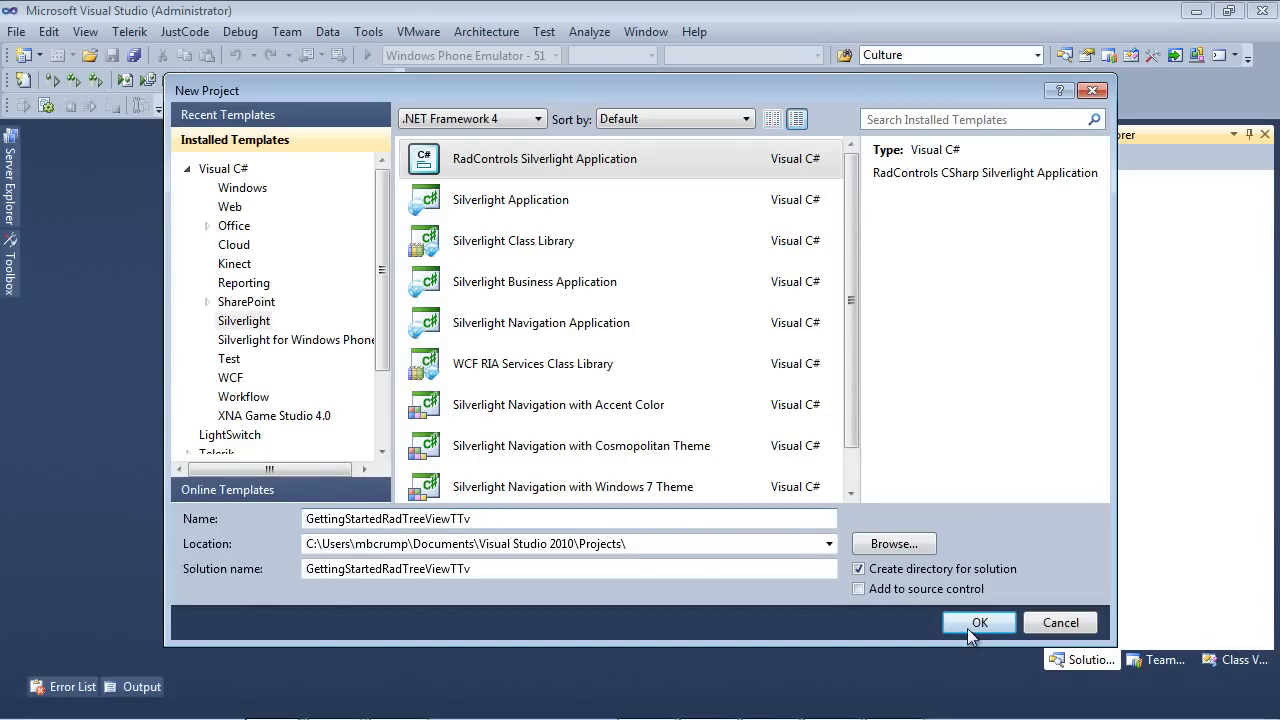
{"action": "left_click", "coordinate": [979, 622]}
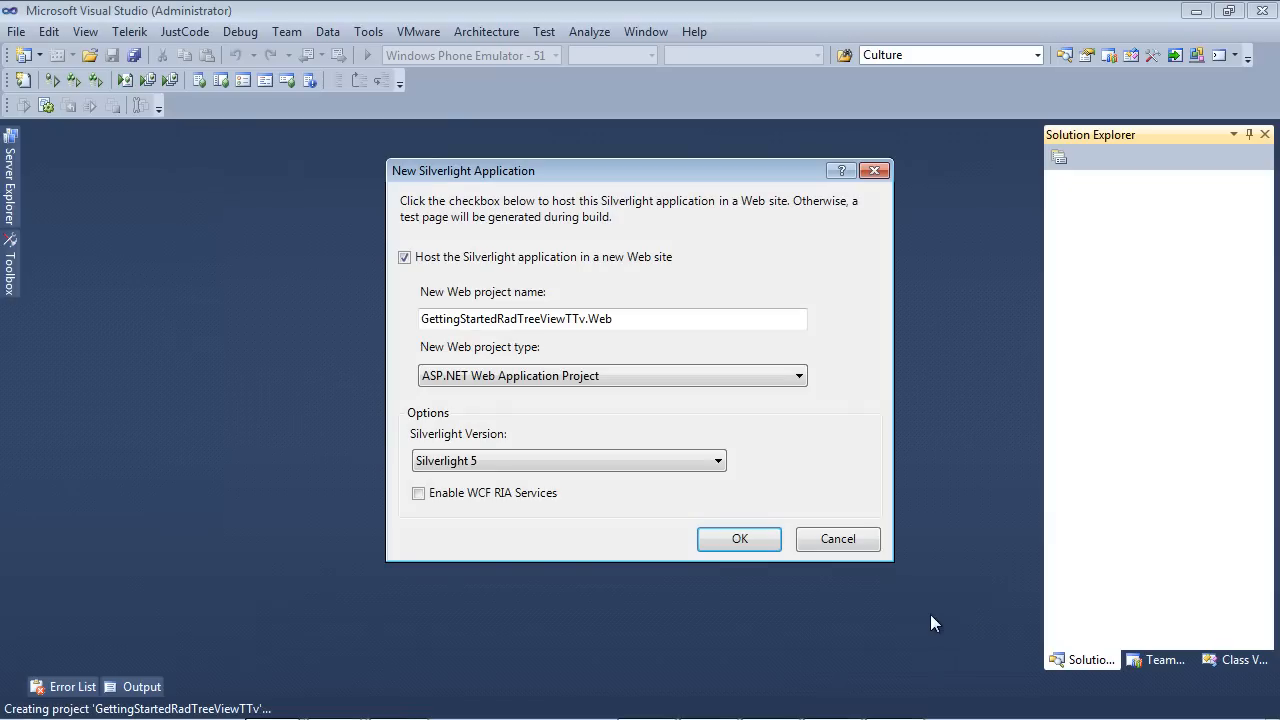
{"action": "mouse_move", "coordinate": [603, 280]}
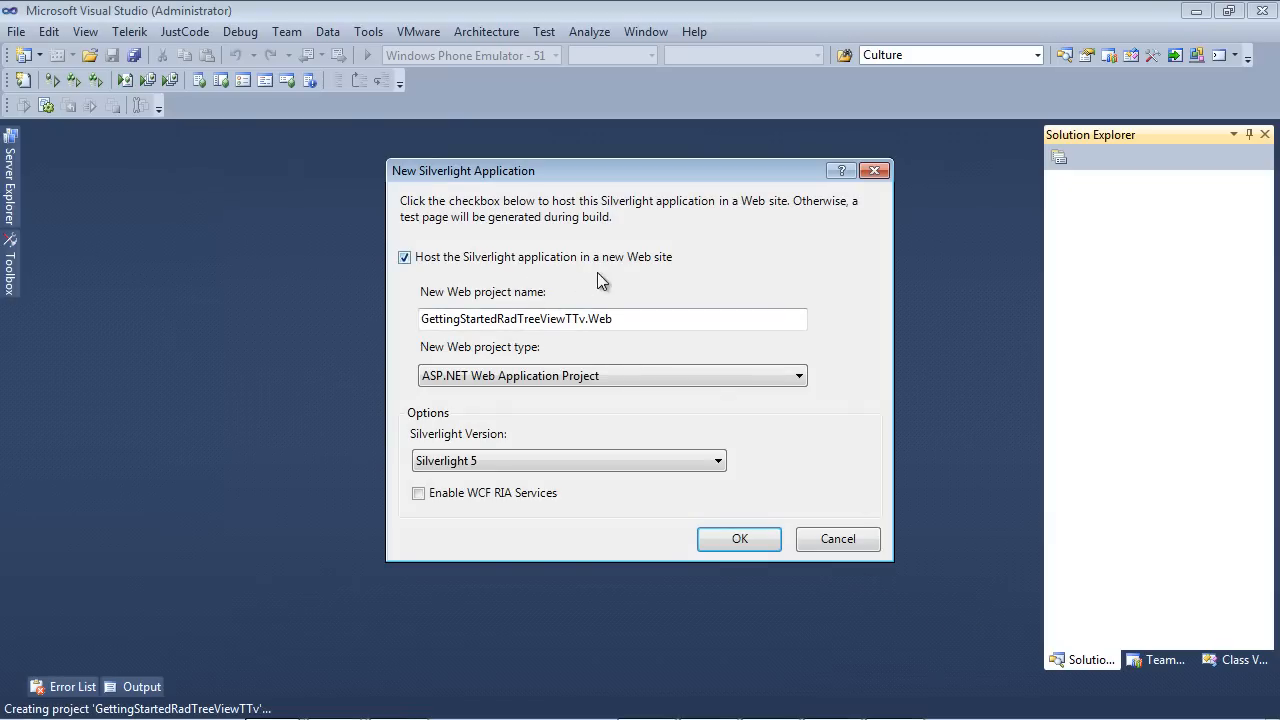
{"action": "mouse_move", "coordinate": [540, 461]}
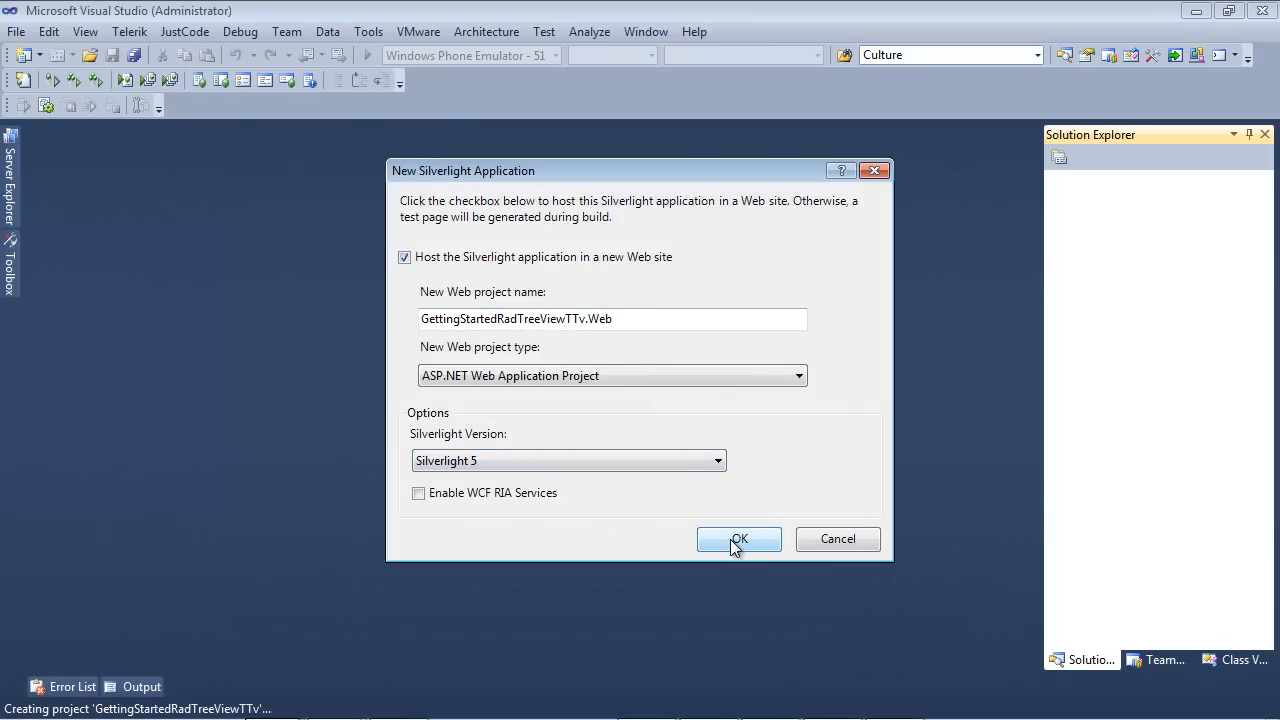
- Host the app in a new web site and add Telerik.Windows.Controls.Navigation as a component
{"action": "left_click", "coordinate": [738, 539]}
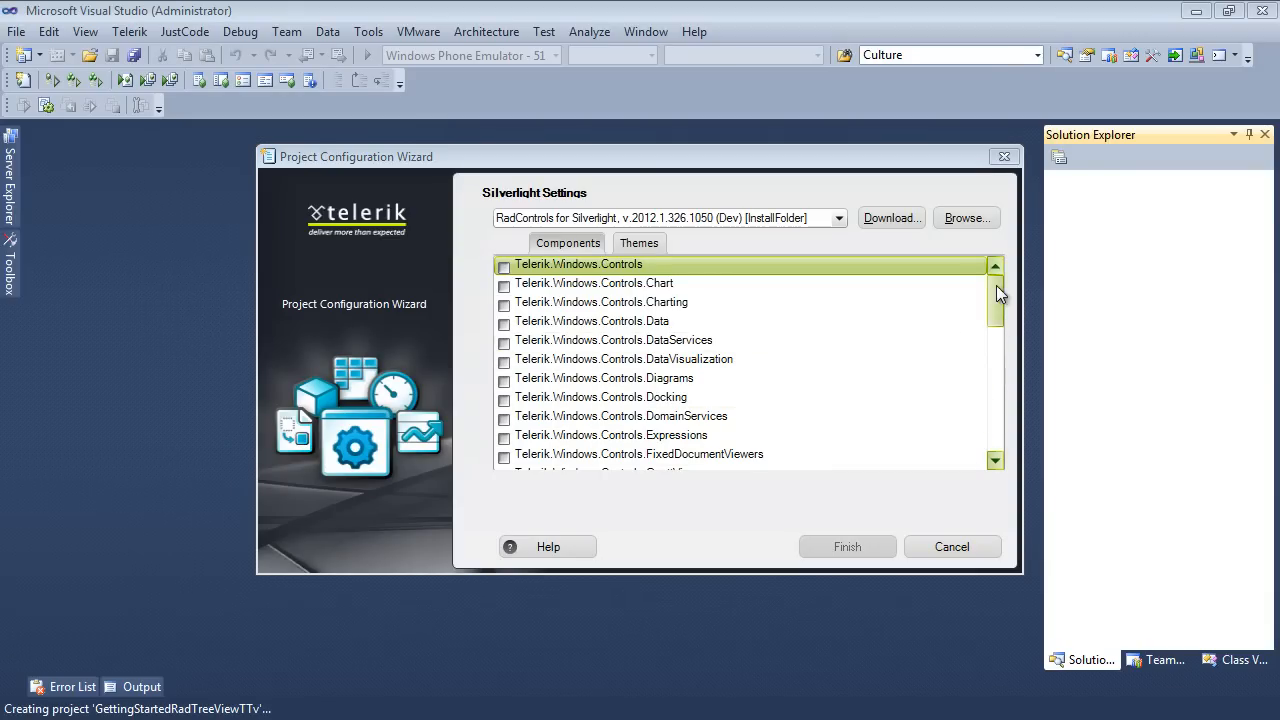
{"action": "scroll", "scroll_direction": "down", "scroll_amount": 3}
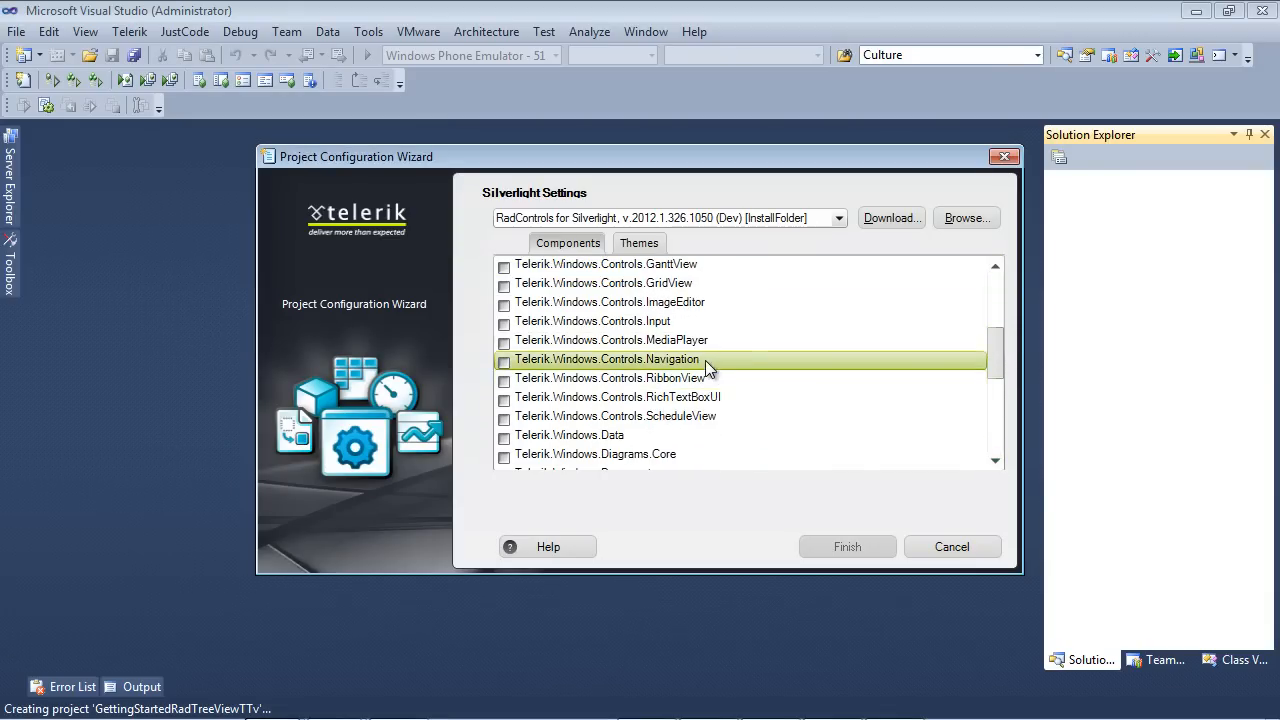
{"action": "mouse_move", "coordinate": [725, 367]}
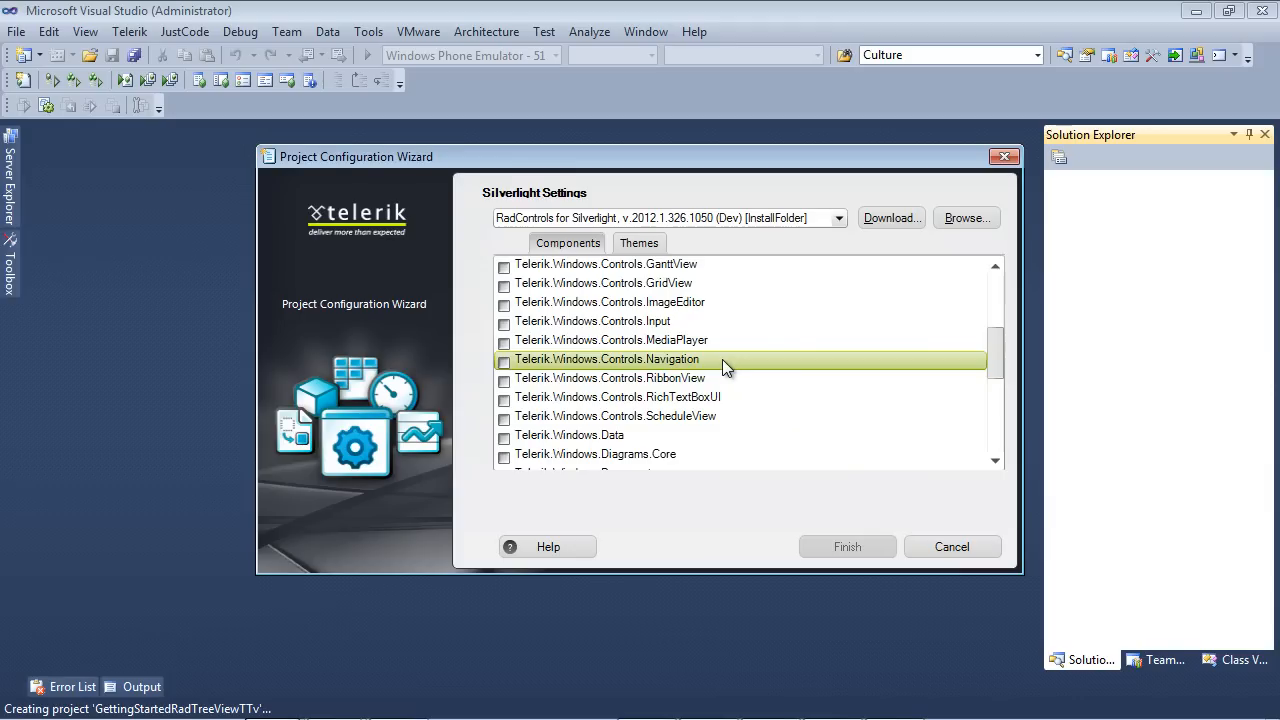
{"action": "left_click", "coordinate": [504, 359]}
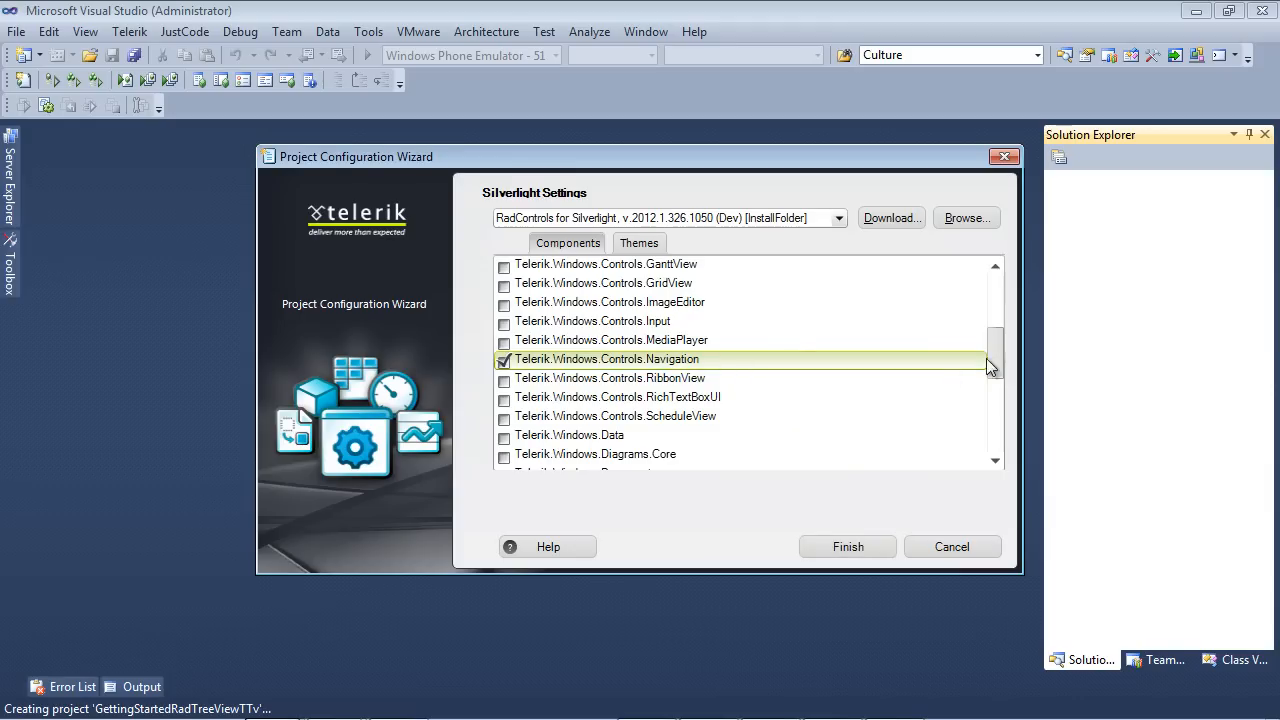
{"action": "scroll", "scroll_direction": "up", "scroll_amount": 3}
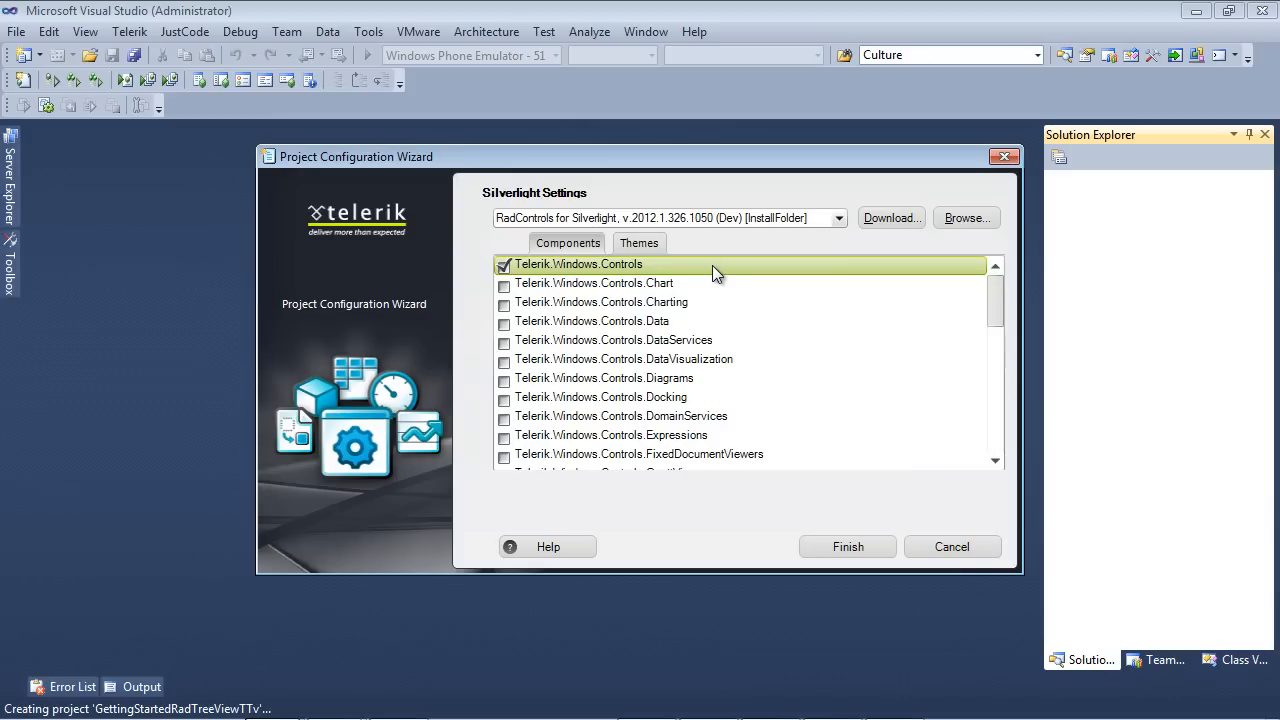
{"action": "mouse_move", "coordinate": [847, 546]}
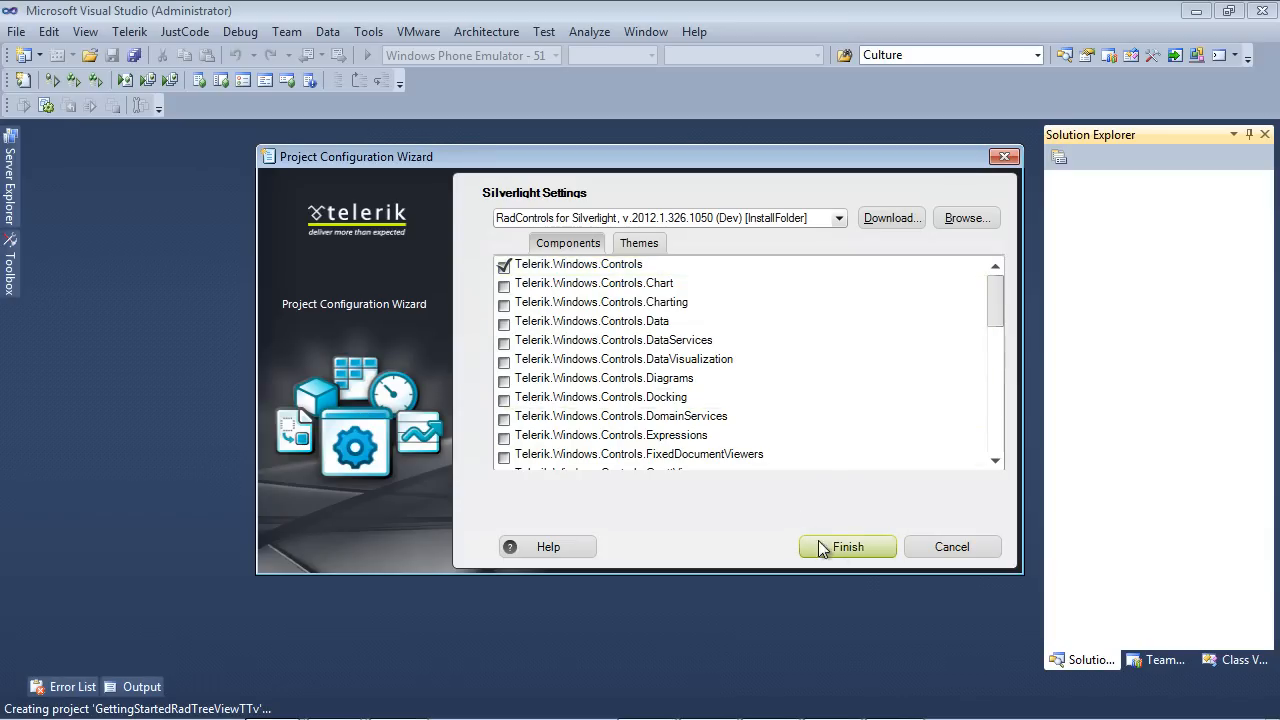
- Finish the wizard, enlarge the MainPage.xaml markup pane, and place the cursor inside LayoutRoot Grid
{"action": "left_click", "coordinate": [847, 546]}
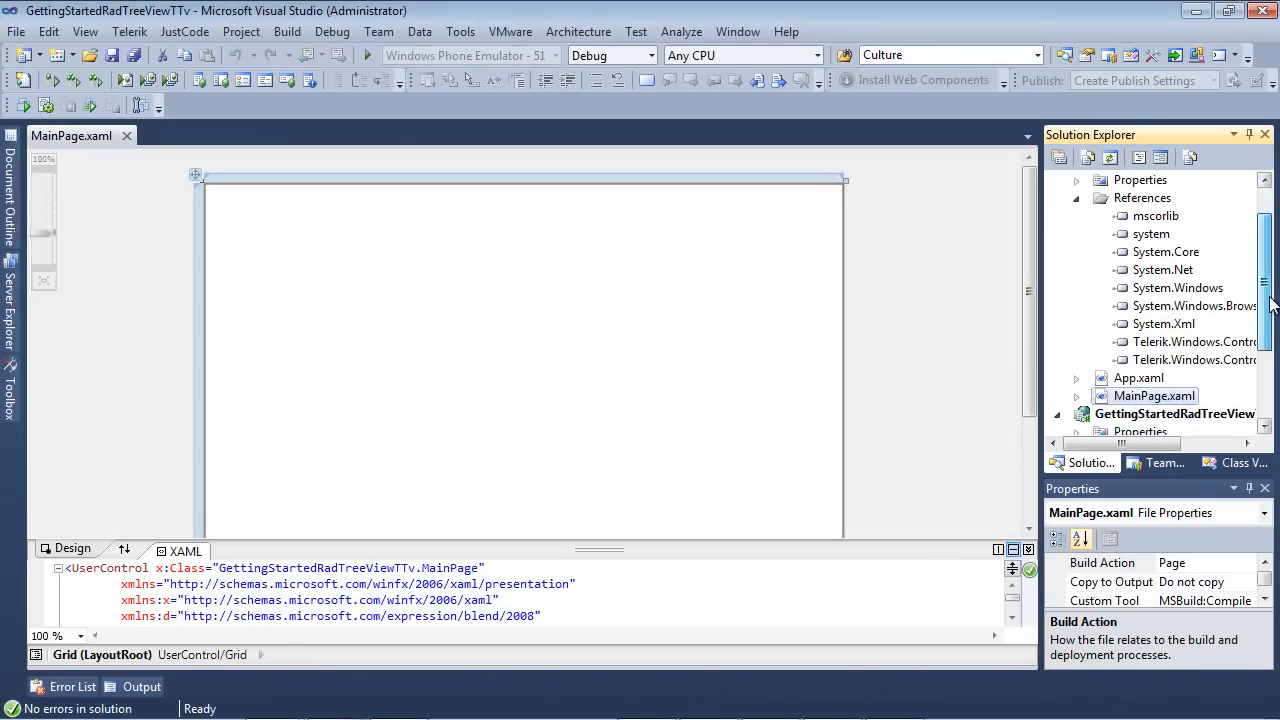
{"action": "left_click", "coordinate": [1190, 323]}
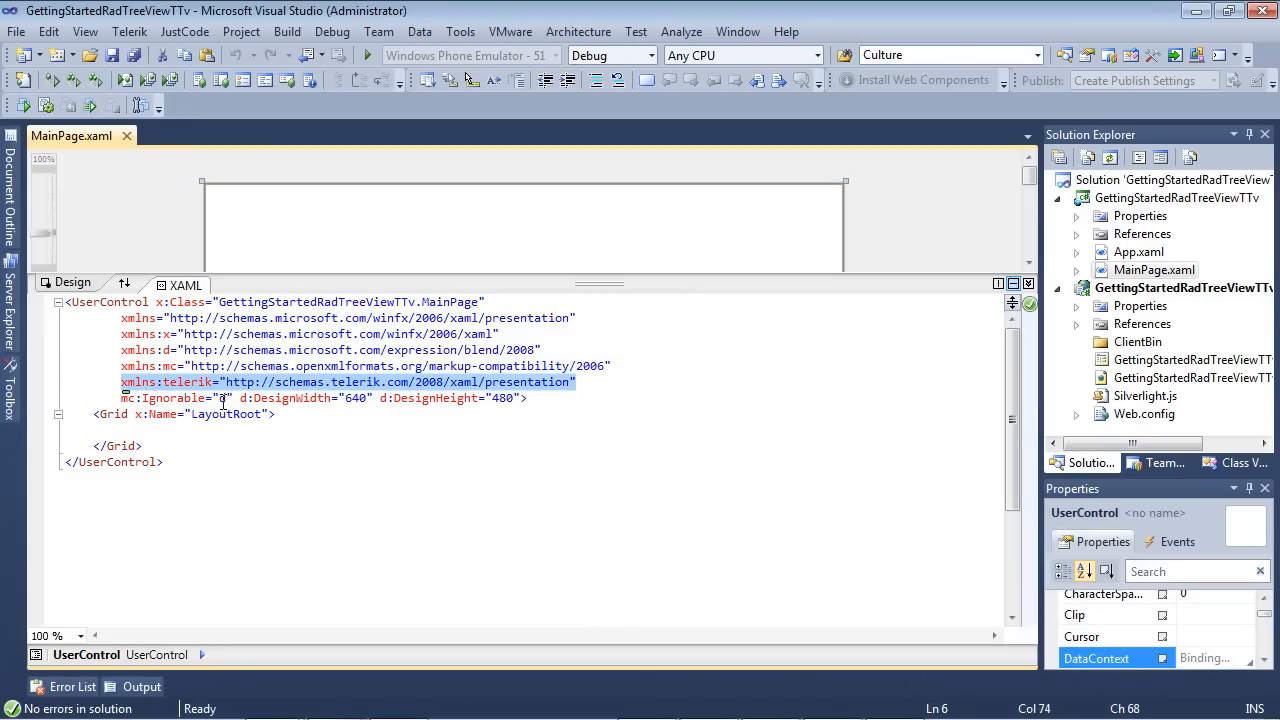
{"action": "left_click", "coordinate": [148, 431]}
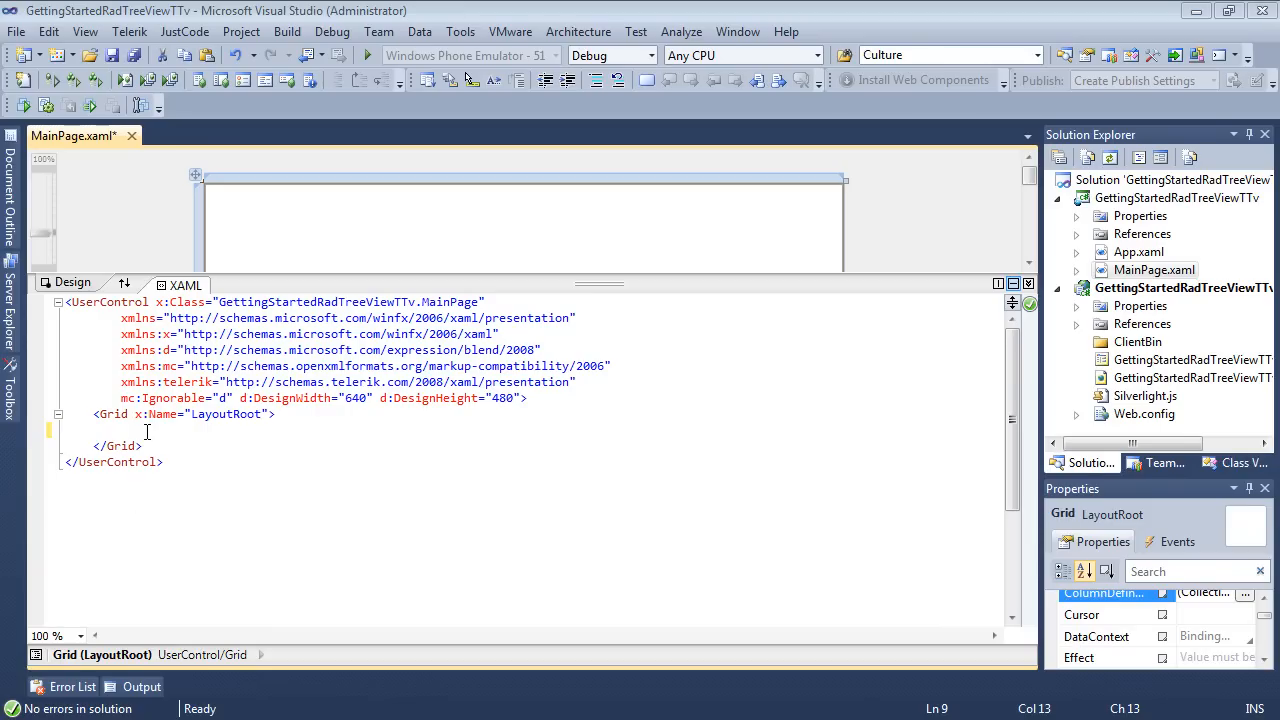
- Insert a telerik:RadTreeView element into the Grid markup
{"action": "type", "text": "telerik:Rad"}
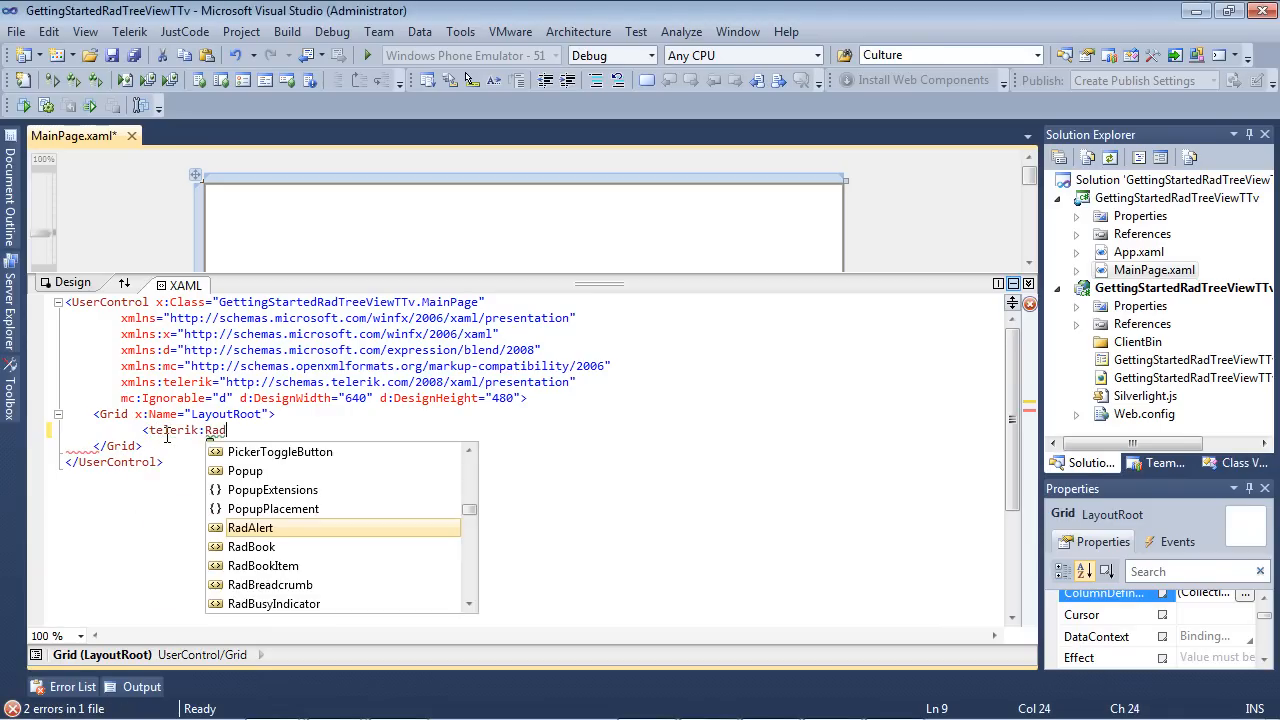
{"action": "type", "text": "tre"}
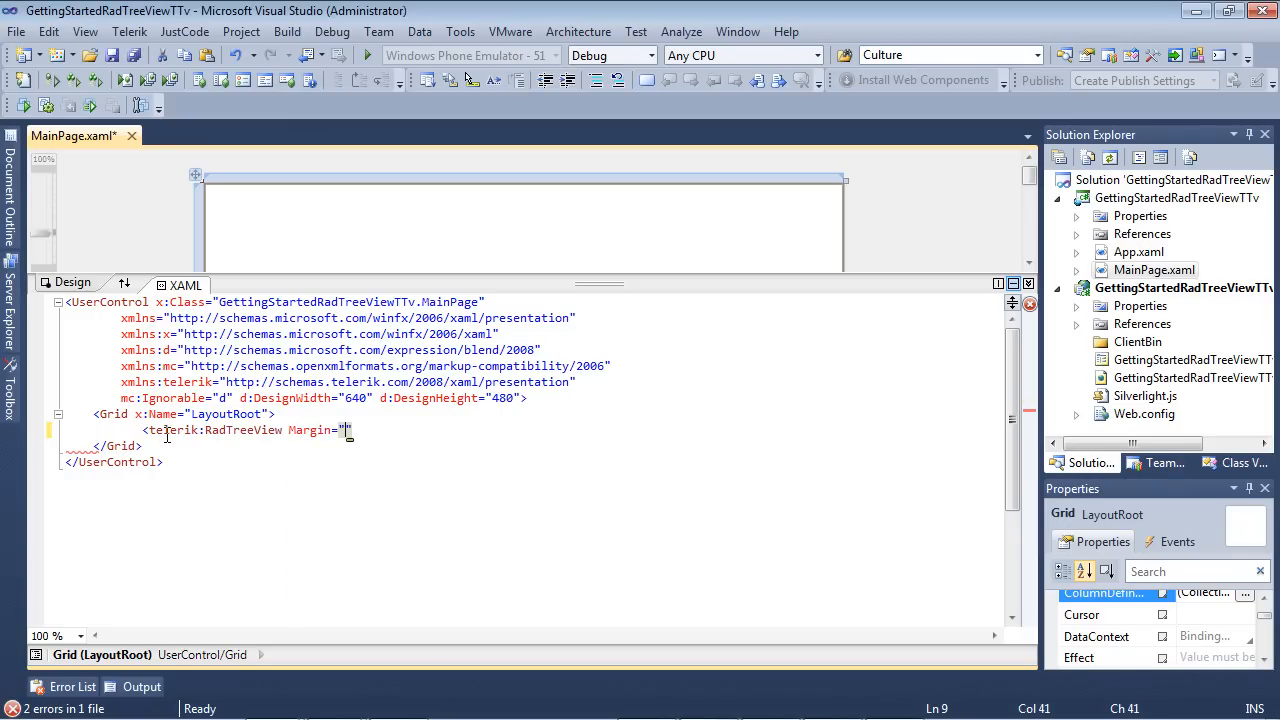
{"action": "type", "text": "8"}
{"action": "type", "text": "<tel"}
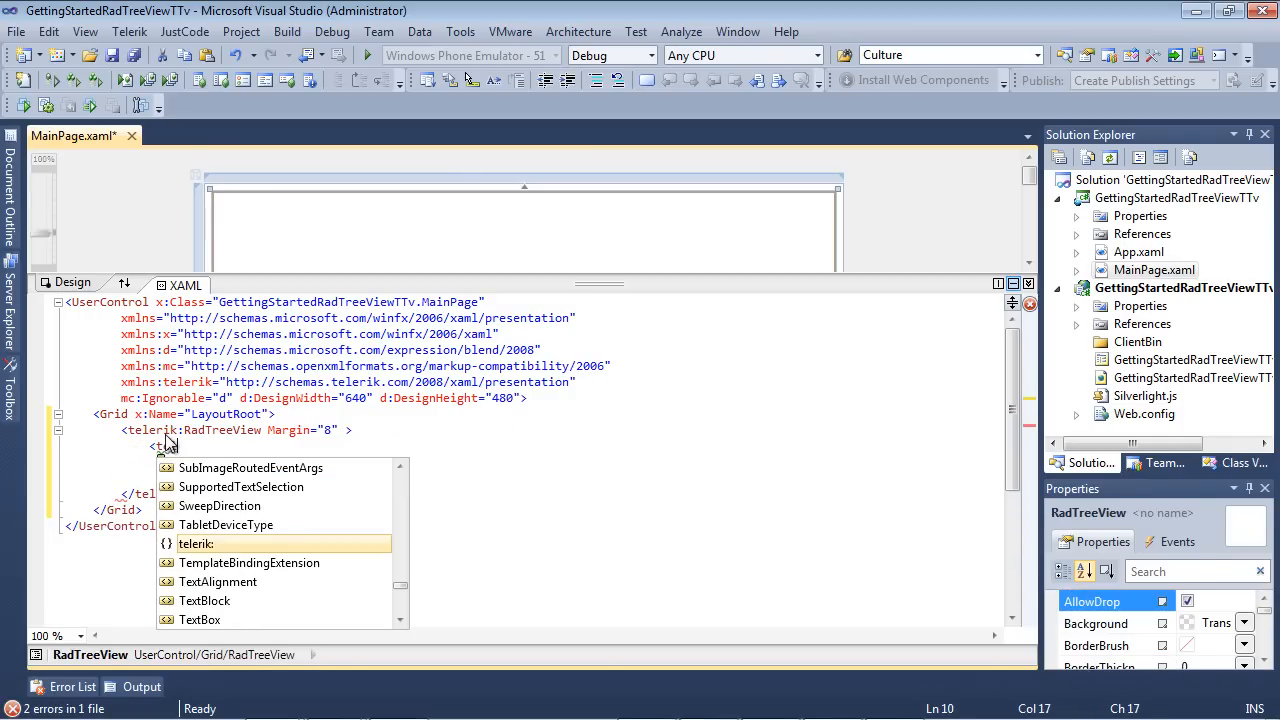
{"action": "type", "text": "Ra"}
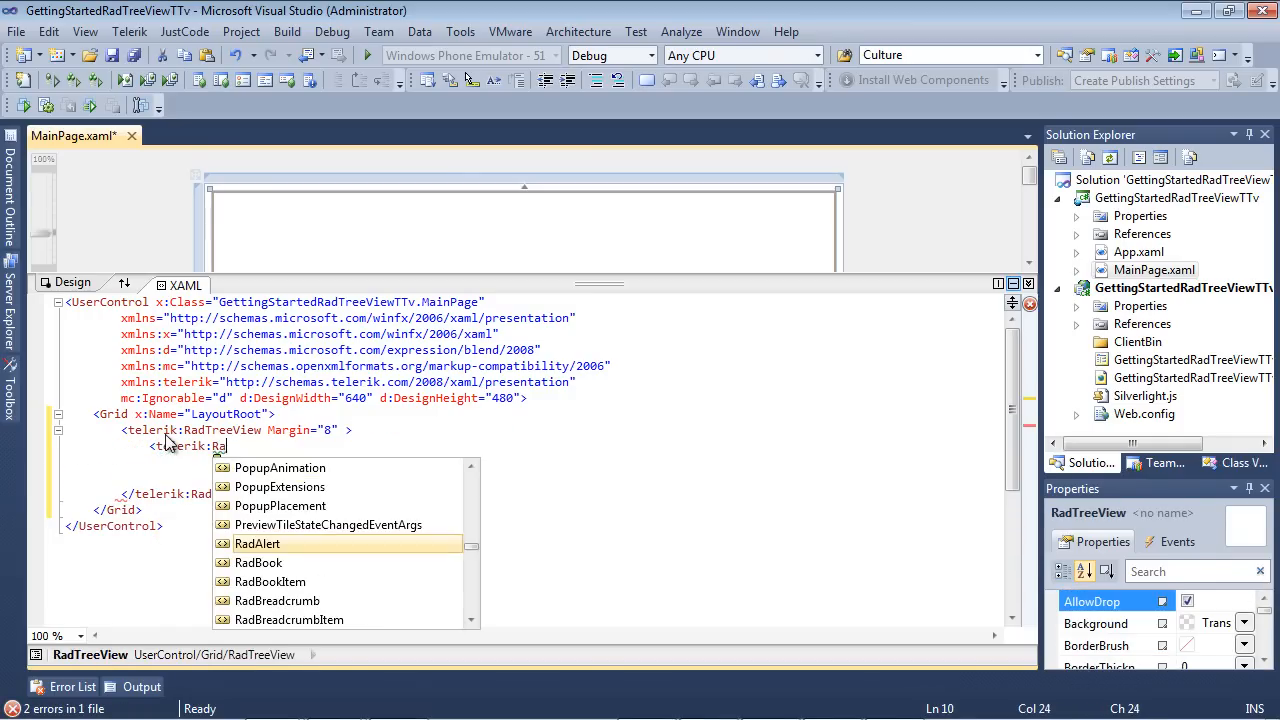
{"action": "type", "text": "dtre"}
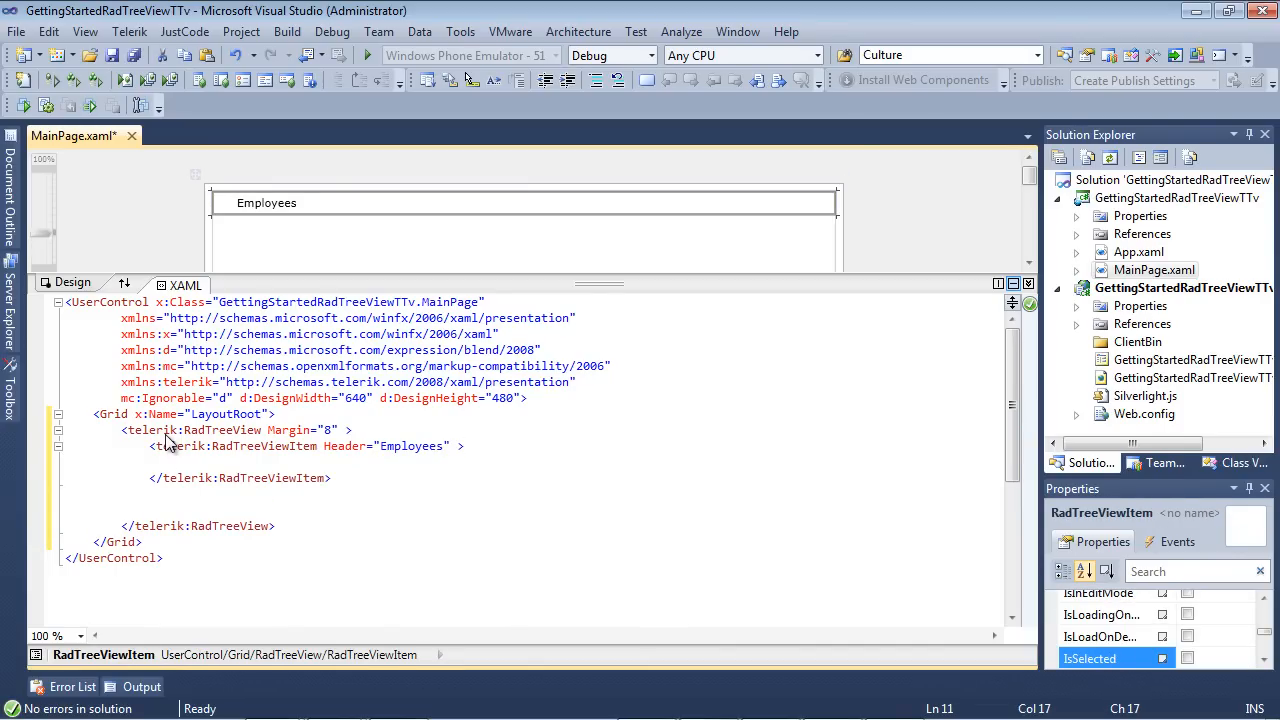
{"action": "mouse_move", "coordinate": [168, 430]}
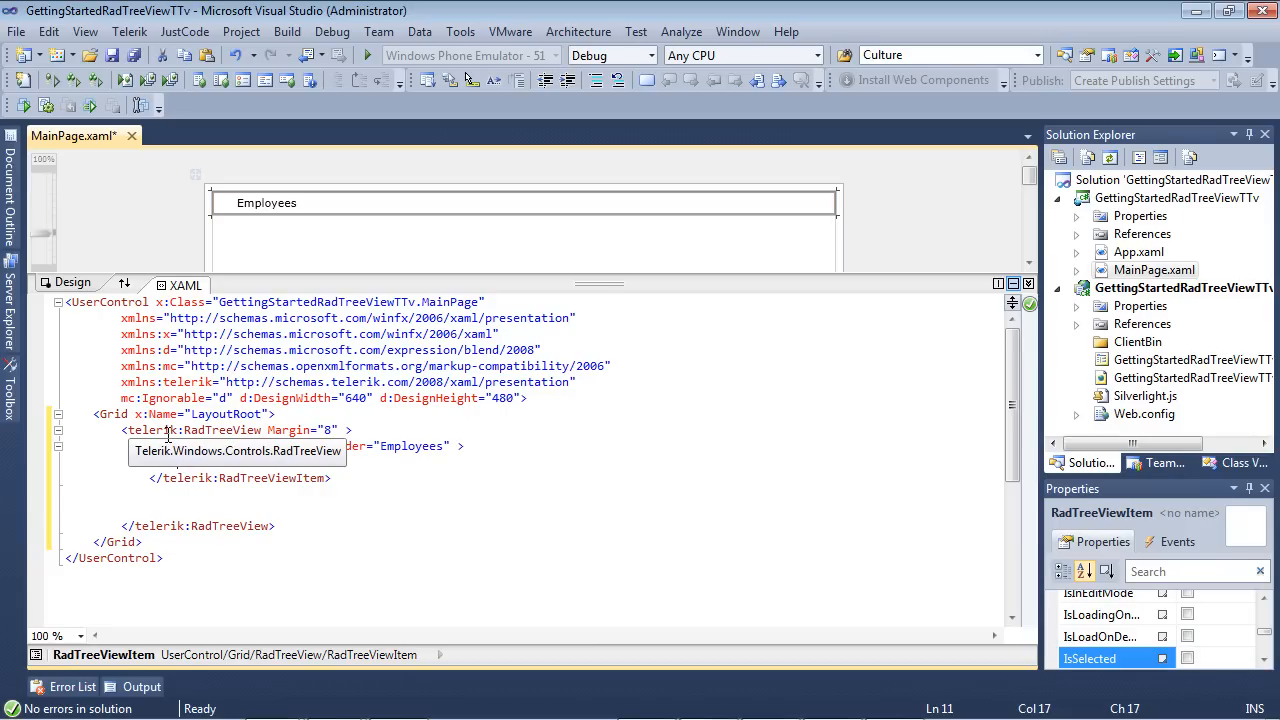
- Add RadTreeViewItem children Store 1 and Store 2 under the Employees item
{"action": "type", "text": "<telerik:Rad"}
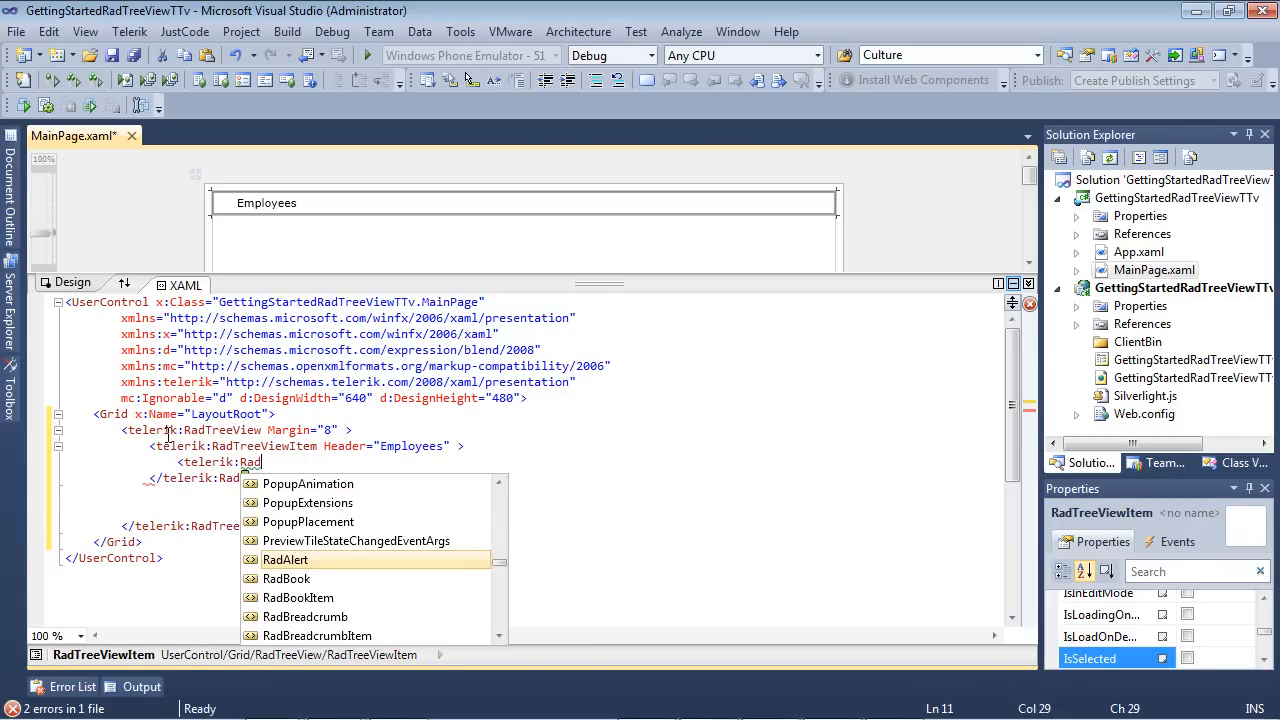
{"action": "type", "text": "tre"}
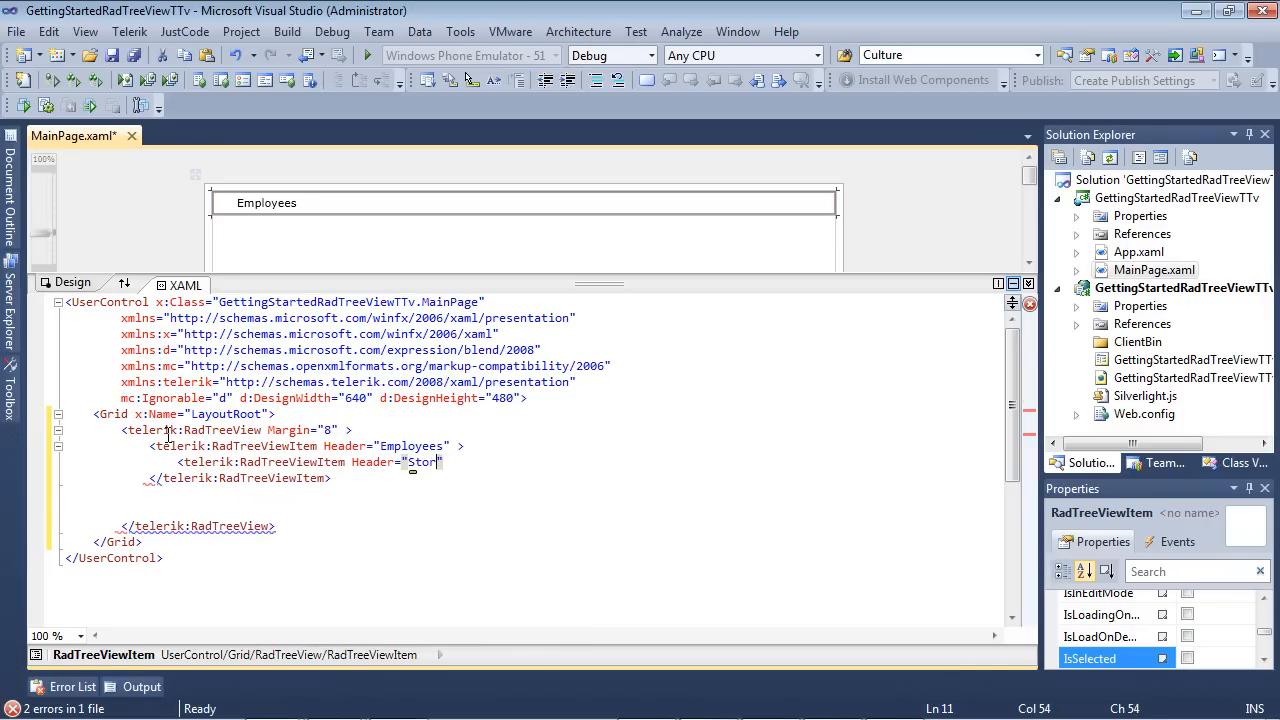
{"action": "type", "text": "e 1"}
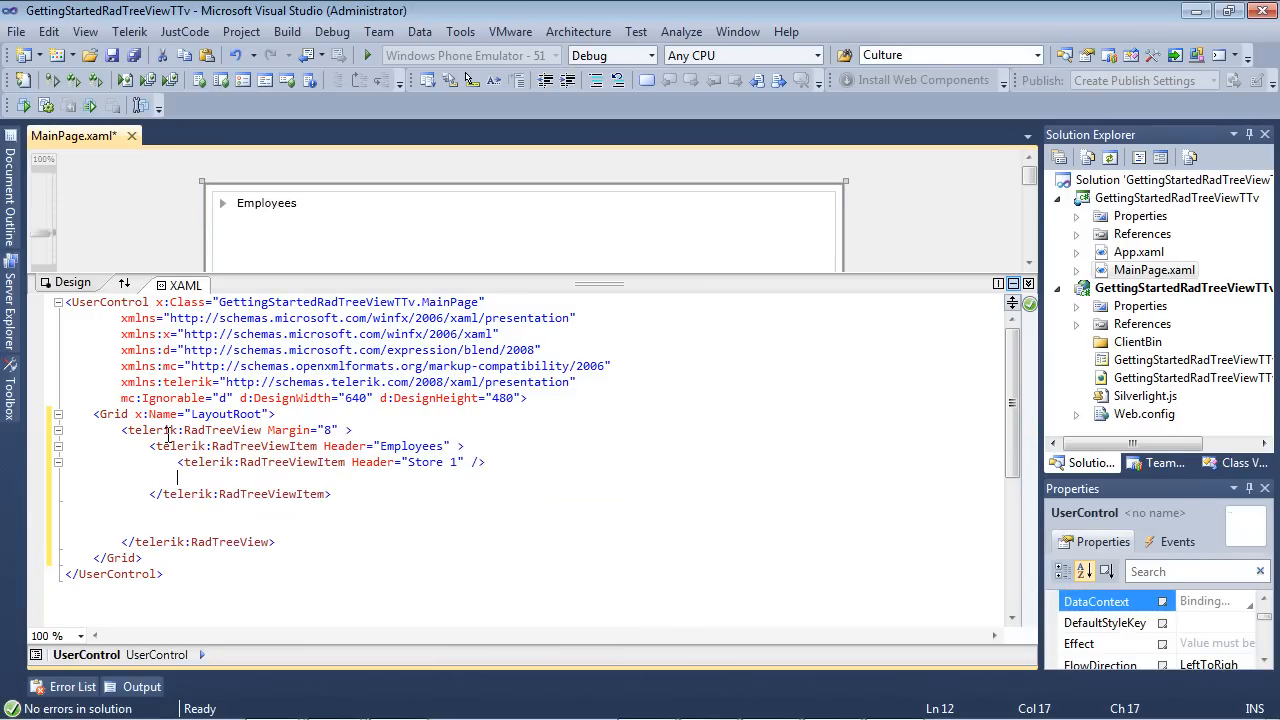
{"action": "type", "text": "<tel"}
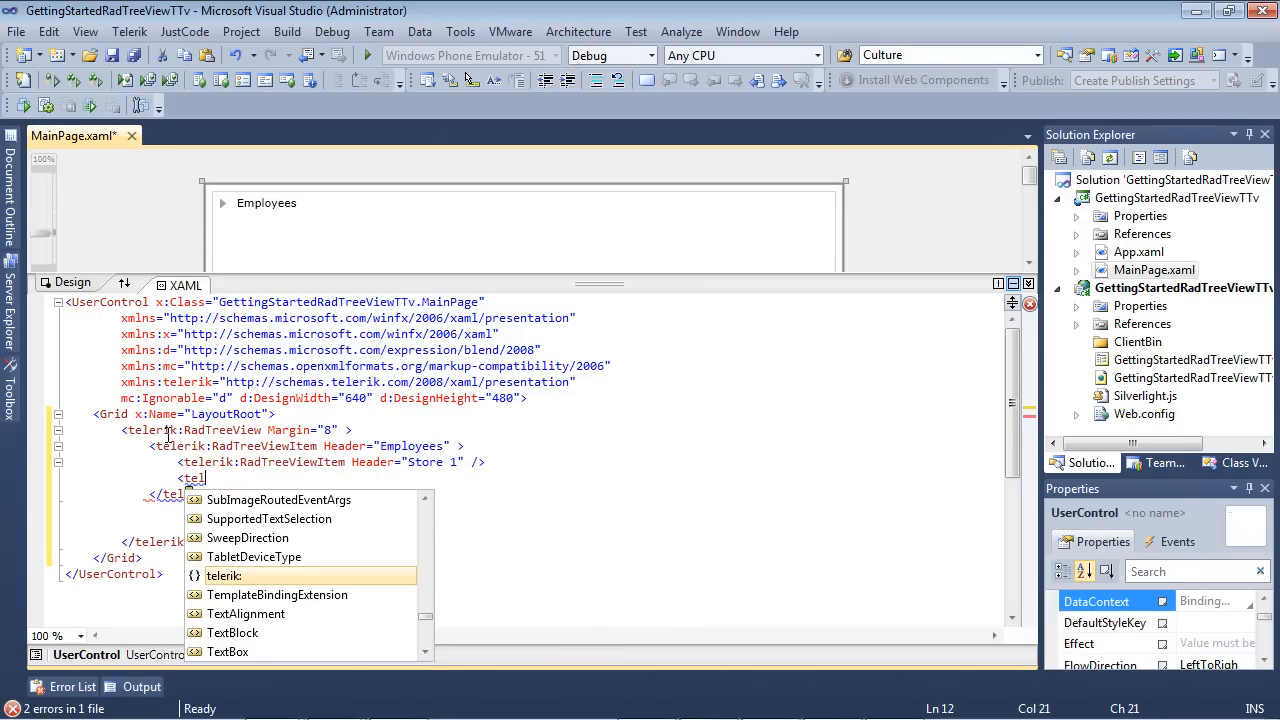
{"action": "type", "text": "RadtreeViewItem"}
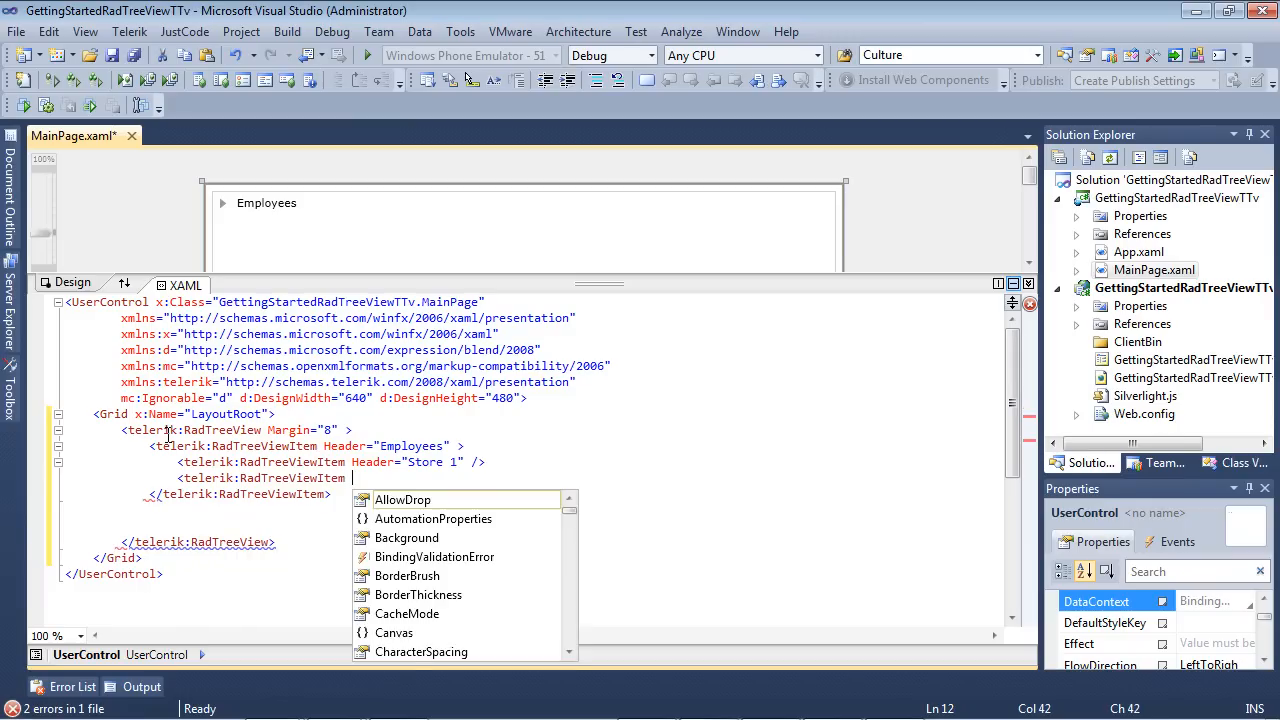
{"action": "type", "text": "Header=\"S"}
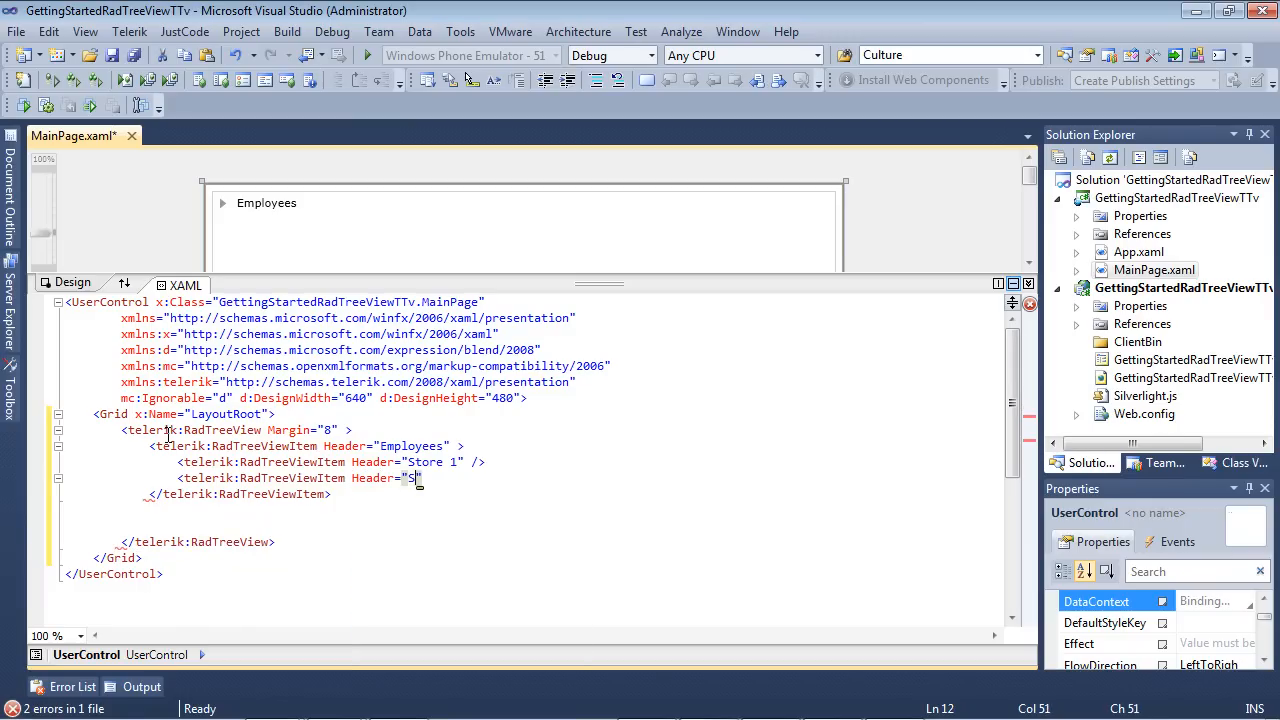
{"action": "type", "text": "tore 2\""}
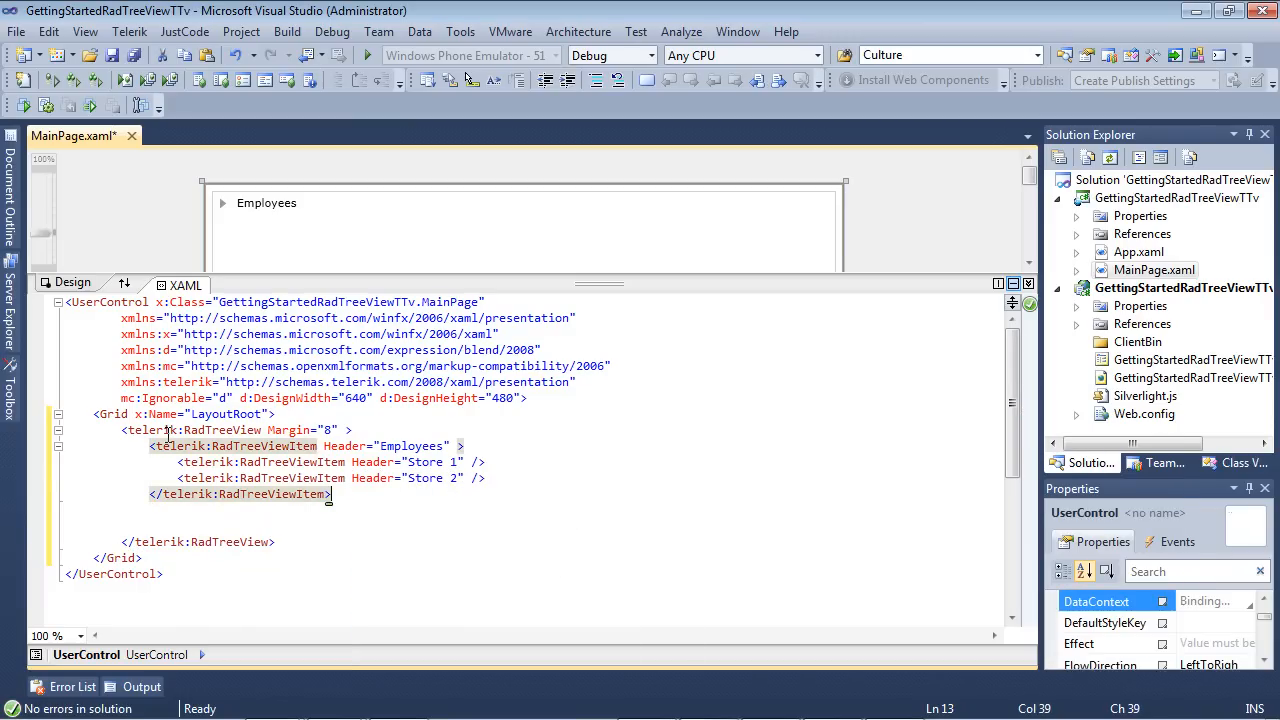
- Place the cursor in the markup where the Healthcare and Technology items go
{"action": "left_click", "coordinate": [520, 220]}
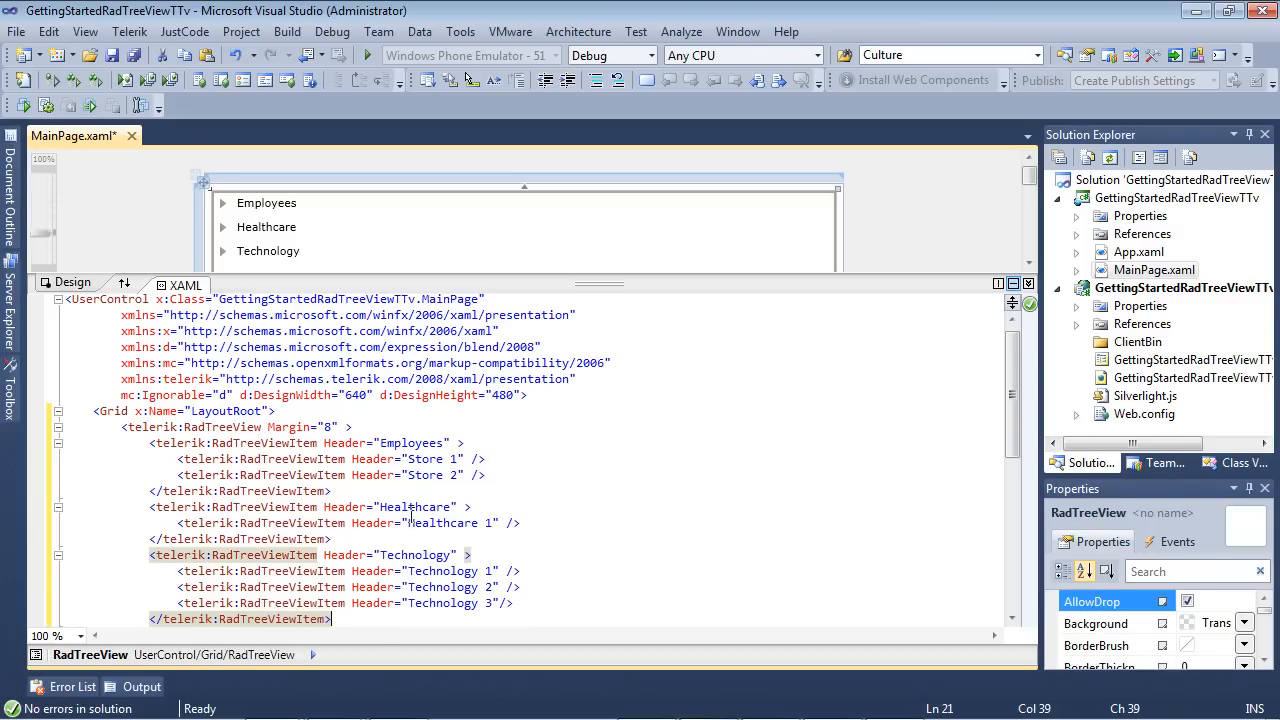
{"action": "mouse_move", "coordinate": [421, 507]}
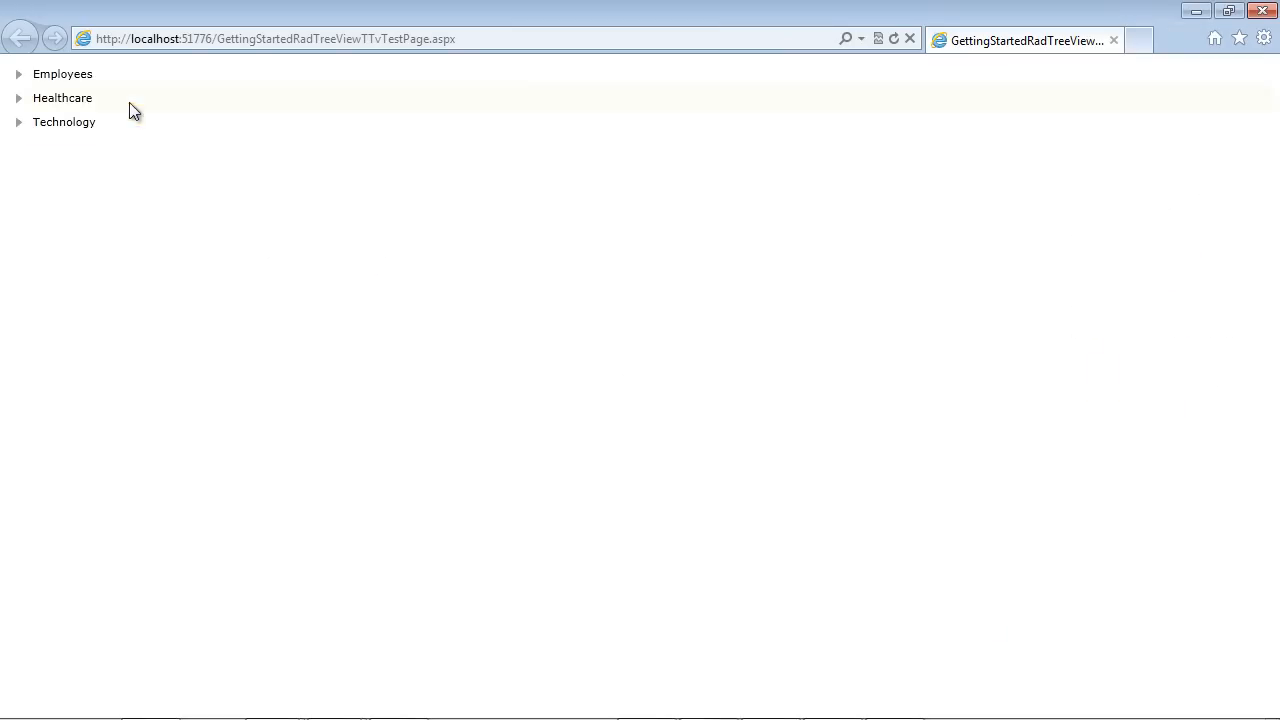
- Expand Employees, Healthcare and Technology in the running tree, selecting Store 2
{"action": "left_click", "coordinate": [63, 73]}
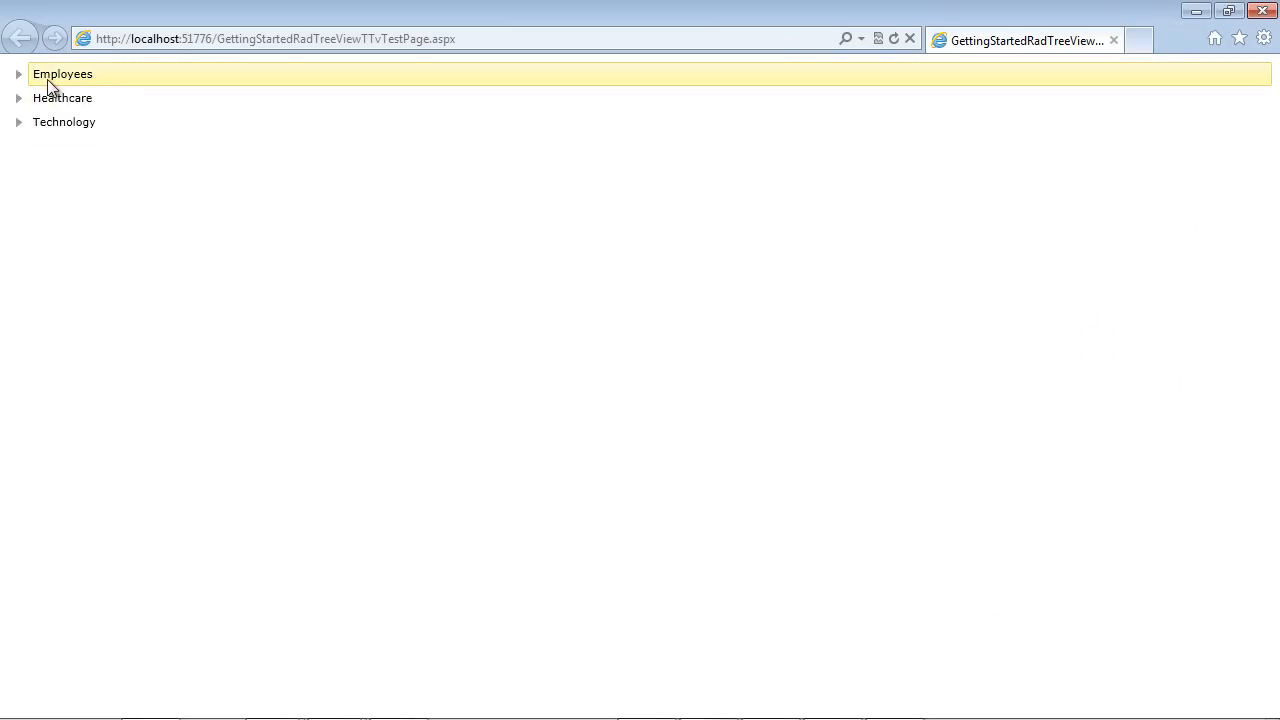
{"action": "left_click", "coordinate": [64, 121]}
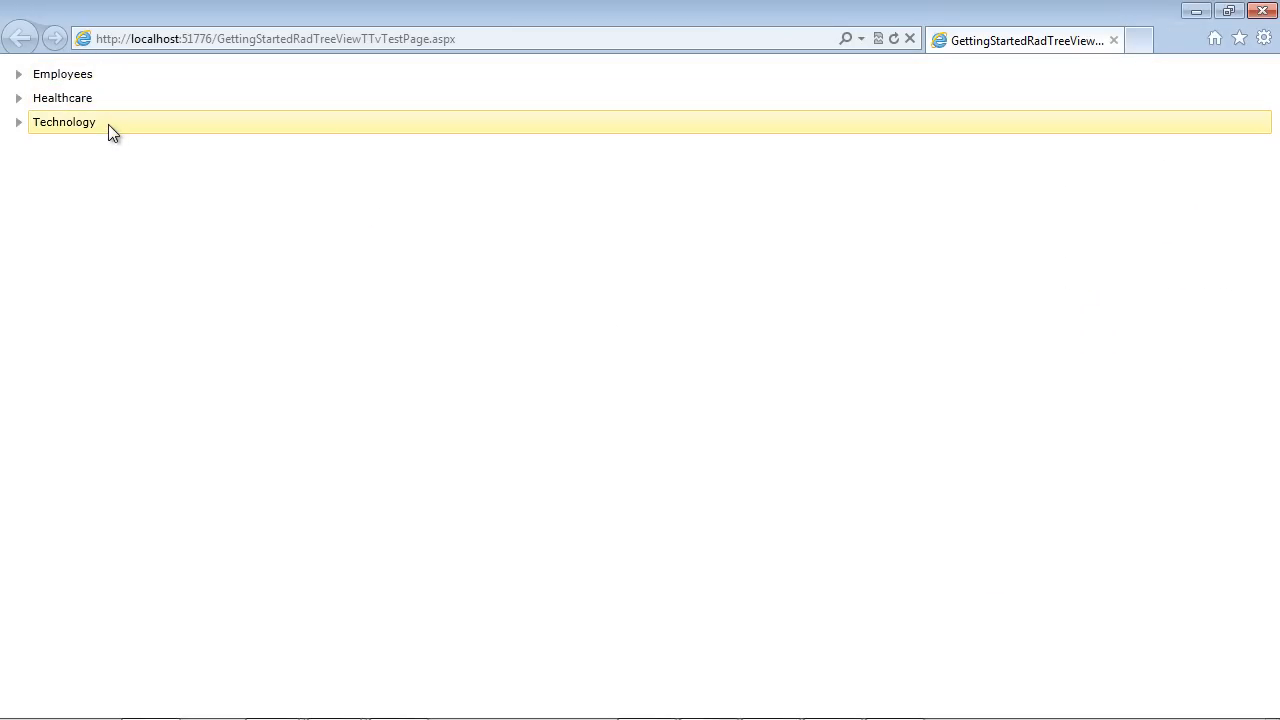
{"action": "left_click", "coordinate": [18, 74]}
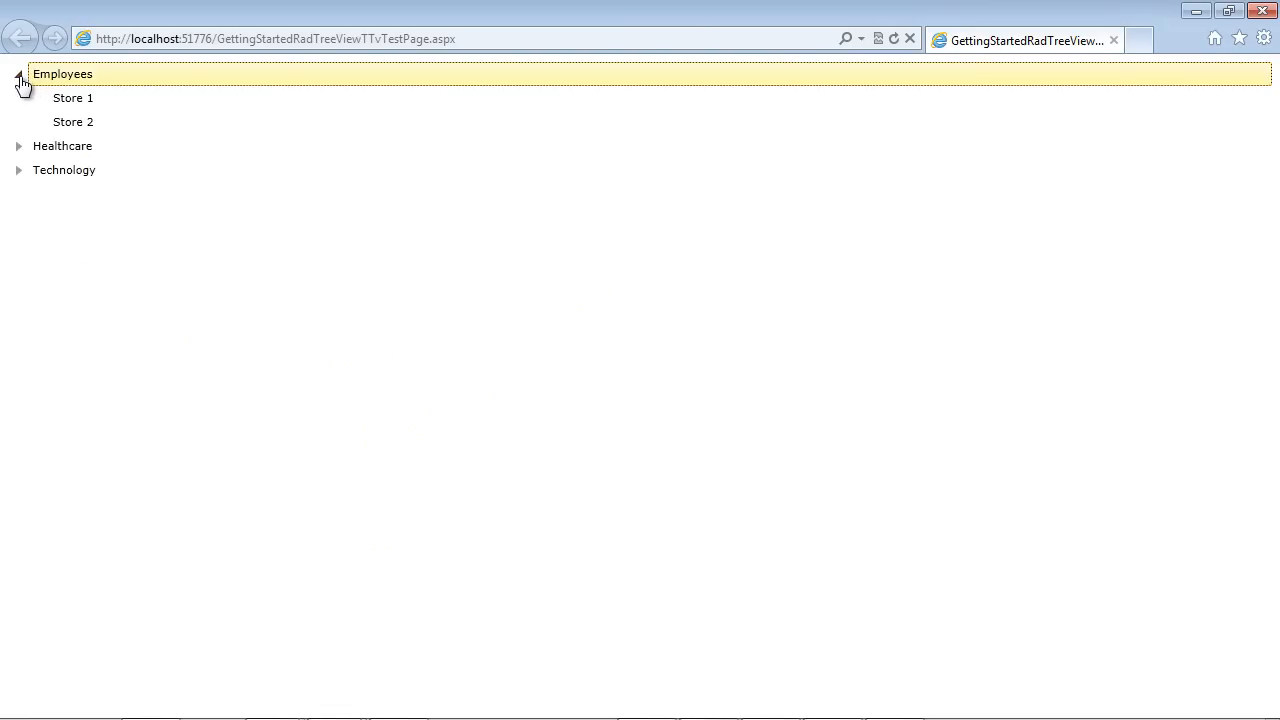
{"action": "left_click", "coordinate": [73, 121]}
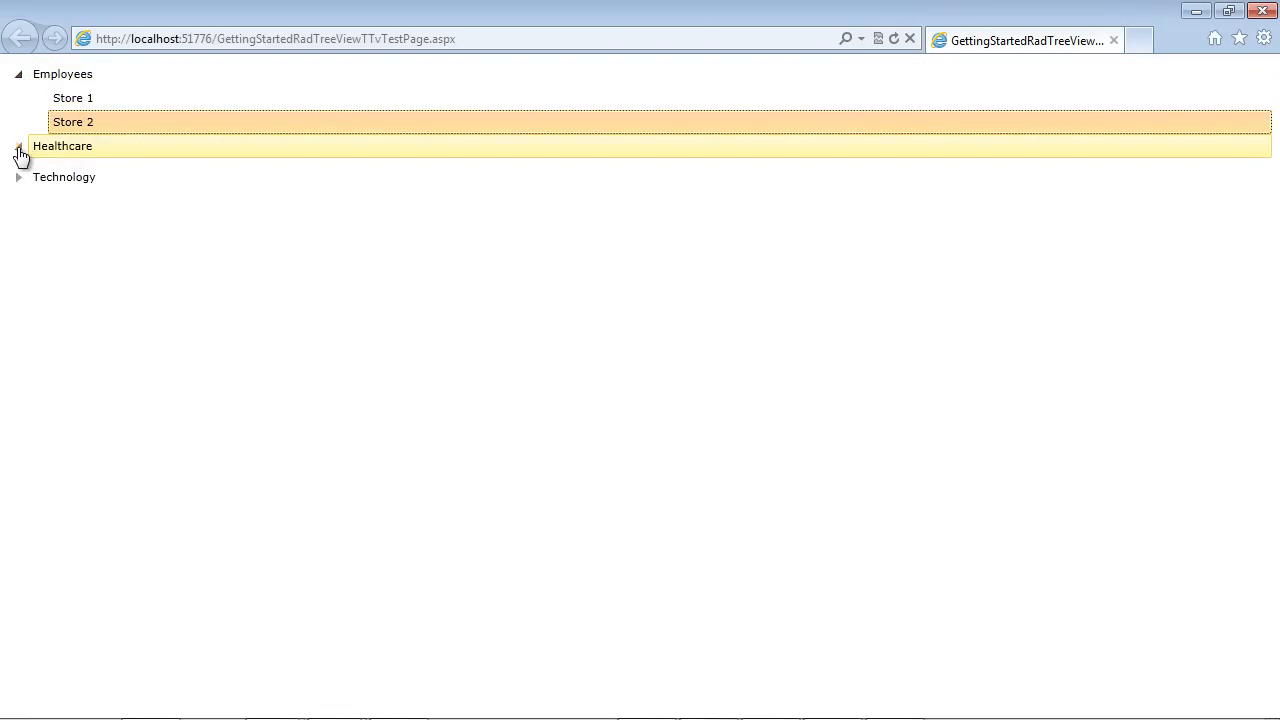
{"action": "left_click", "coordinate": [18, 146]}
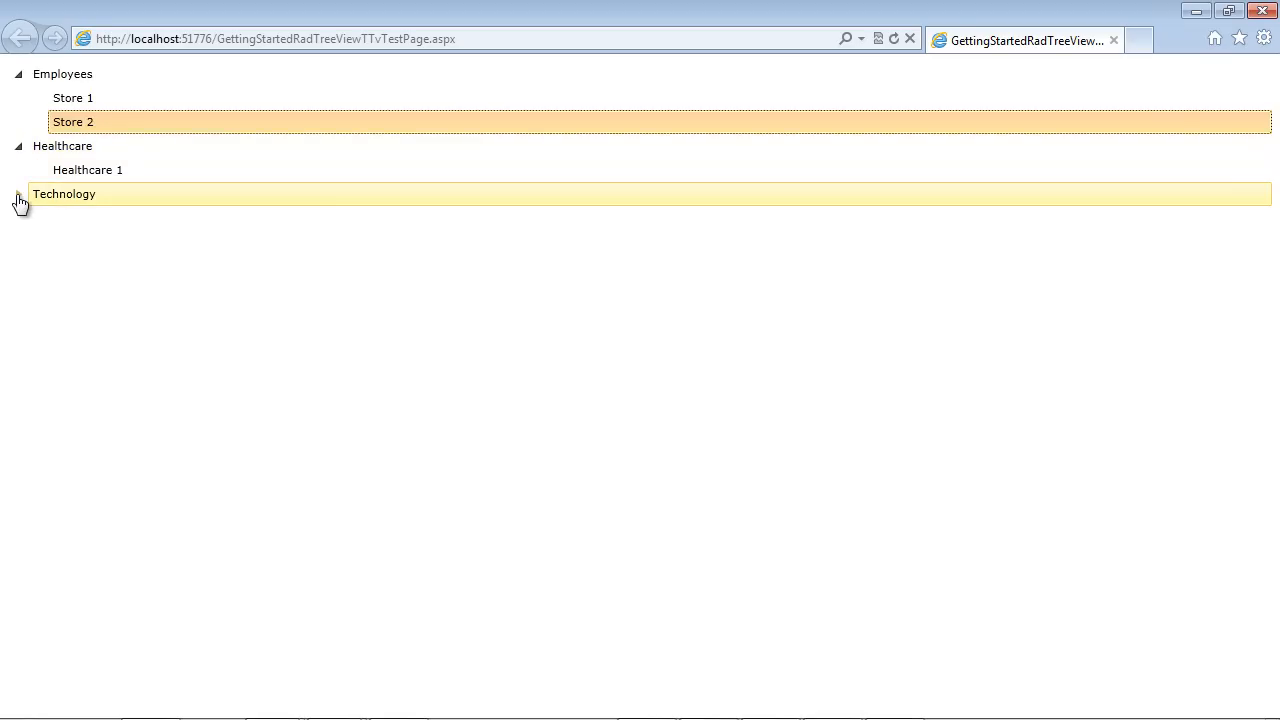
{"action": "left_click", "coordinate": [18, 193]}
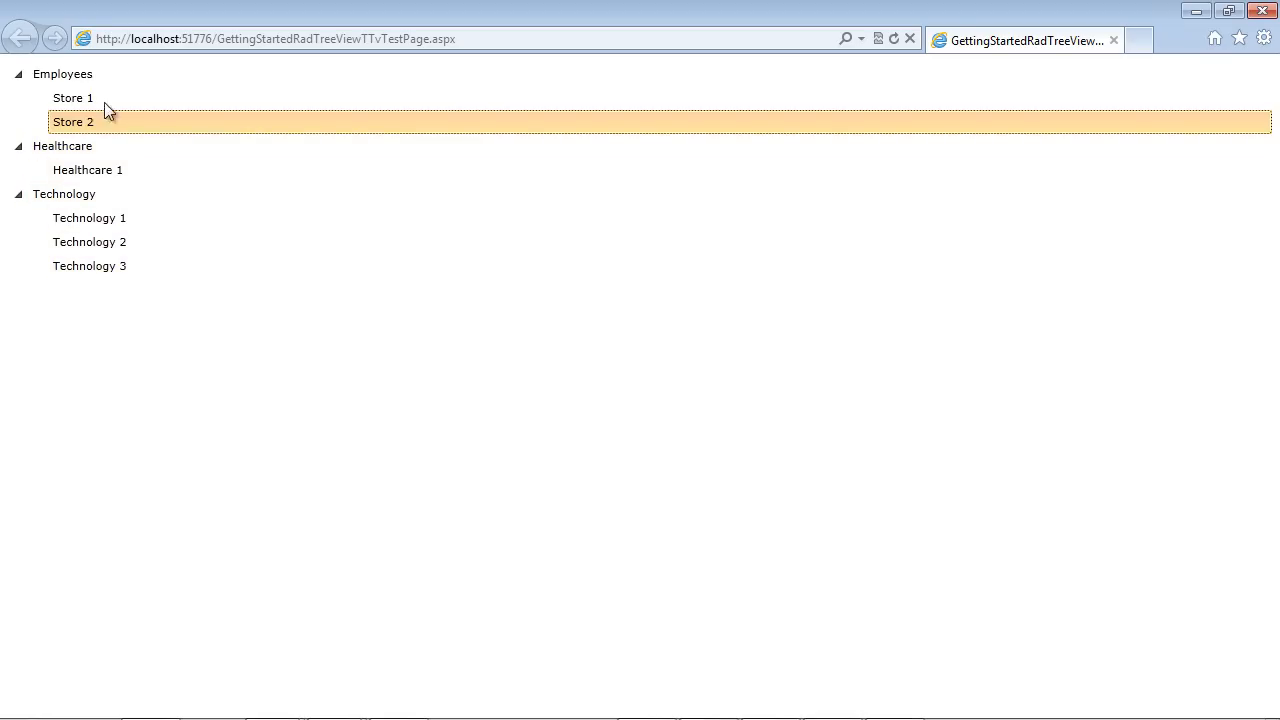
{"action": "mouse_move", "coordinate": [837, 161]}
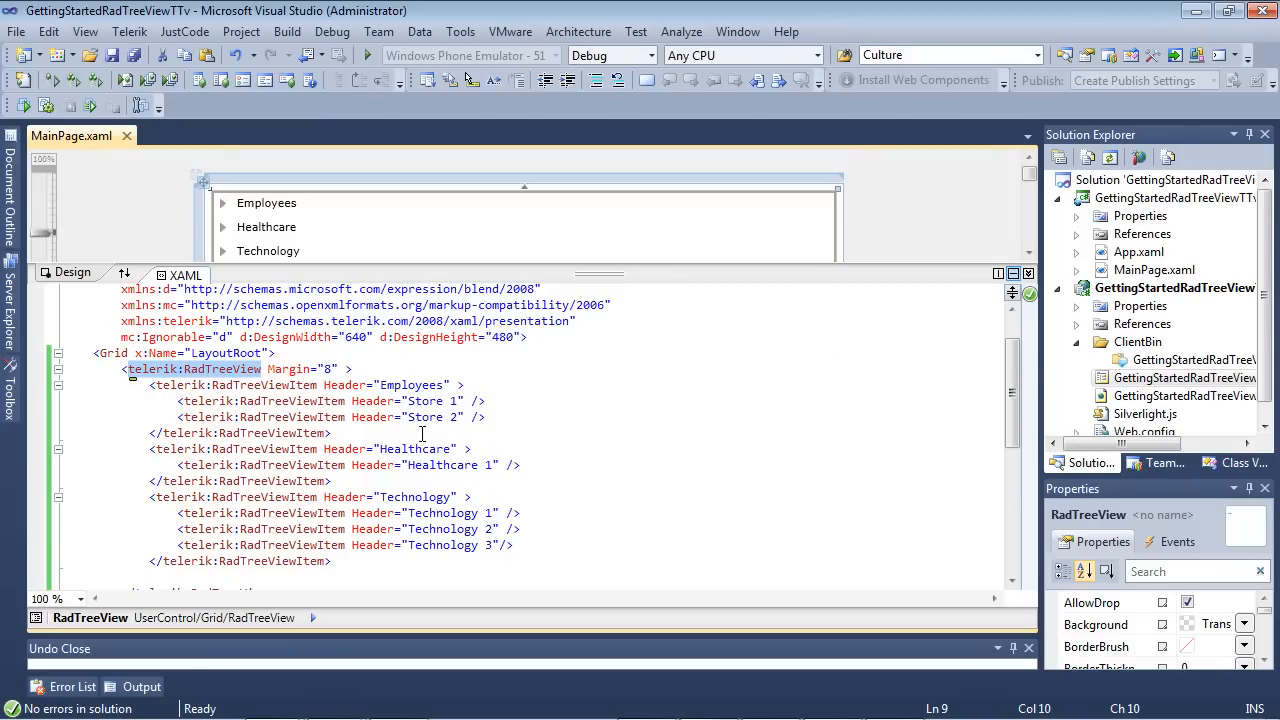
- Position the cursor within the RadTreeView markup to edit its attributes
{"action": "left_click", "coordinate": [197, 176]}
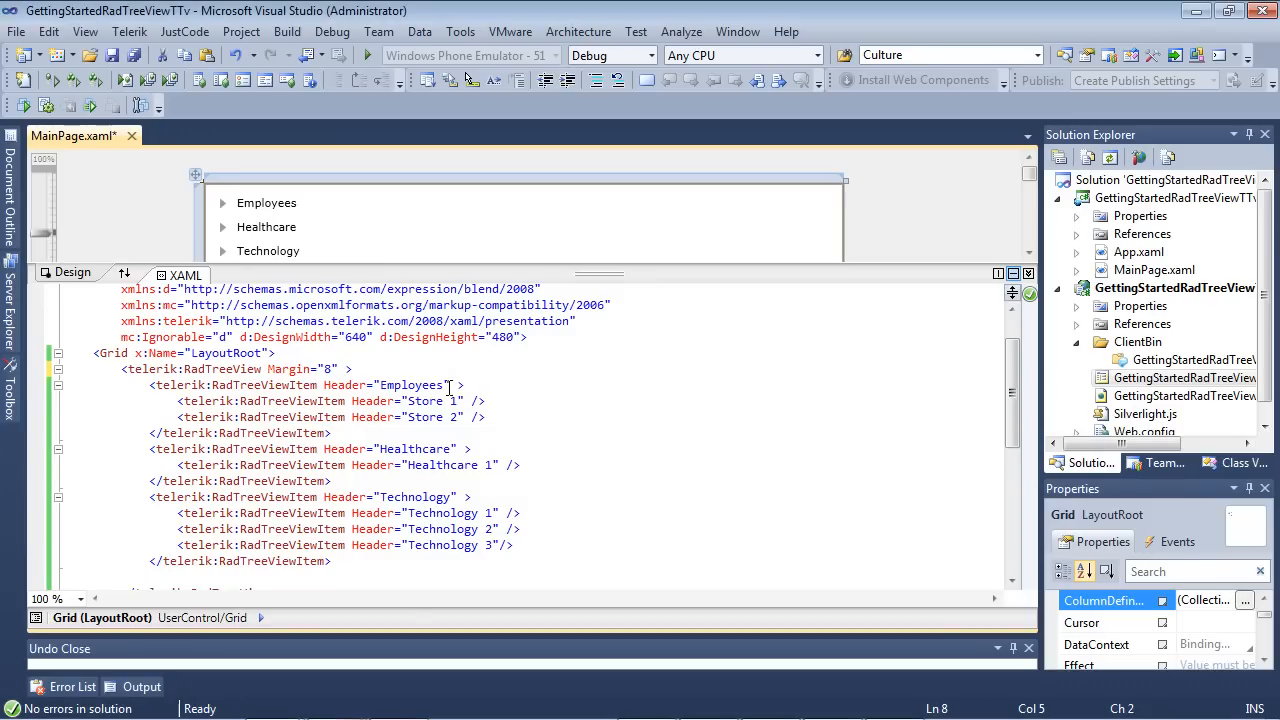
{"action": "left_click", "coordinate": [266, 203]}
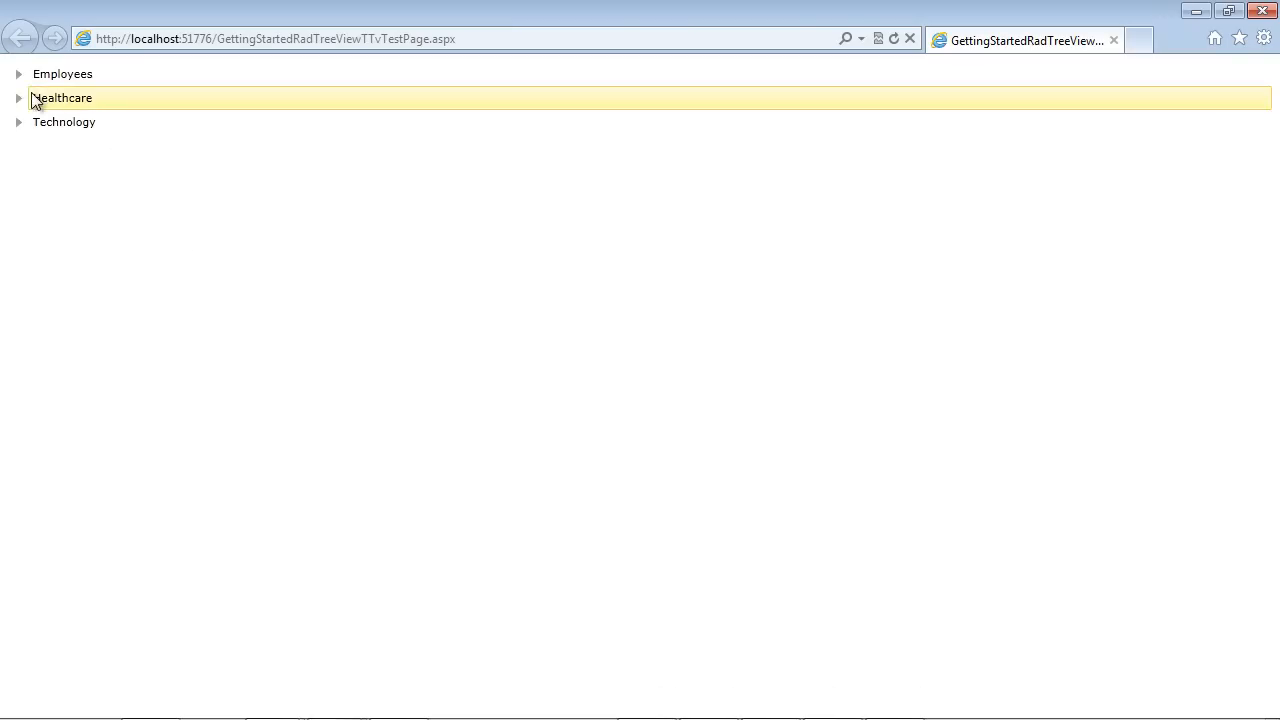
- Expand the categories and select Store 1, Healthcare 1 and Technology 2 together
{"action": "left_click", "coordinate": [18, 74]}
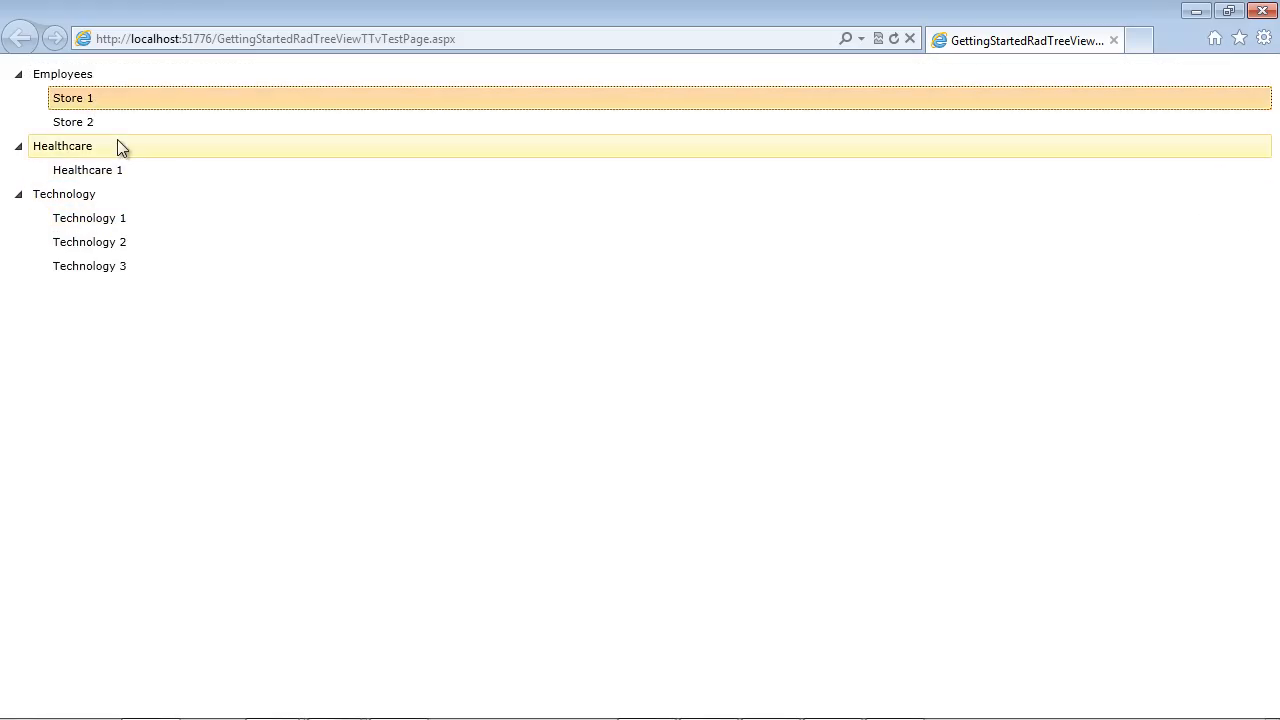
{"action": "mouse_move", "coordinate": [100, 121]}
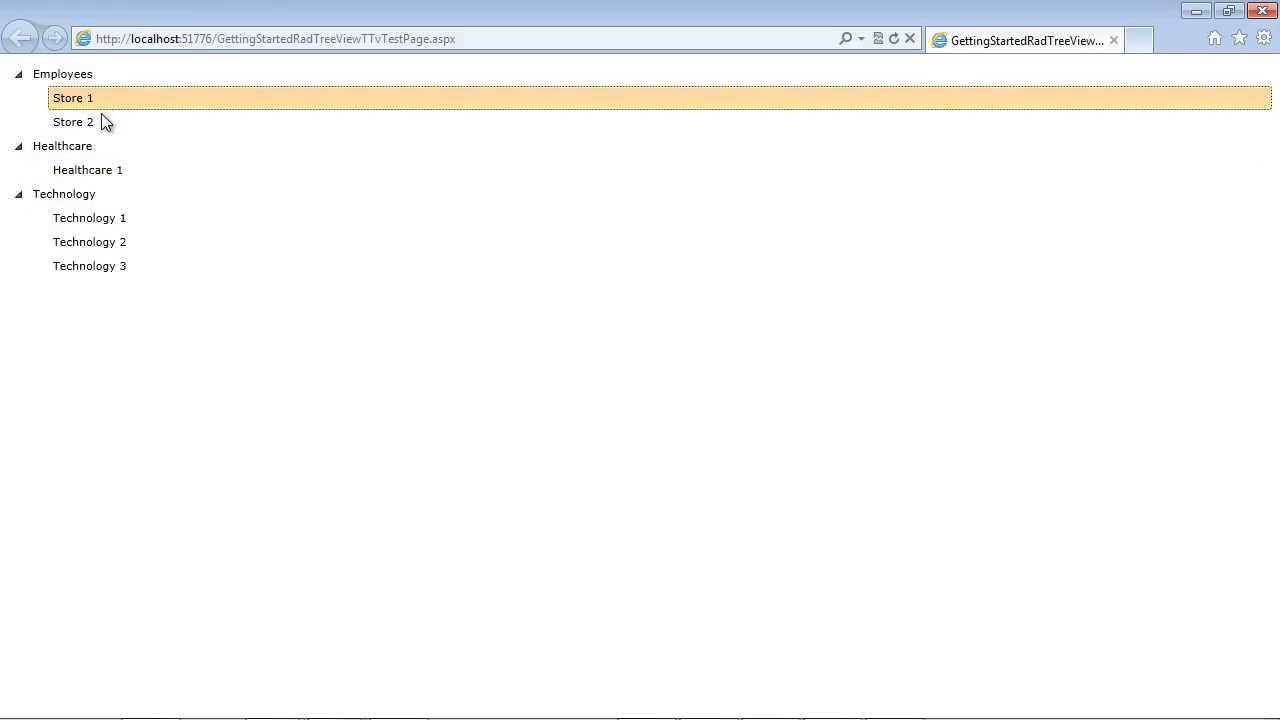
{"action": "left_click", "coordinate": [88, 169]}
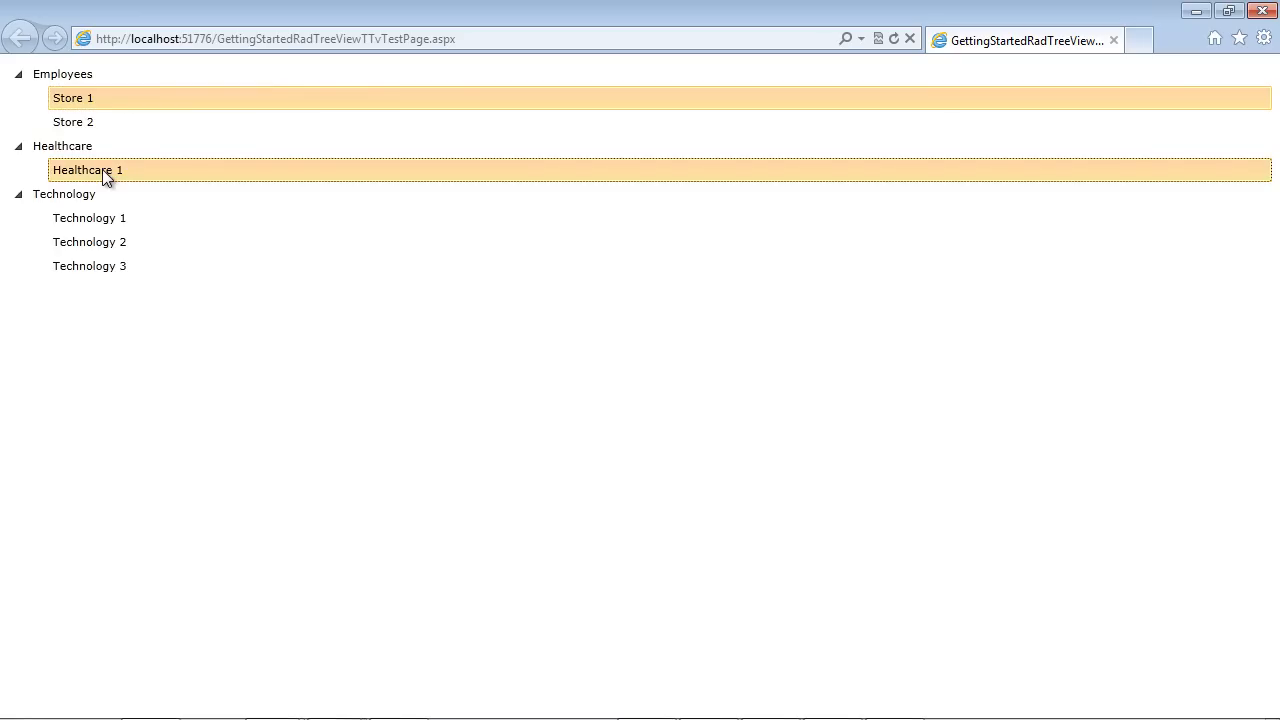
{"action": "mouse_move", "coordinate": [113, 186]}
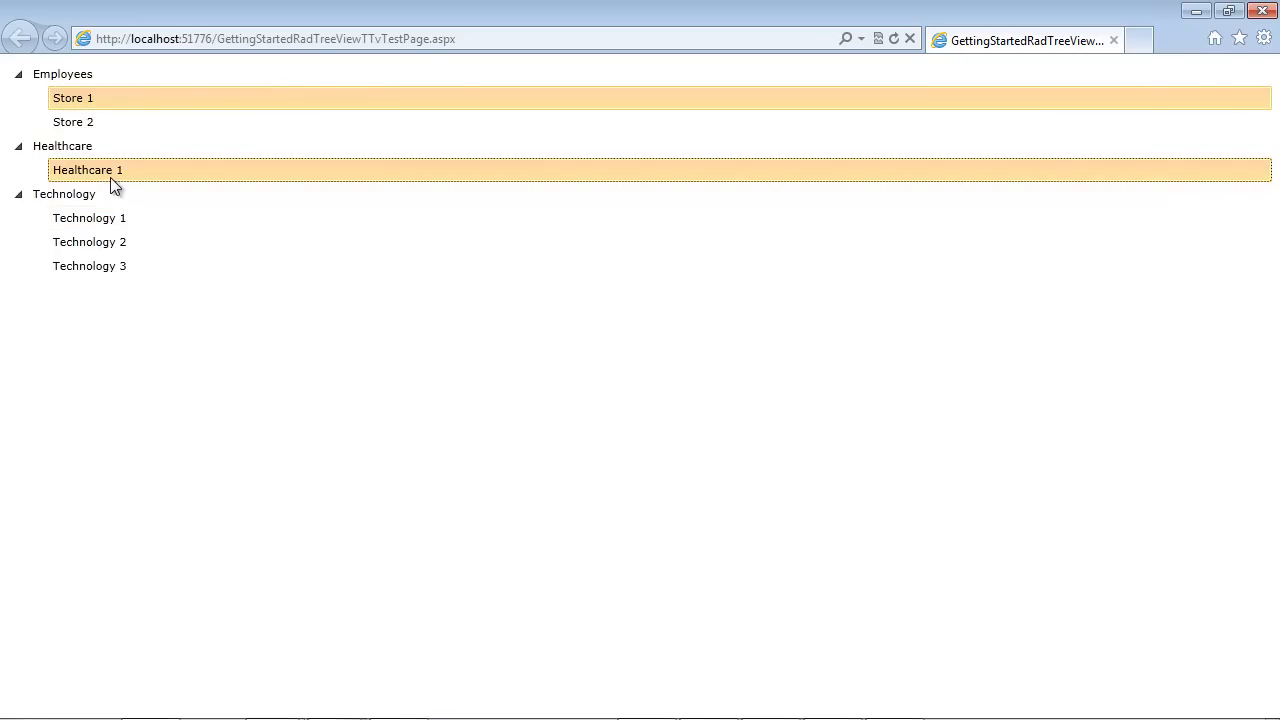
{"action": "left_click", "coordinate": [89, 241]}
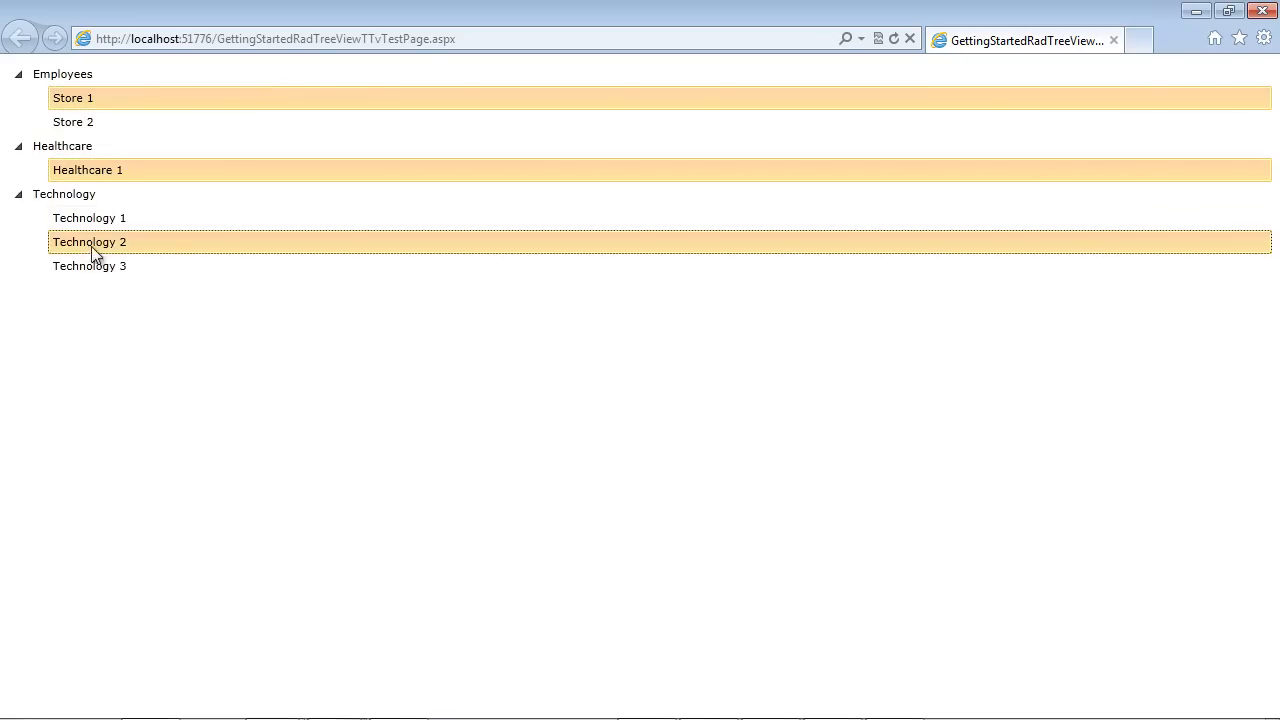
{"action": "mouse_move", "coordinate": [143, 371]}
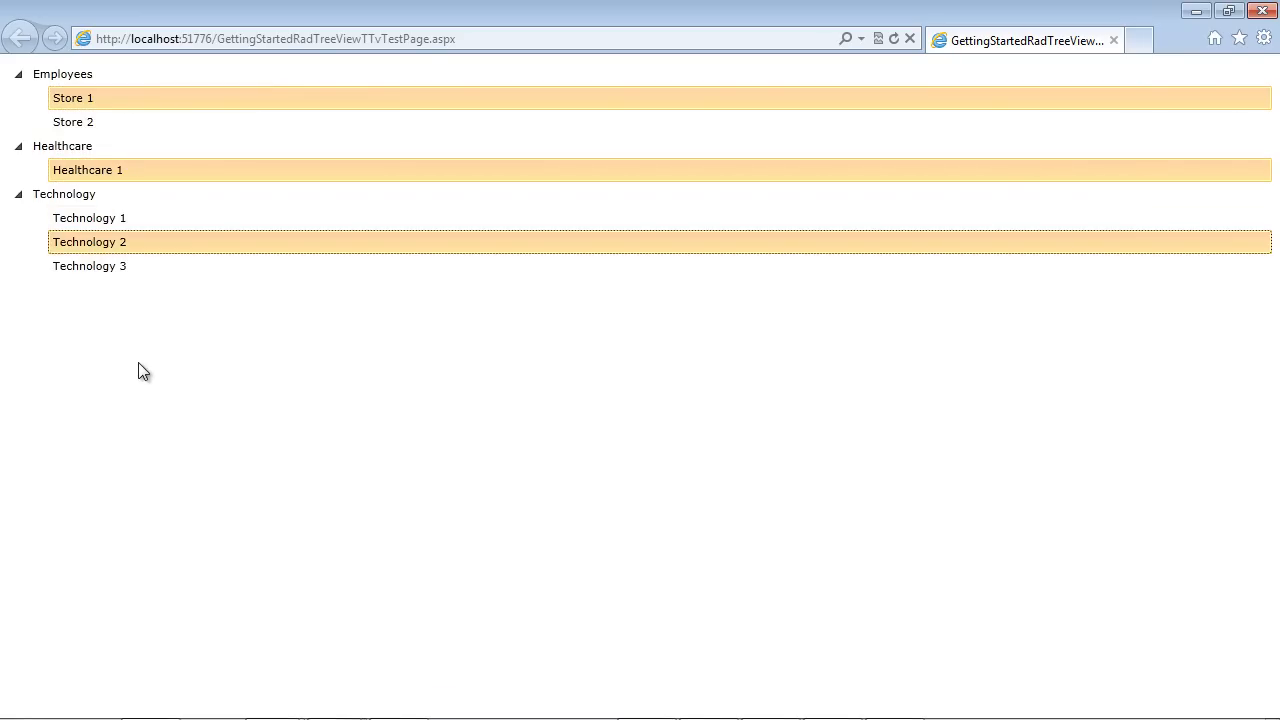
{"action": "mouse_move", "coordinate": [170, 336]}
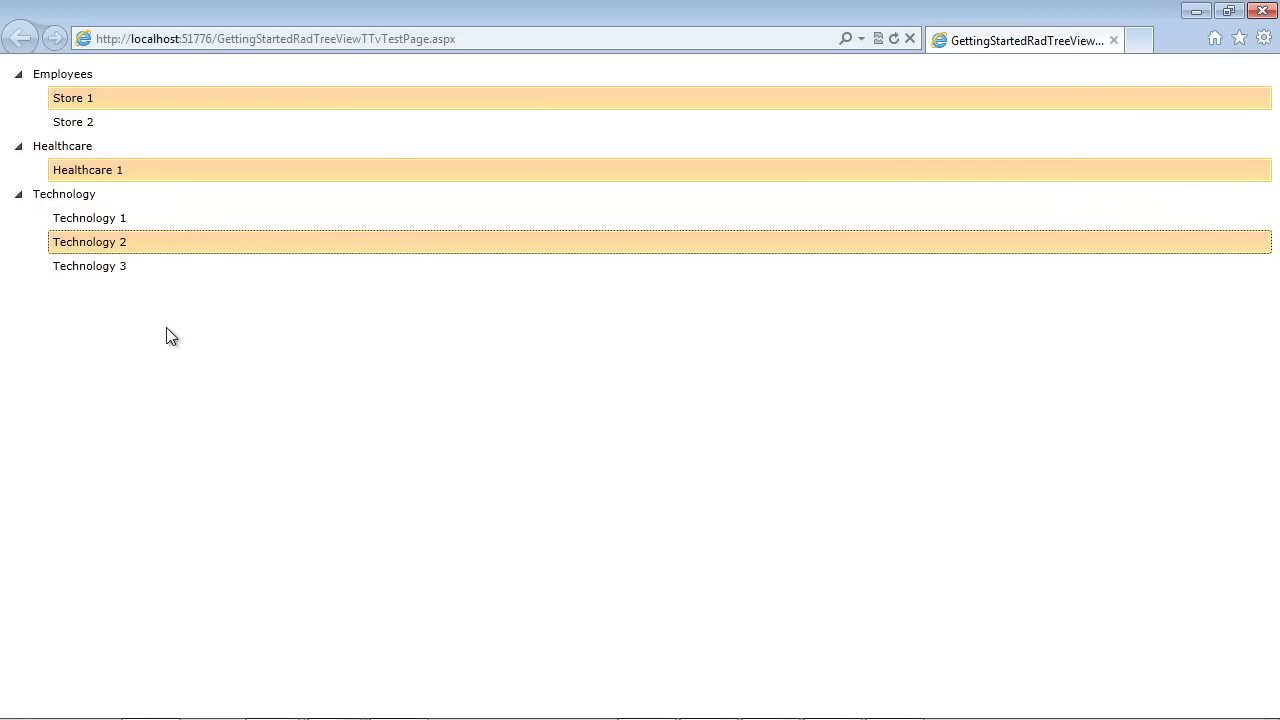
{"action": "mouse_move", "coordinate": [169, 322]}
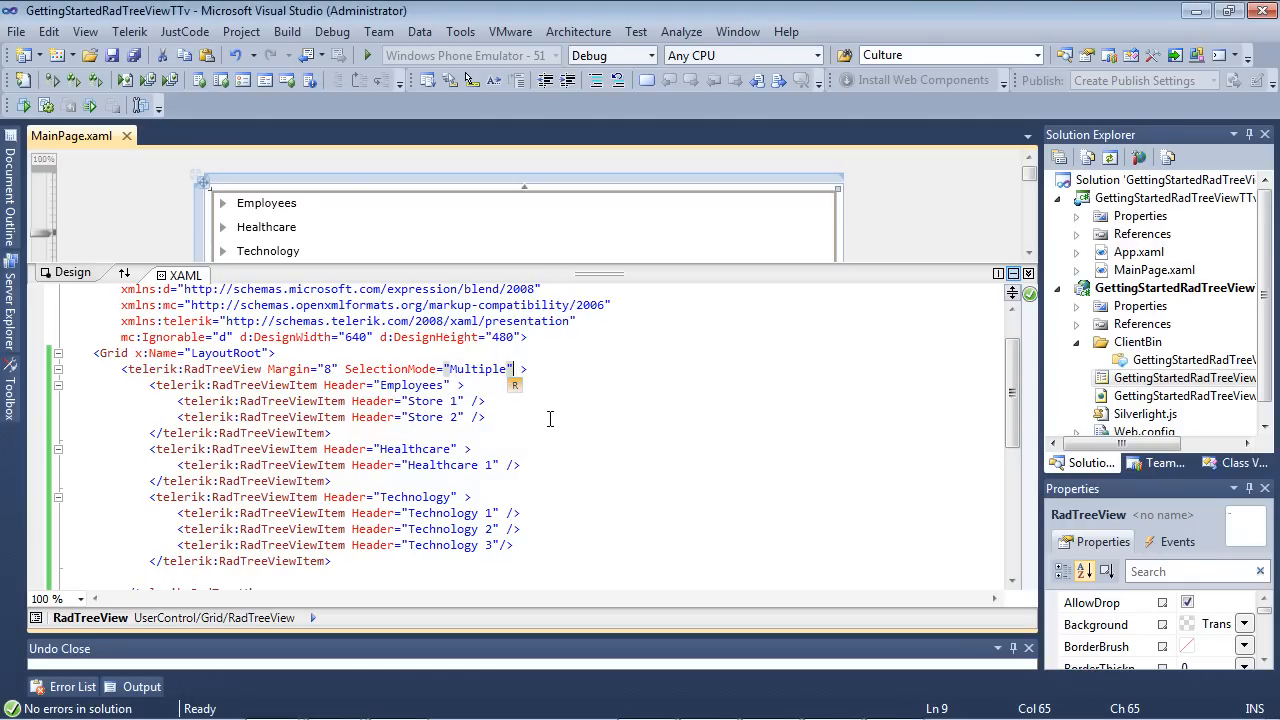
- Add IsSingleExpandPath="True" to the RadTreeView tag and run the app
{"action": "type", "text": "IsSingleExpandPath=\"True\""}
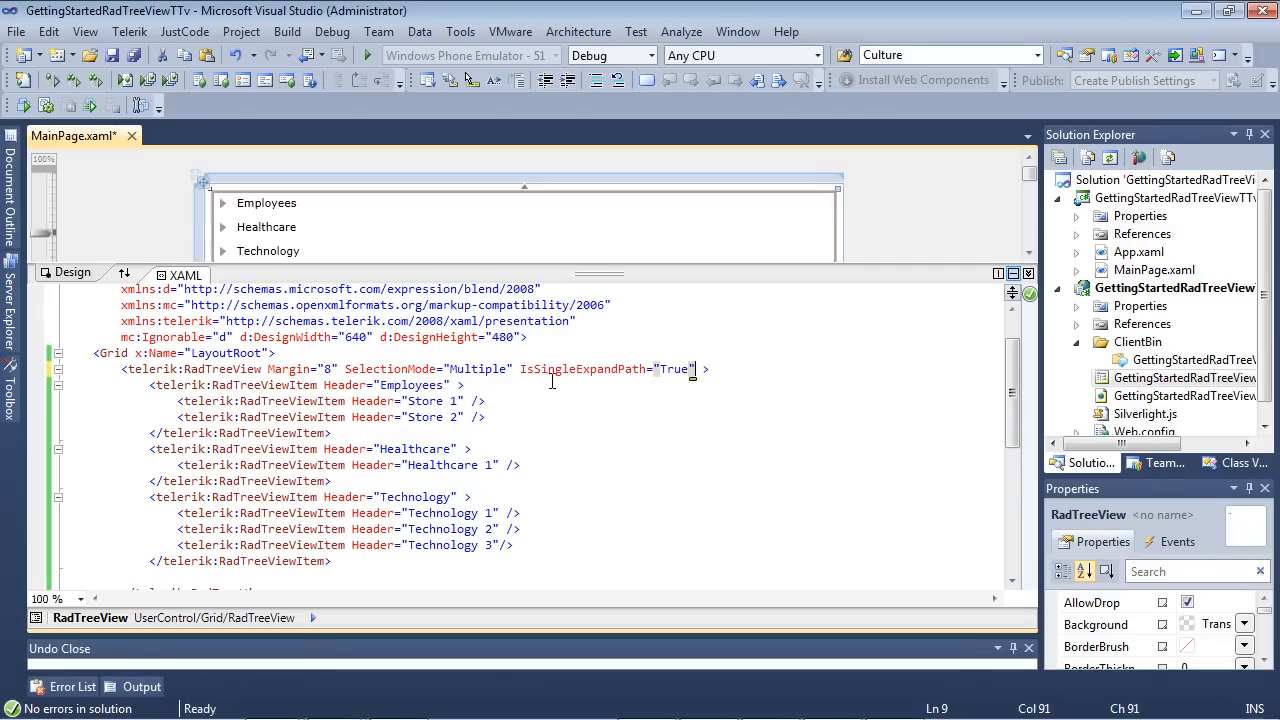
{"action": "mouse_move", "coordinate": [666, 387]}
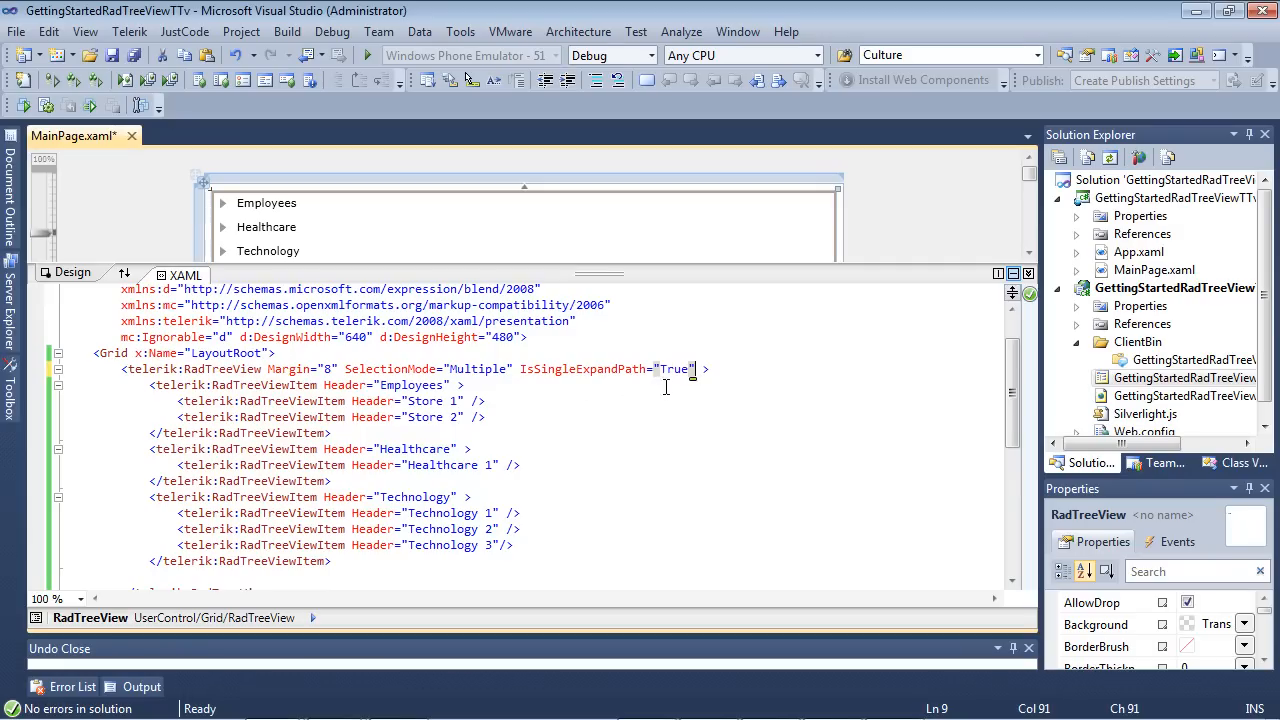
{"action": "left_click", "coordinate": [332, 31]}
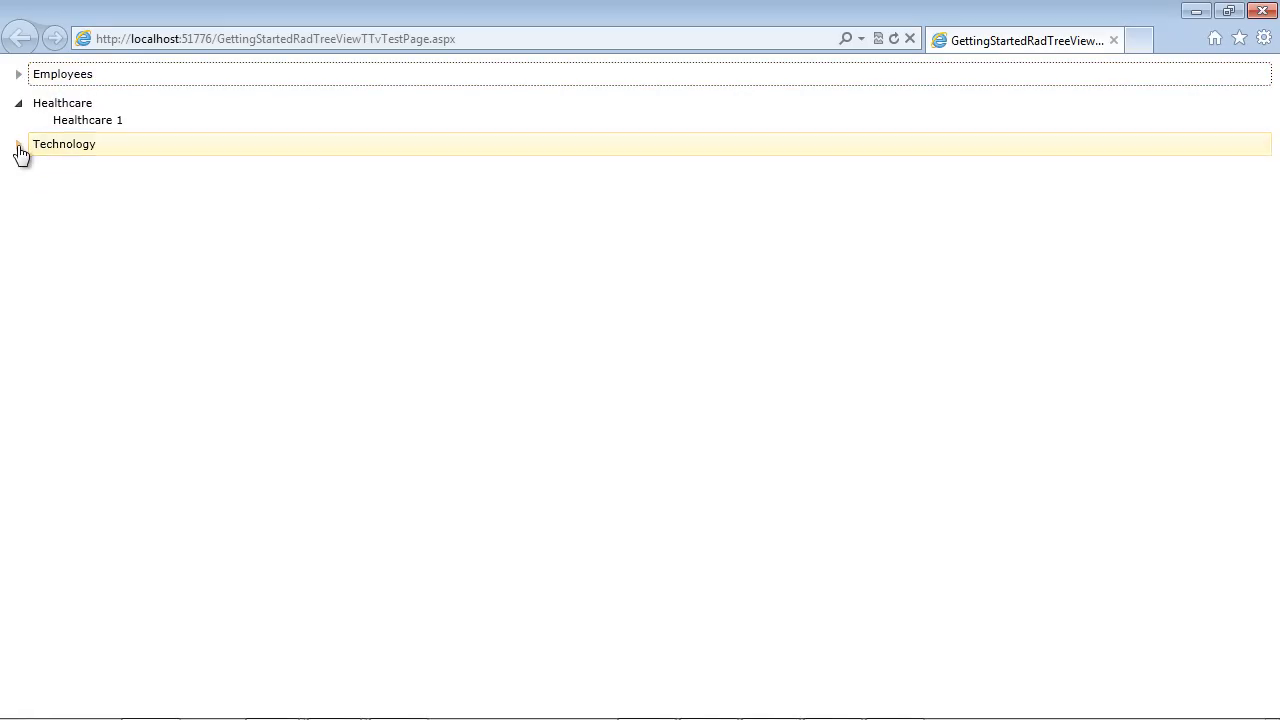
- Expand Technology, Healthcare, then Employees, confirming only one branch stays open
{"action": "left_click", "coordinate": [62, 98]}
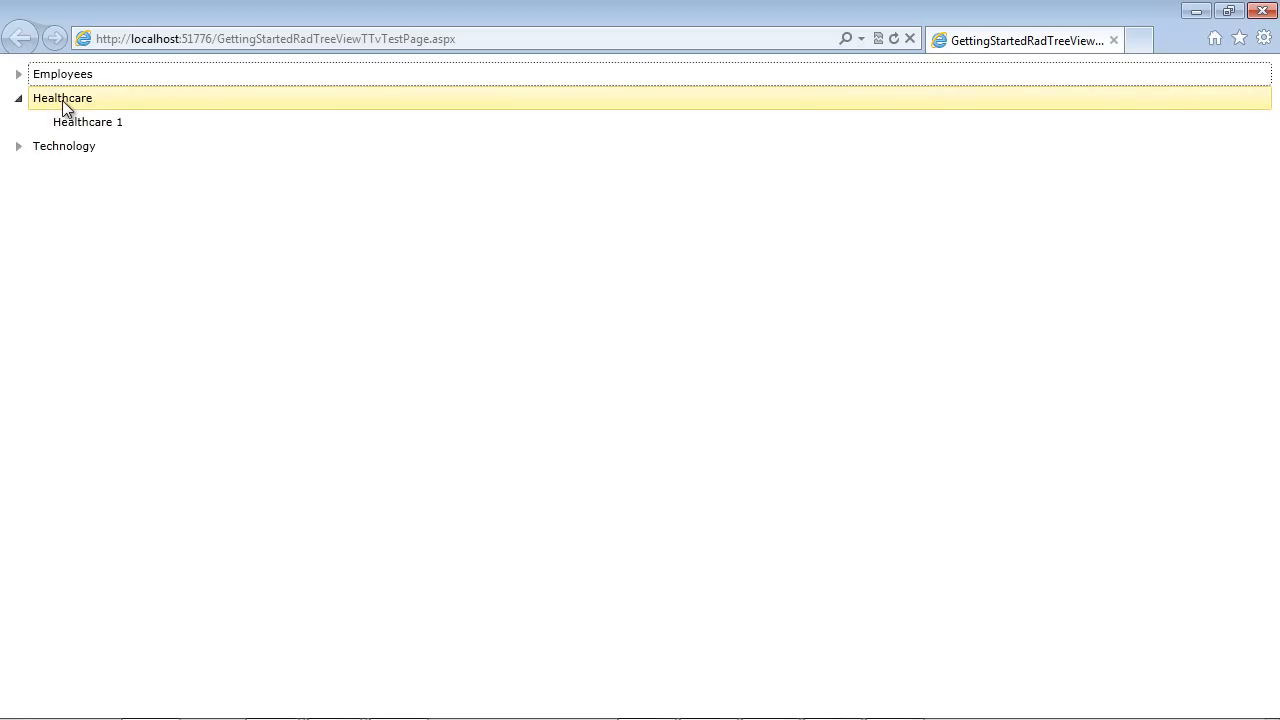
{"action": "left_click", "coordinate": [63, 73]}
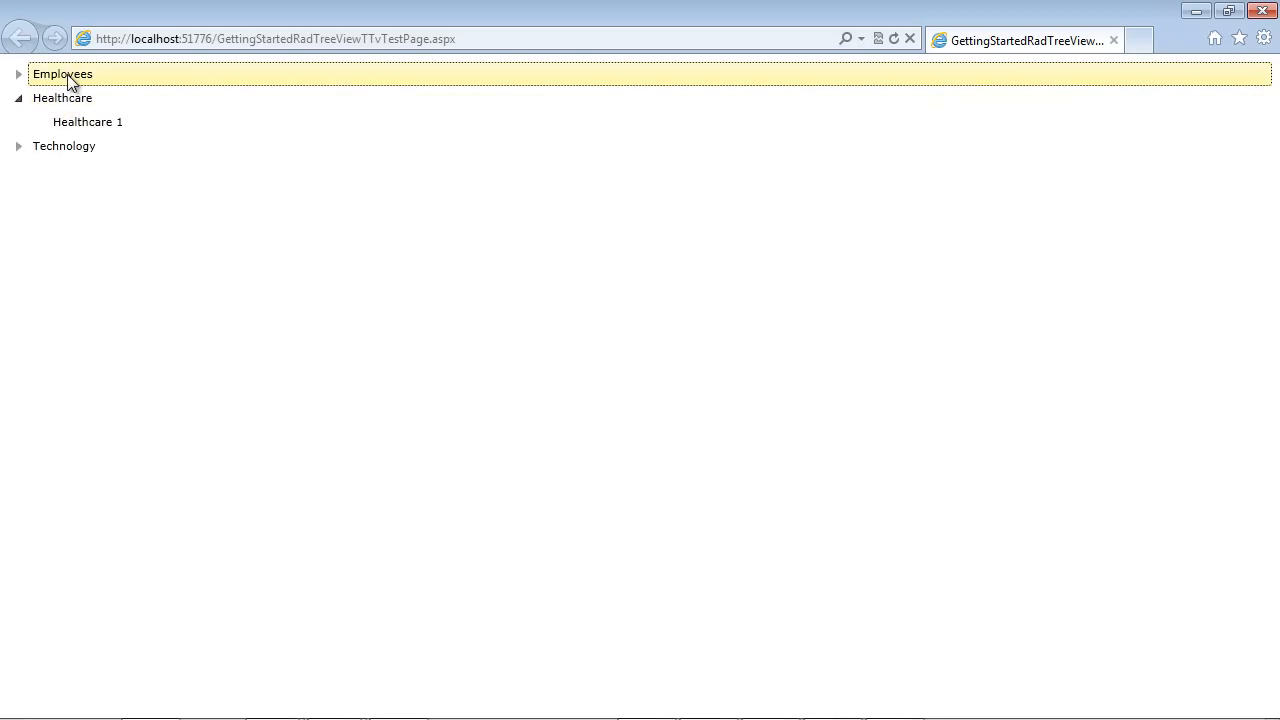
{"action": "left_click", "coordinate": [64, 145]}
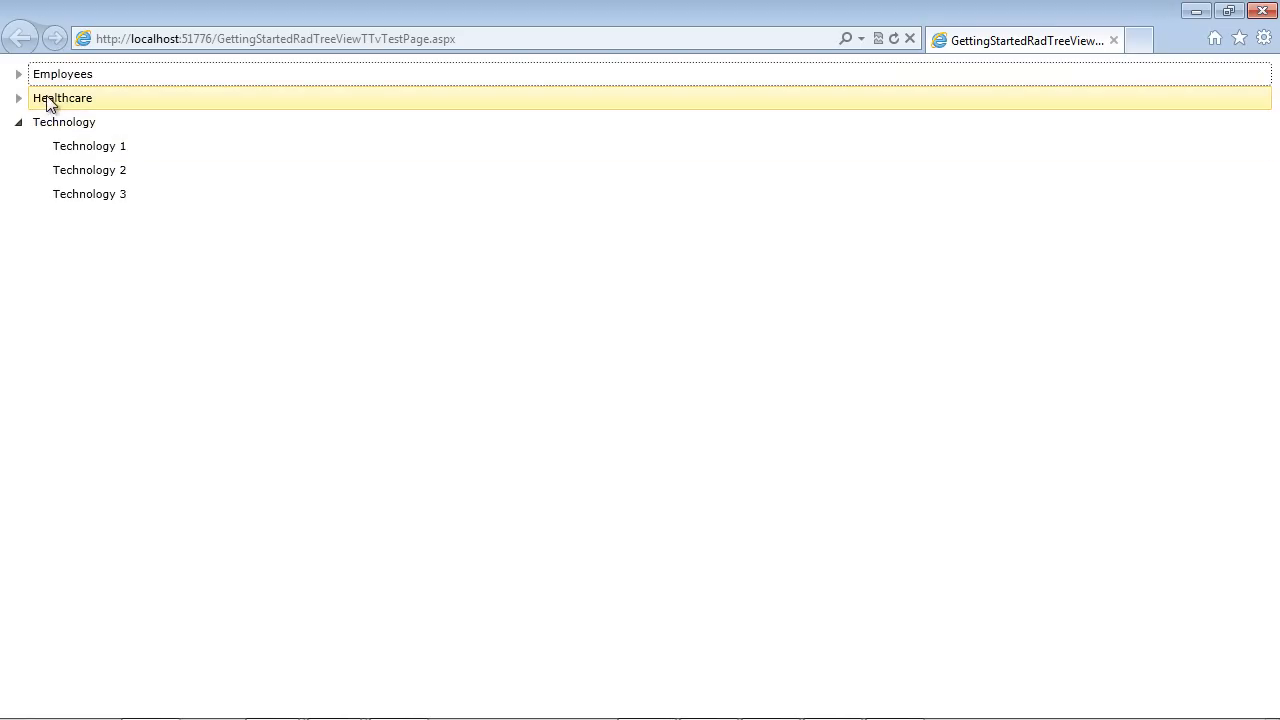
{"action": "left_click", "coordinate": [18, 73]}
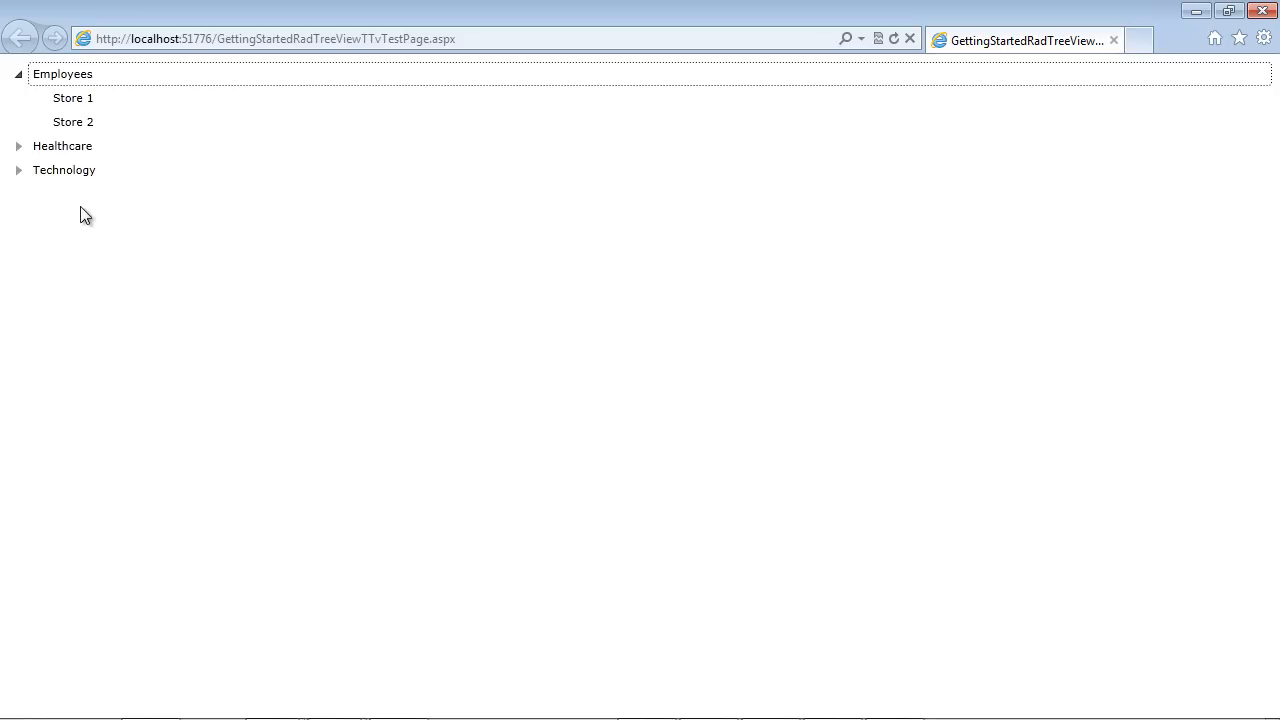
{"action": "mouse_move", "coordinate": [237, 237]}
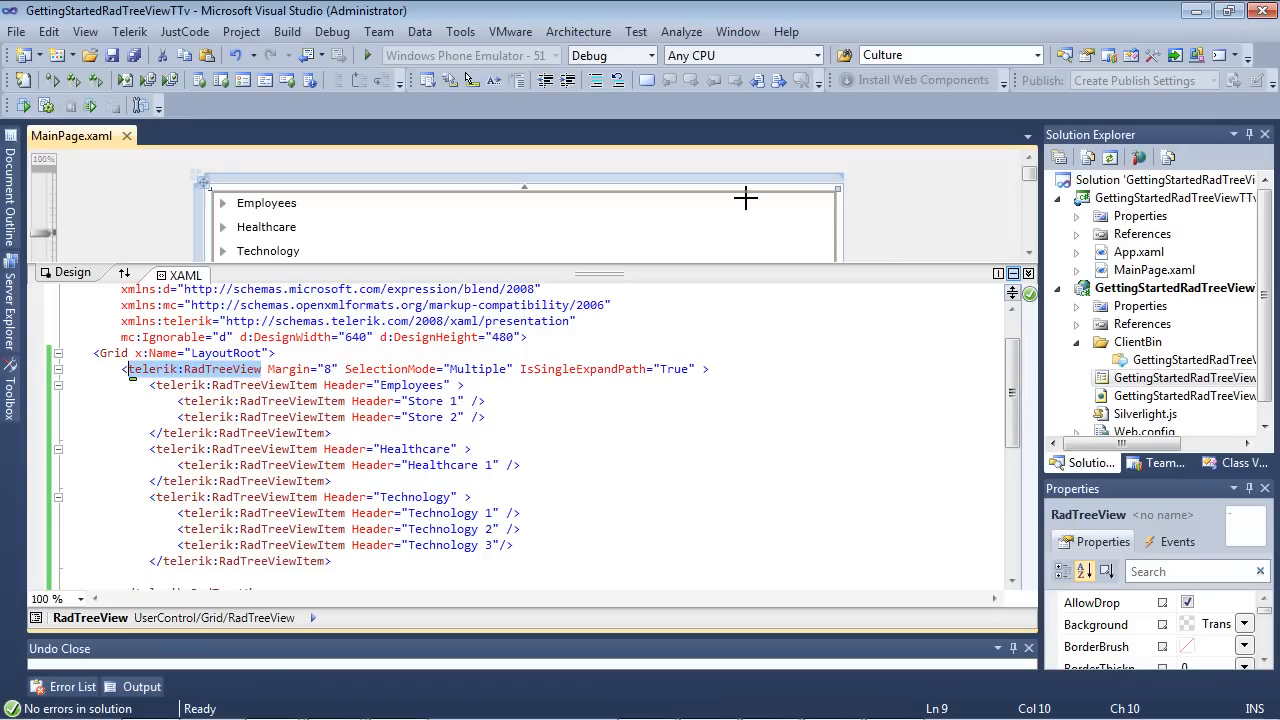
{"action": "mouse_move", "coordinate": [745, 198]}
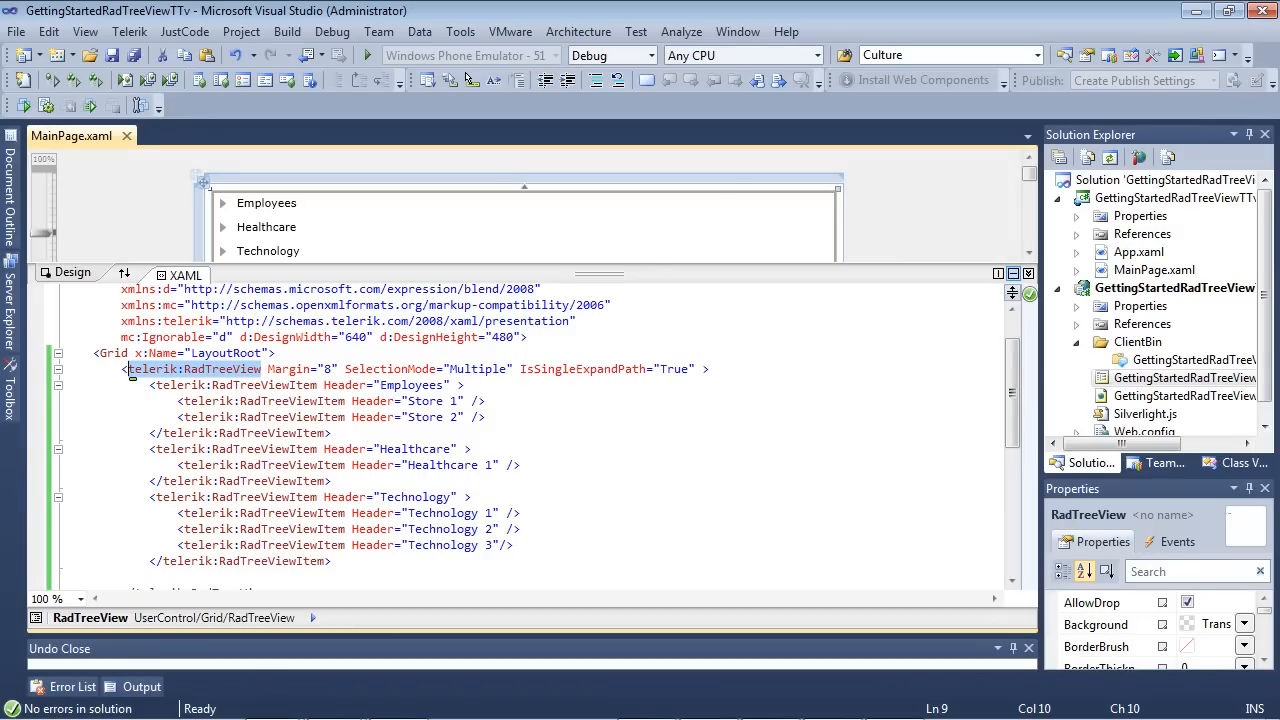
- Add IsDragDropEnabled="True" to the RadTreeView tag after IsSingleExpandPath="True"
{"action": "left_click", "coordinate": [495, 418]}
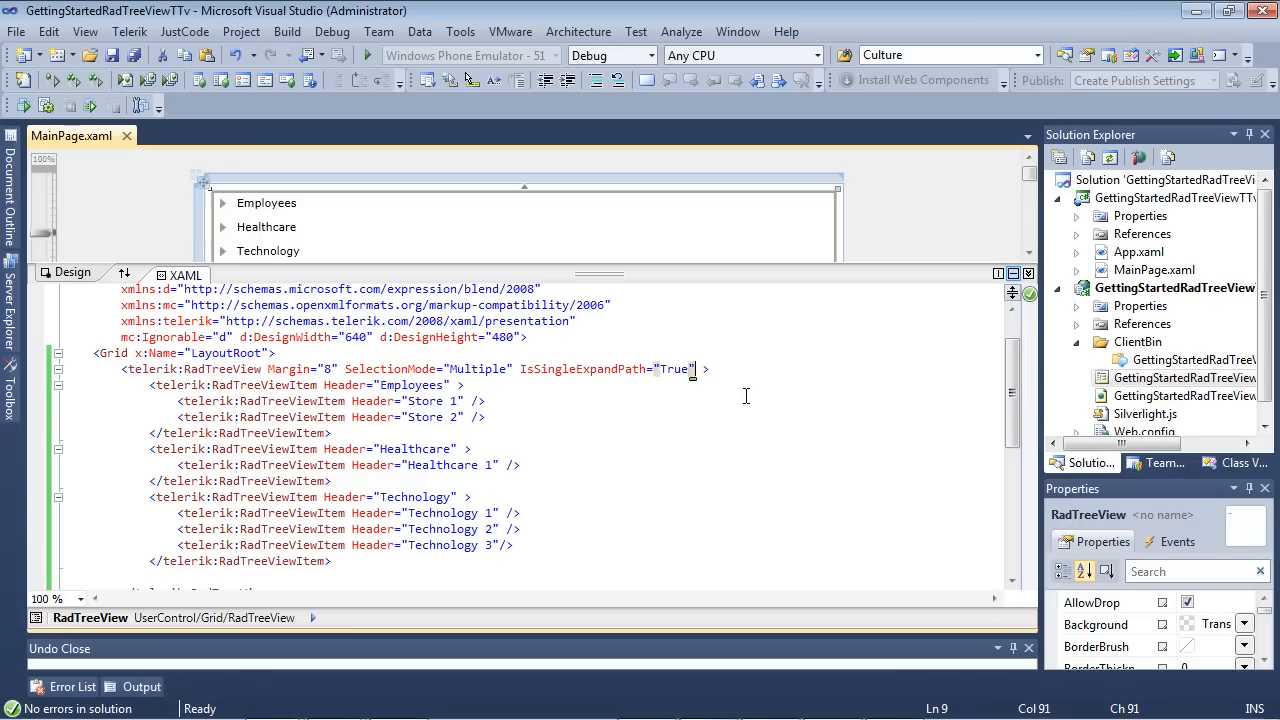
{"action": "type", "text": "IsDragDropEnabled=\"True\""}
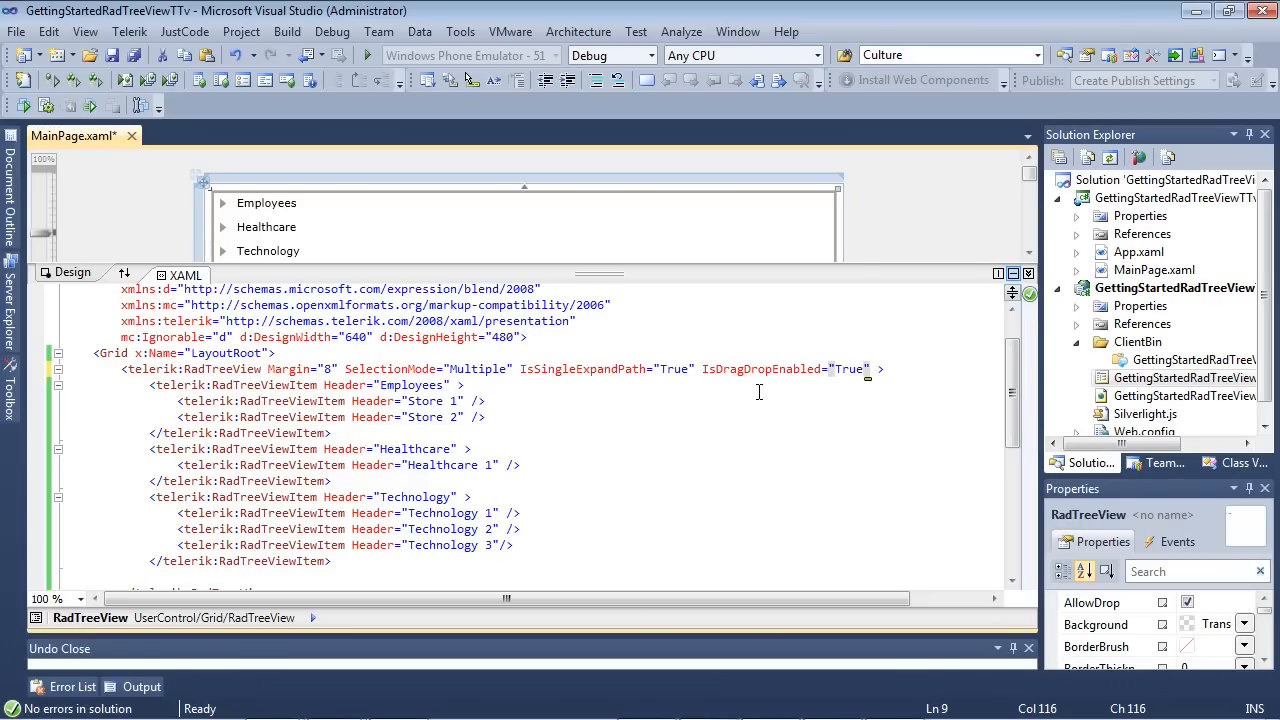
{"action": "mouse_move", "coordinate": [767, 390]}
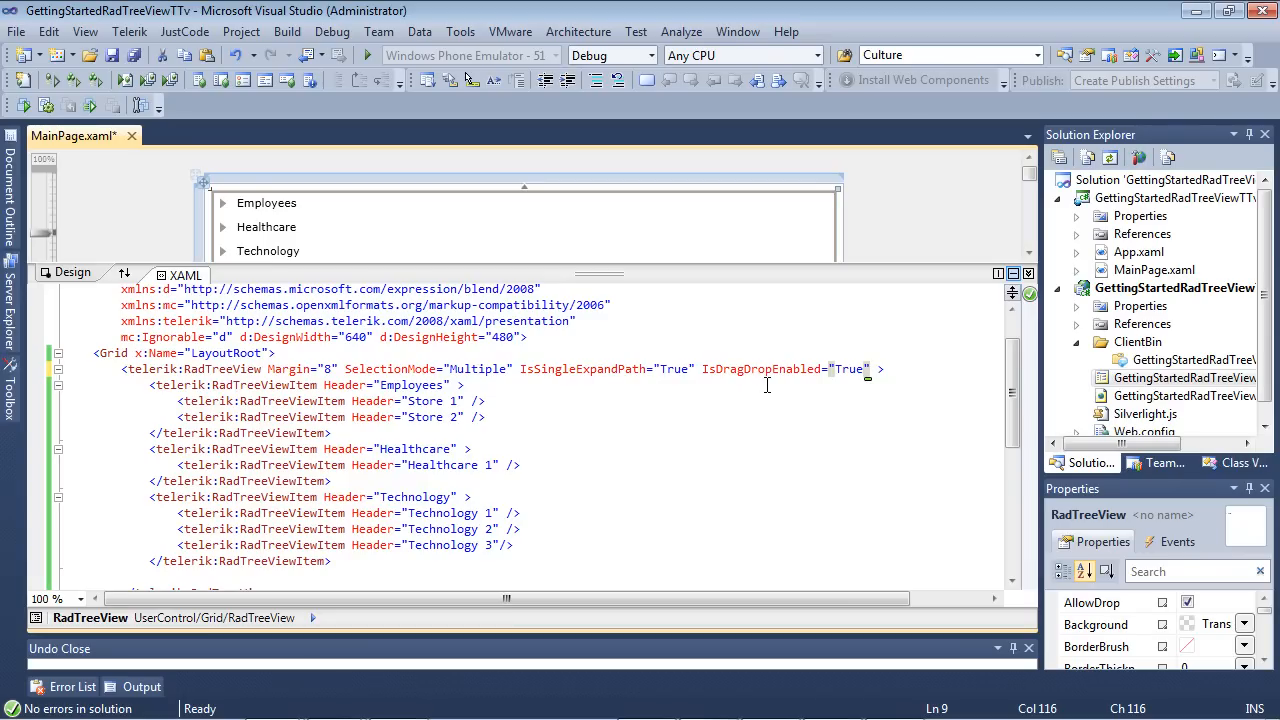
{"action": "mouse_move", "coordinate": [405, 170]}
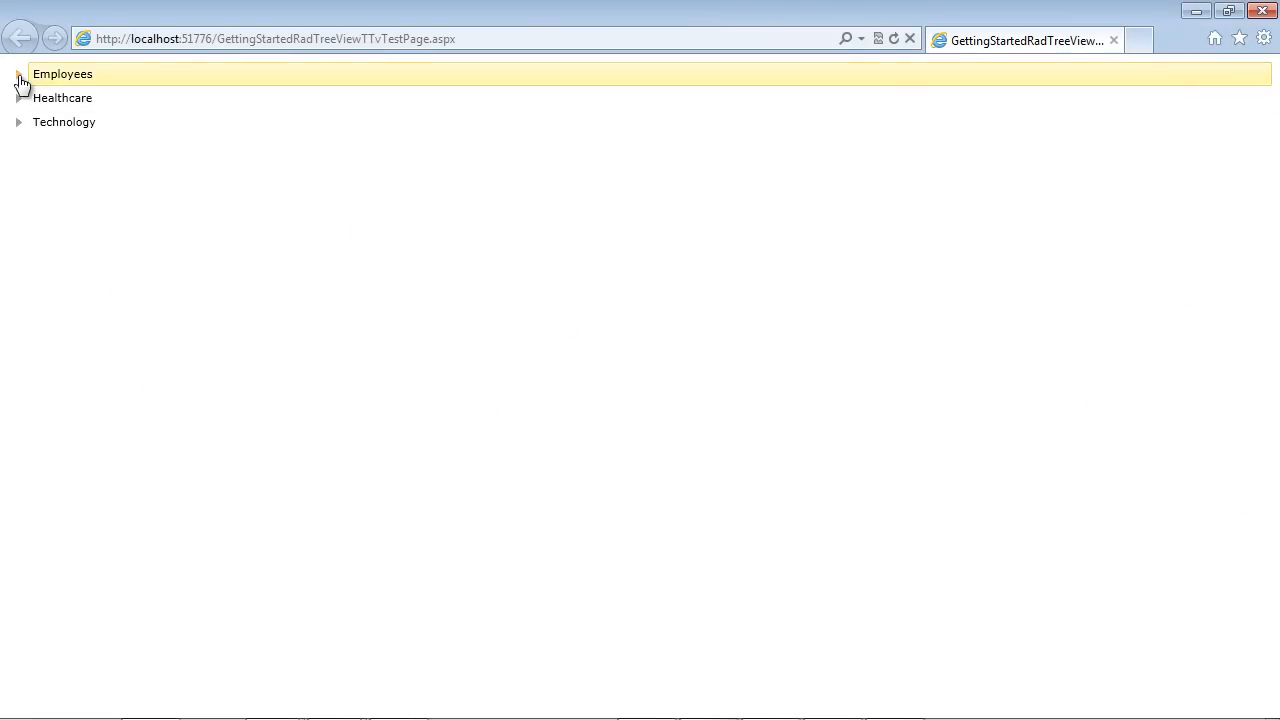
- Expand Employees and drag Store 2 into Technology, dropping it below Technology 1
{"action": "left_click", "coordinate": [18, 74]}
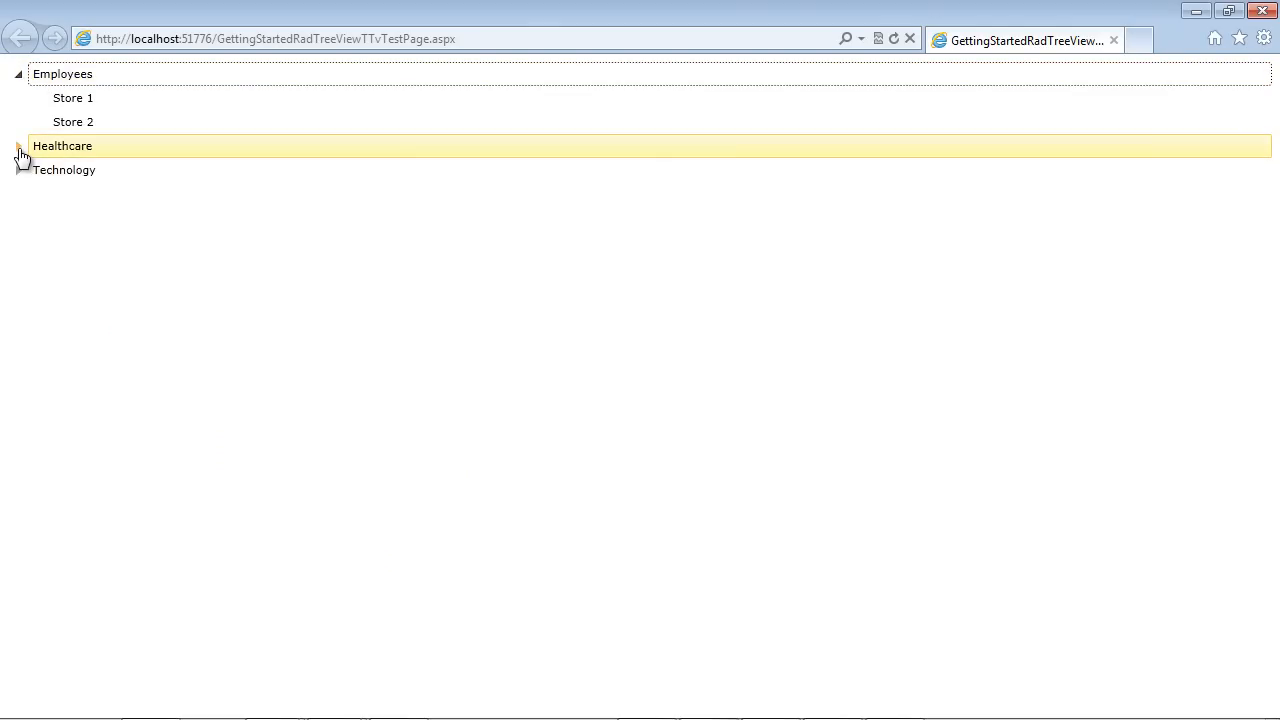
{"action": "left_click", "coordinate": [73, 121]}
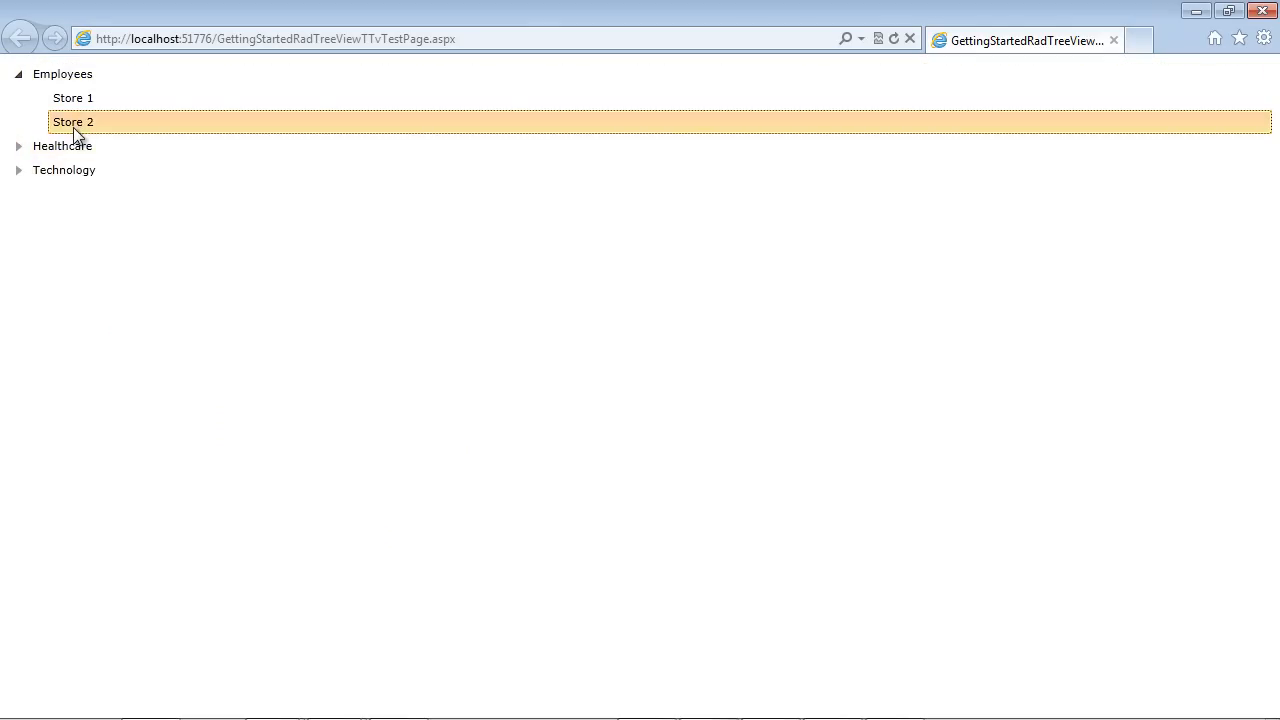
{"action": "left_click_drag", "start_coordinate": [73, 121], "coordinate": [73, 143]}
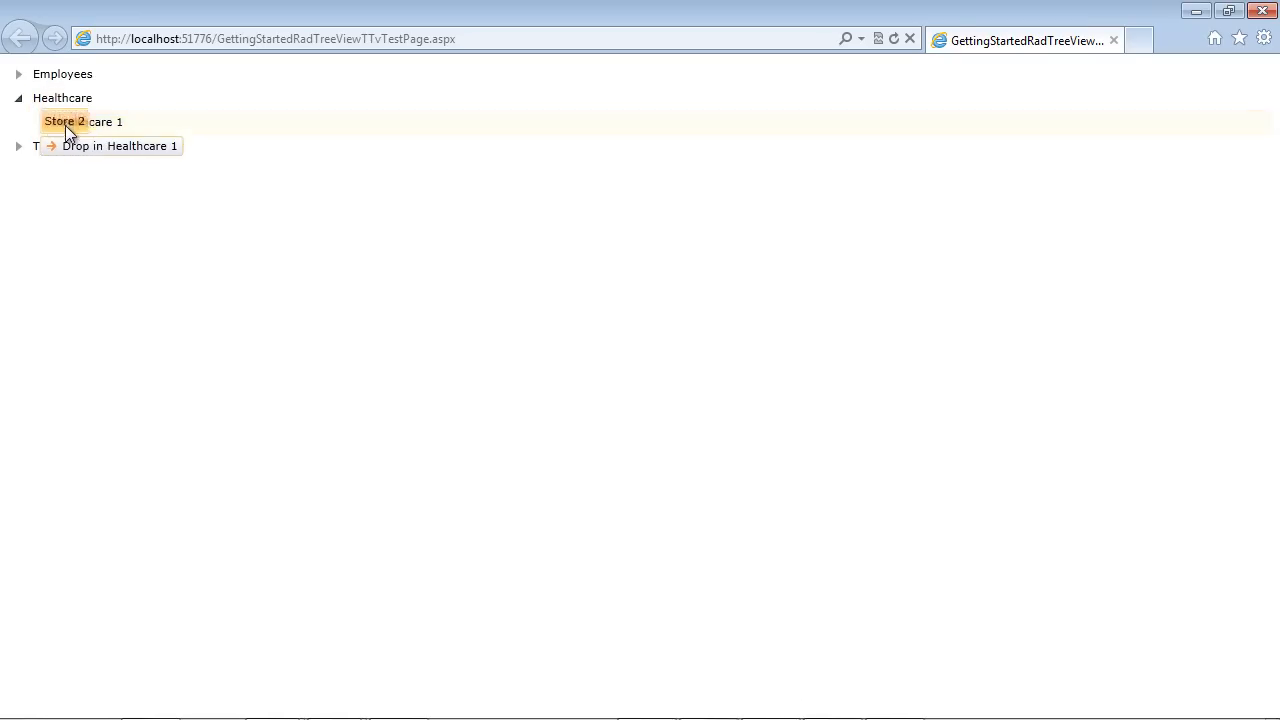
{"action": "left_click_drag", "start_coordinate": [63, 121], "coordinate": [75, 149]}
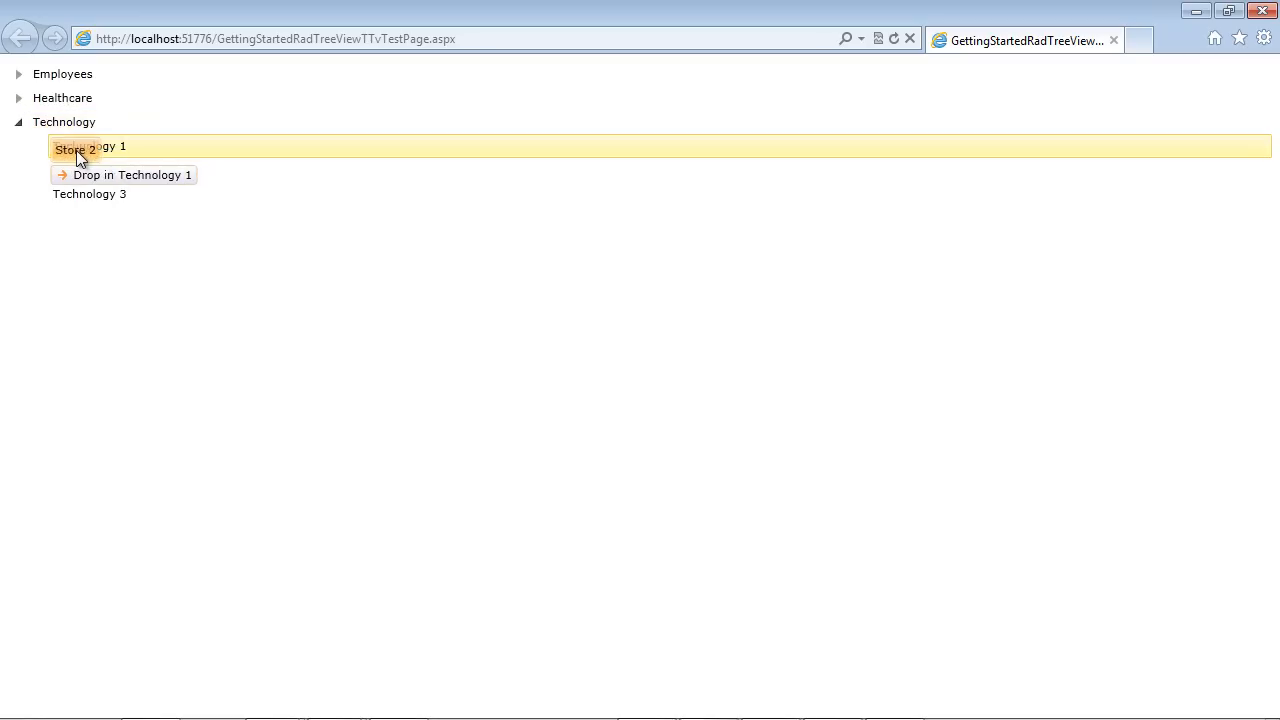
{"action": "left_click_drag", "start_coordinate": [75, 149], "coordinate": [84, 160]}
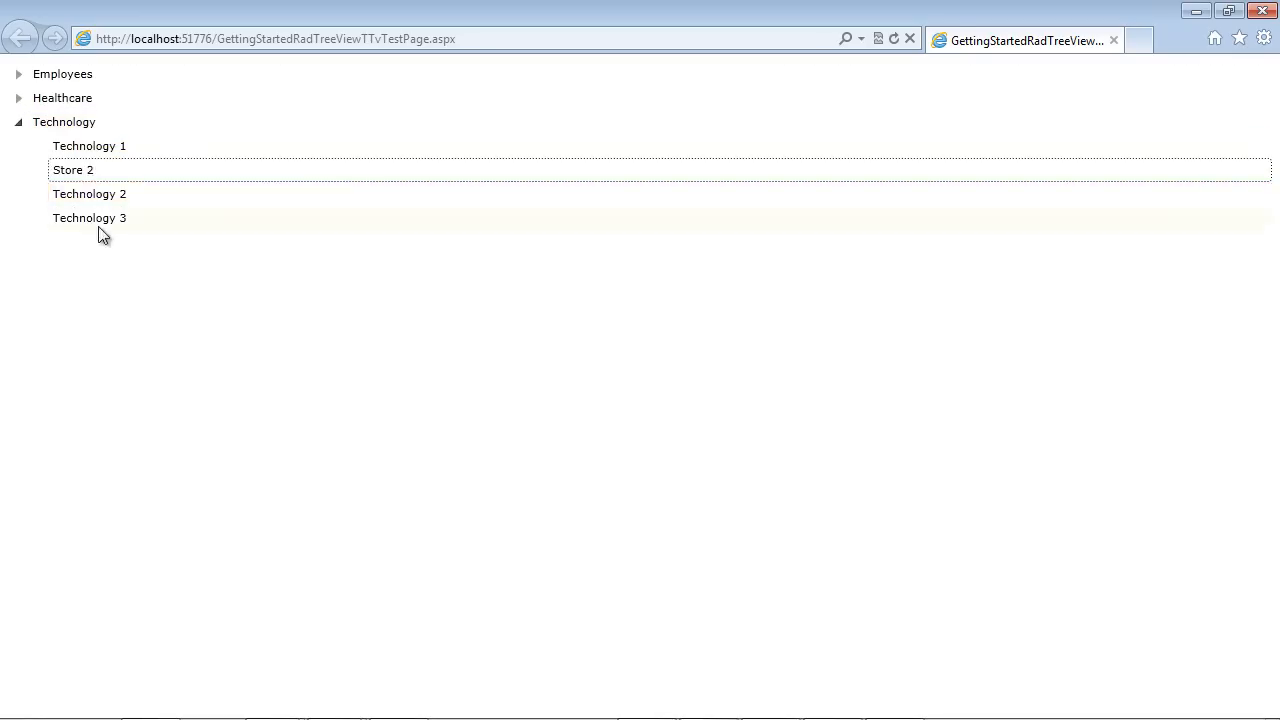
{"action": "mouse_move", "coordinate": [95, 182]}
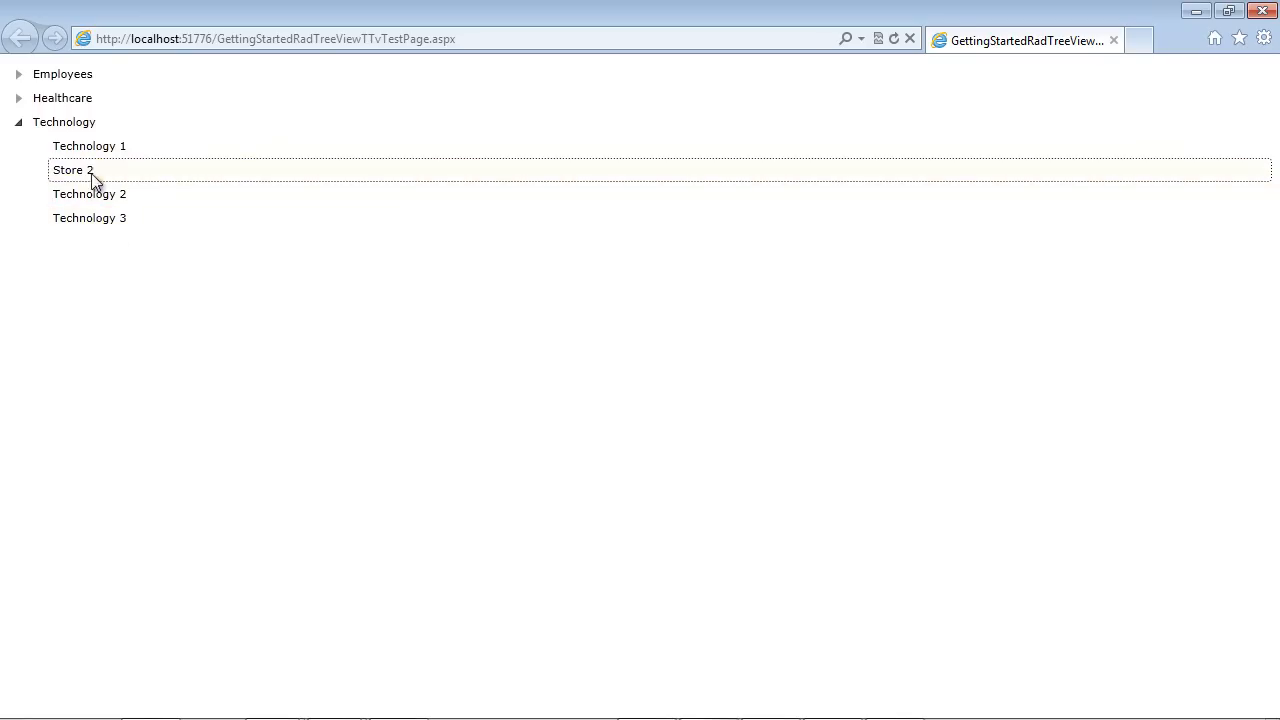
{"action": "mouse_move", "coordinate": [120, 264]}
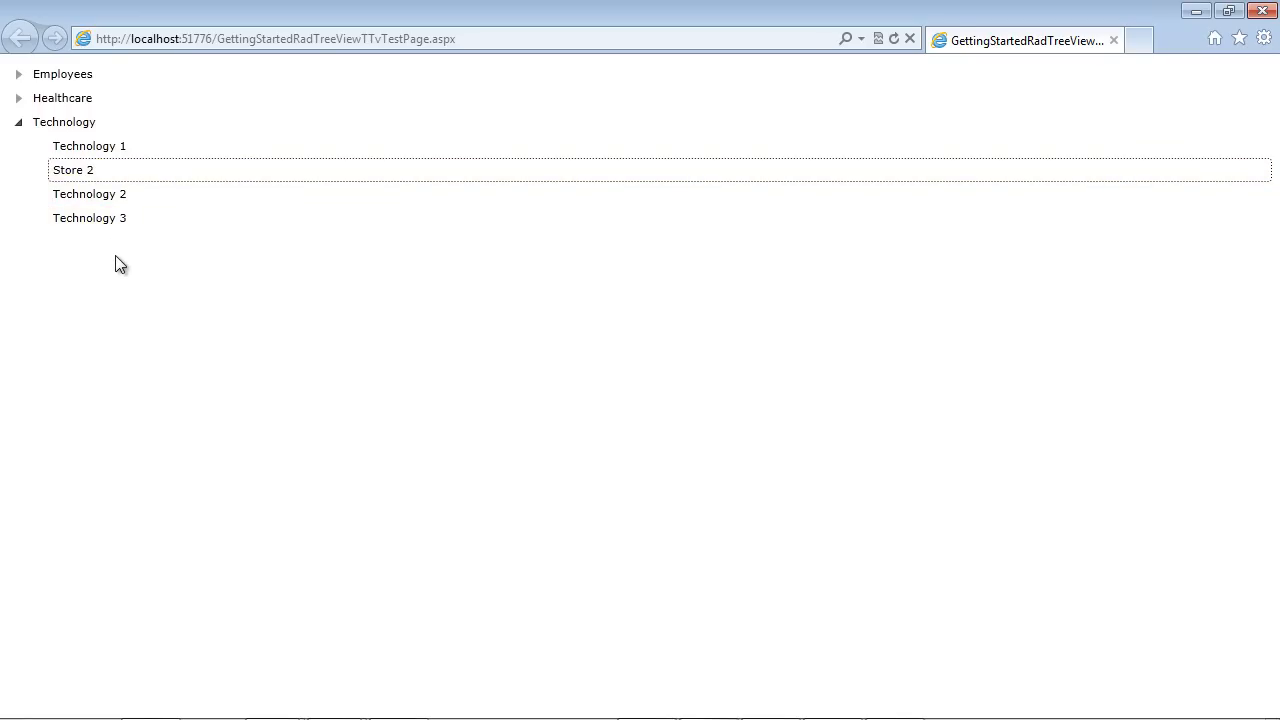
{"action": "mouse_move", "coordinate": [126, 249]}
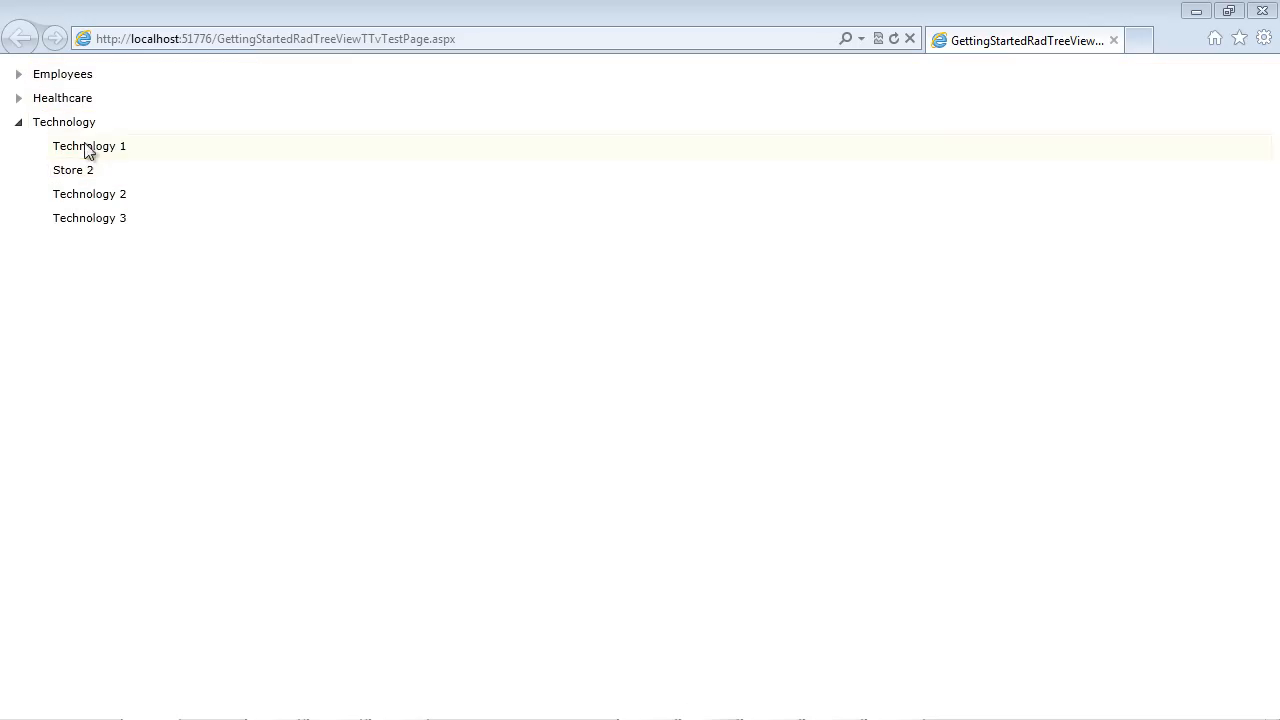
{"action": "left_click", "coordinate": [89, 145]}
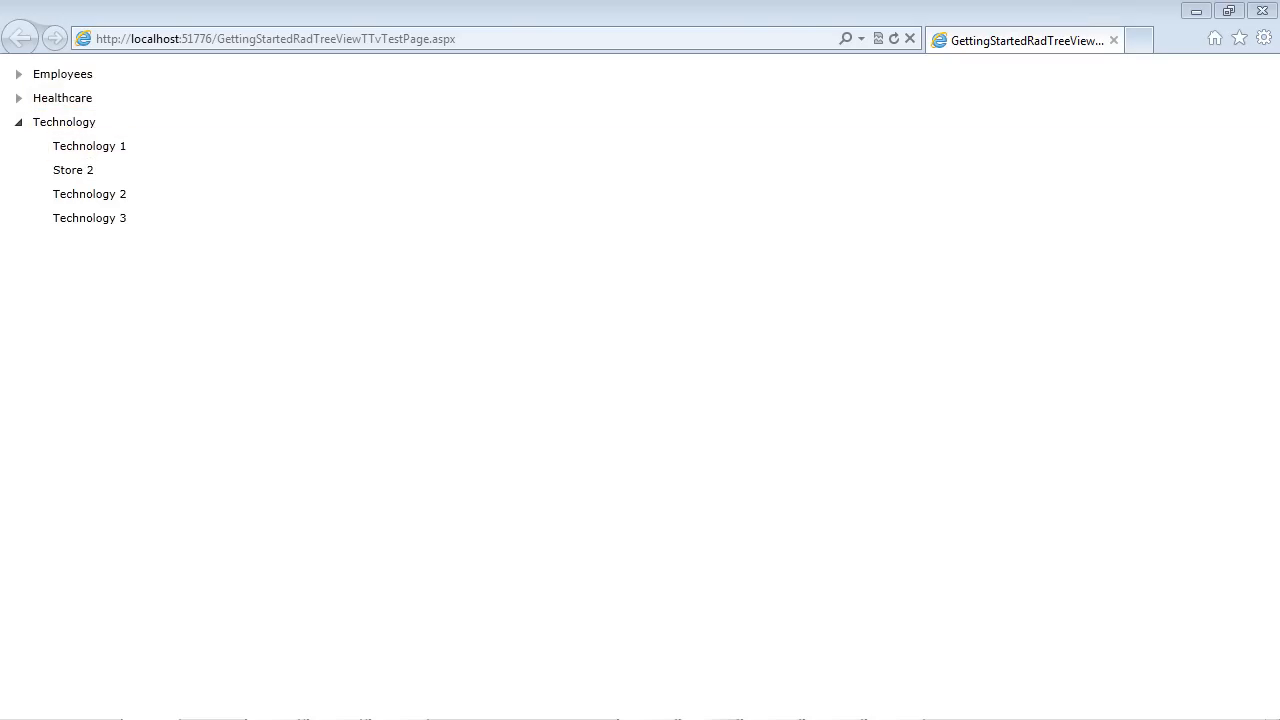
{"action": "mouse_move", "coordinate": [722, 482]}
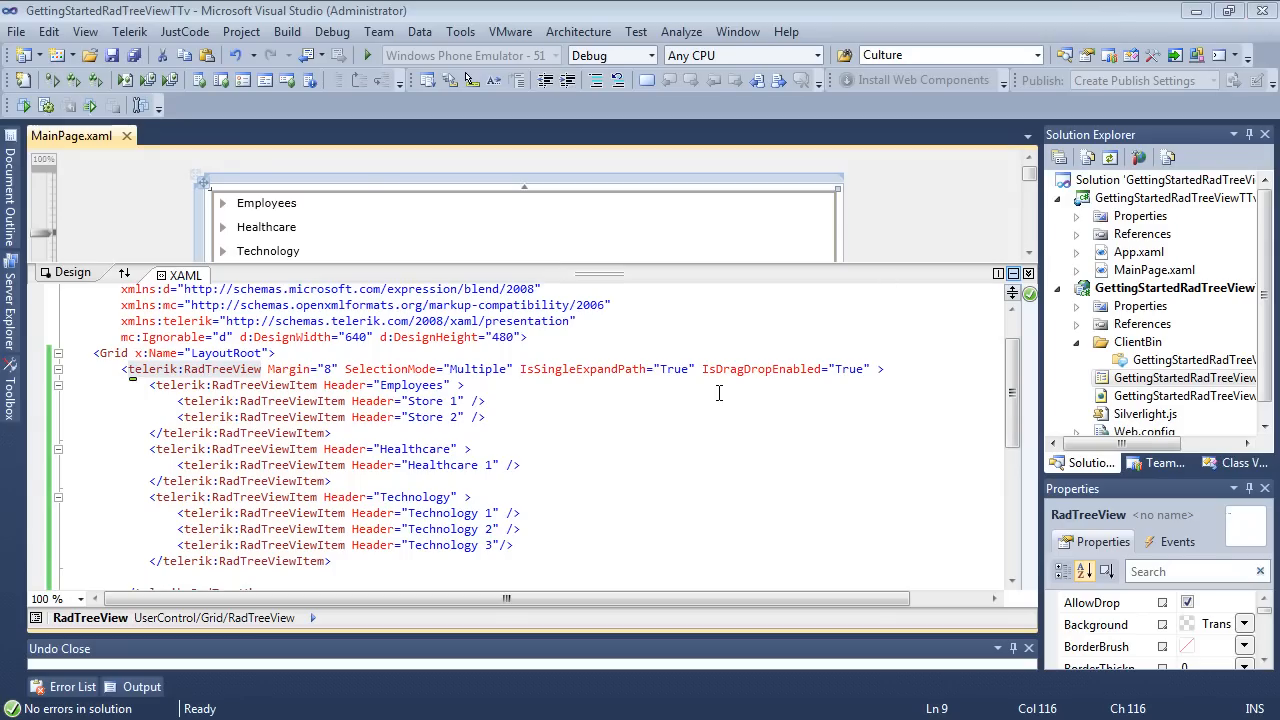
{"action": "mouse_move", "coordinate": [105, 435]}
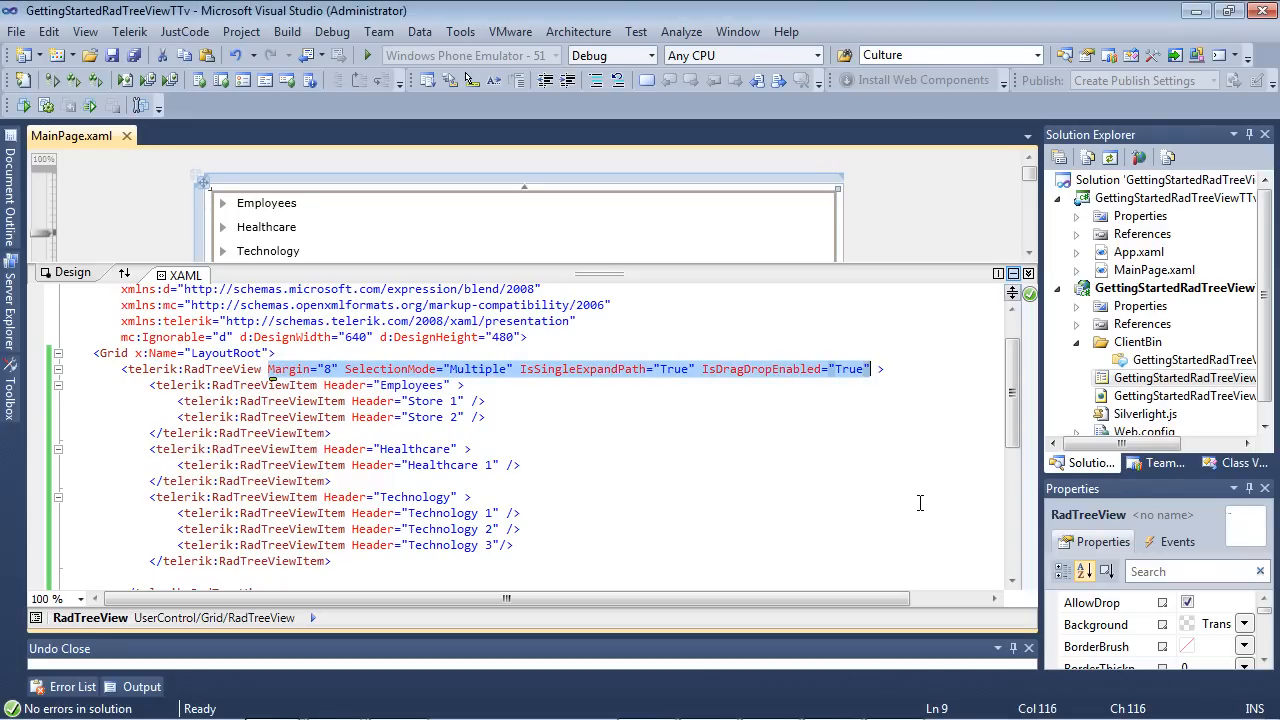
- Name the RadTreeView x:Name="radTreeView", delete its static items, and open MainPage.xaml.cs
{"action": "type", "text": "x:Name=\"radTreeView\" >"}
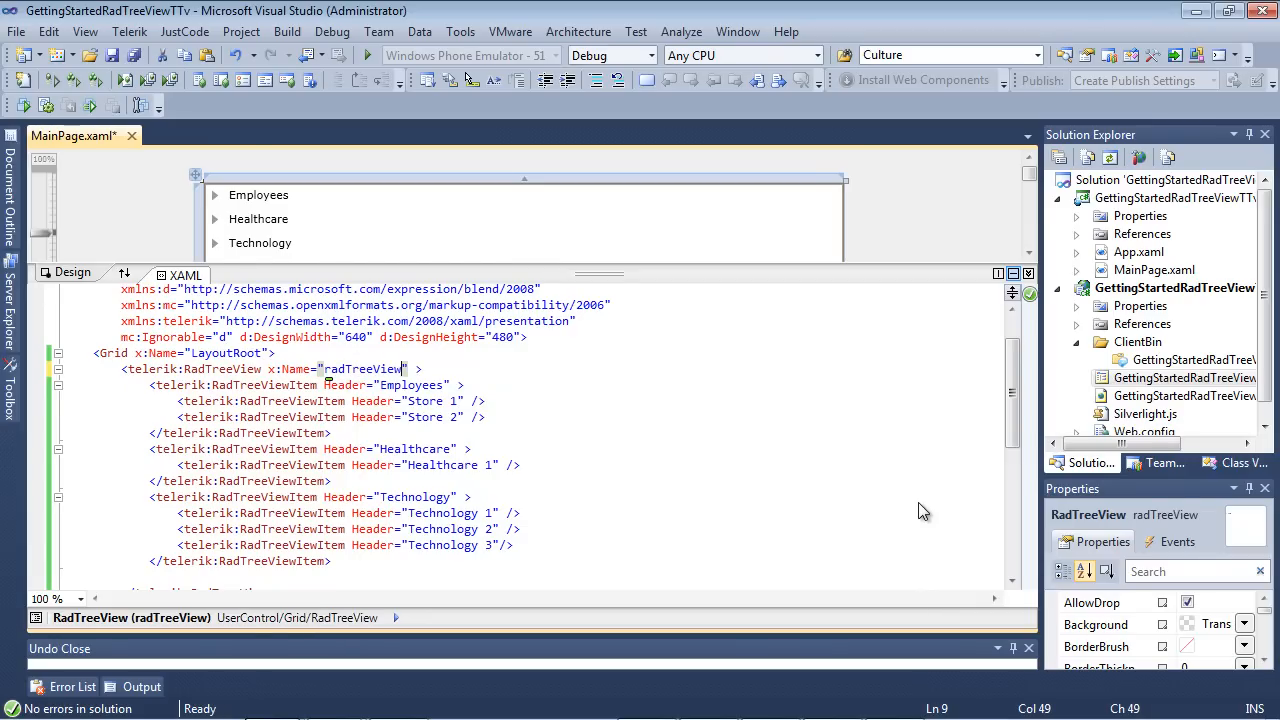
{"action": "left_click", "coordinate": [175, 385]}
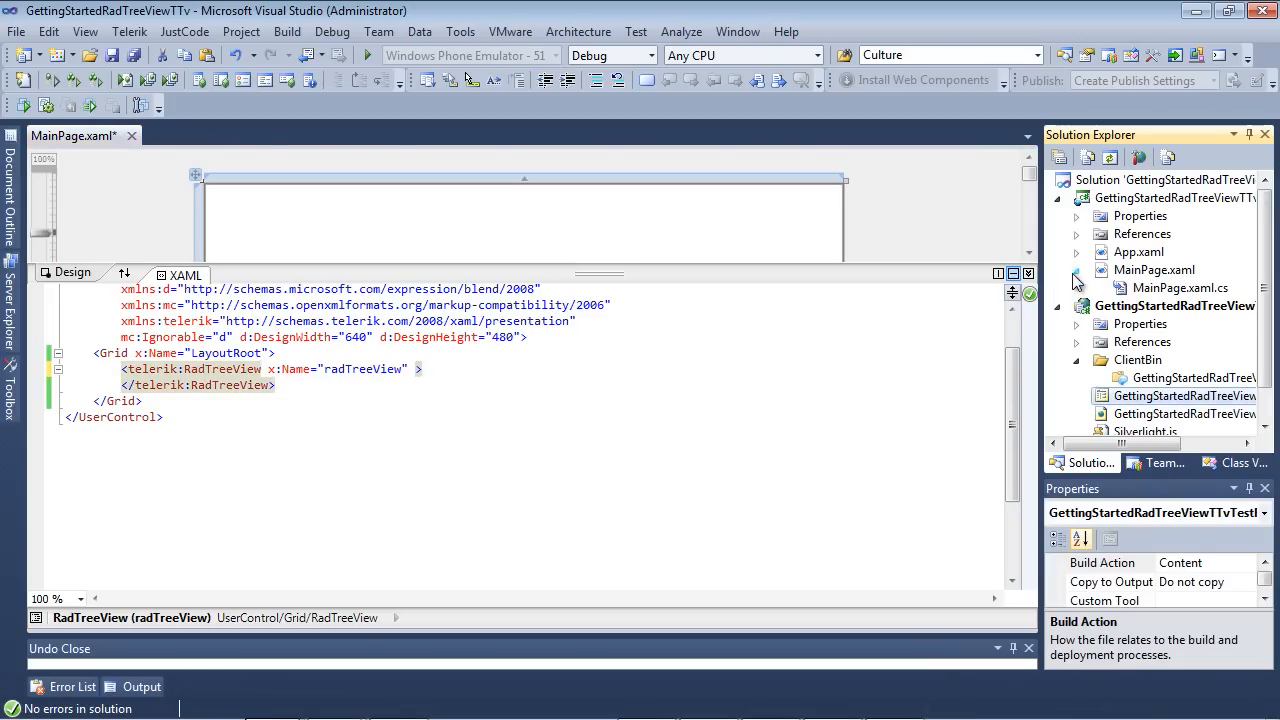
{"action": "double_click", "coordinate": [1180, 288]}
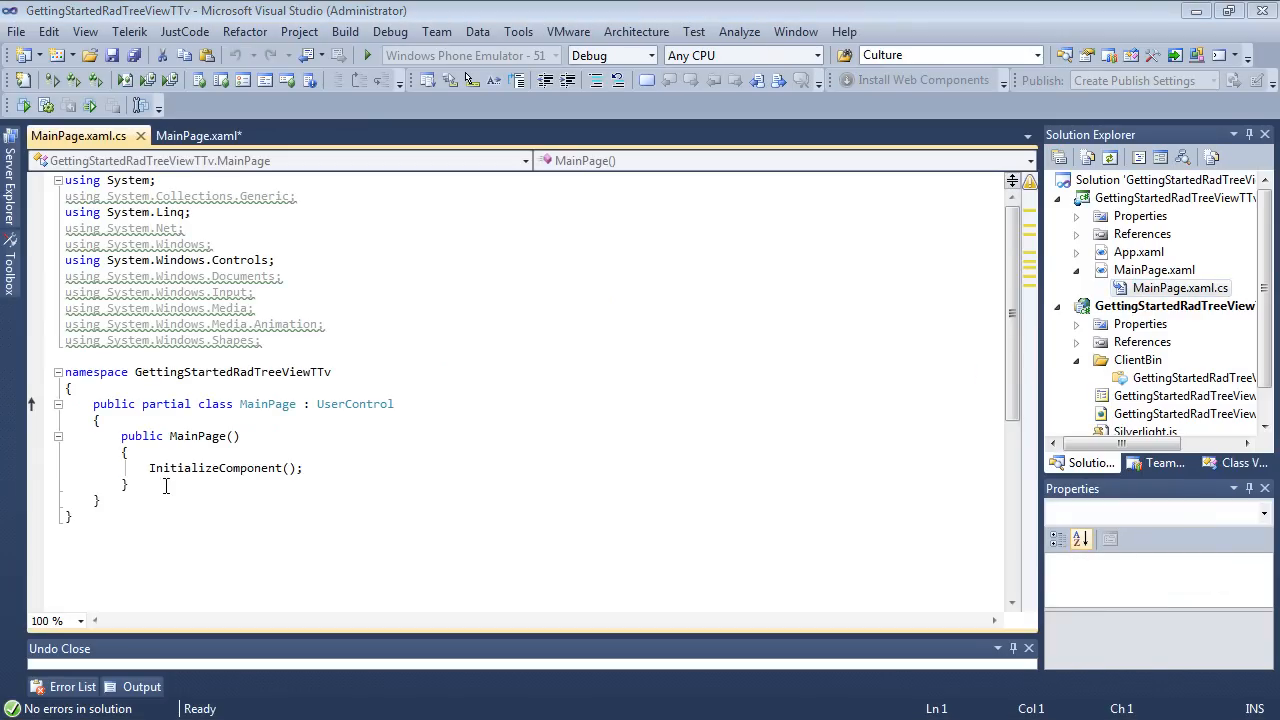
- Insert the AddTreeViewItems method and highlight where Category1 is created and added to the tree
{"action": "key", "text": "enter"}
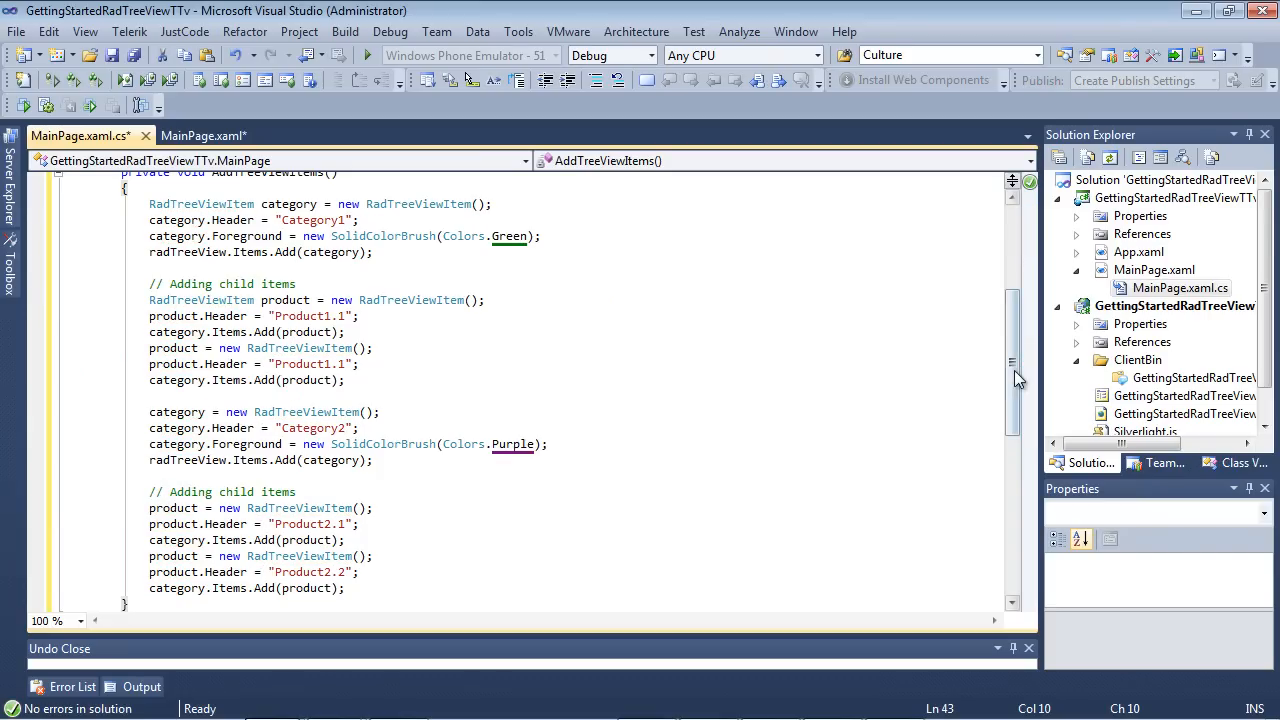
{"action": "scroll", "scroll_direction": "up", "scroll_amount": 3}
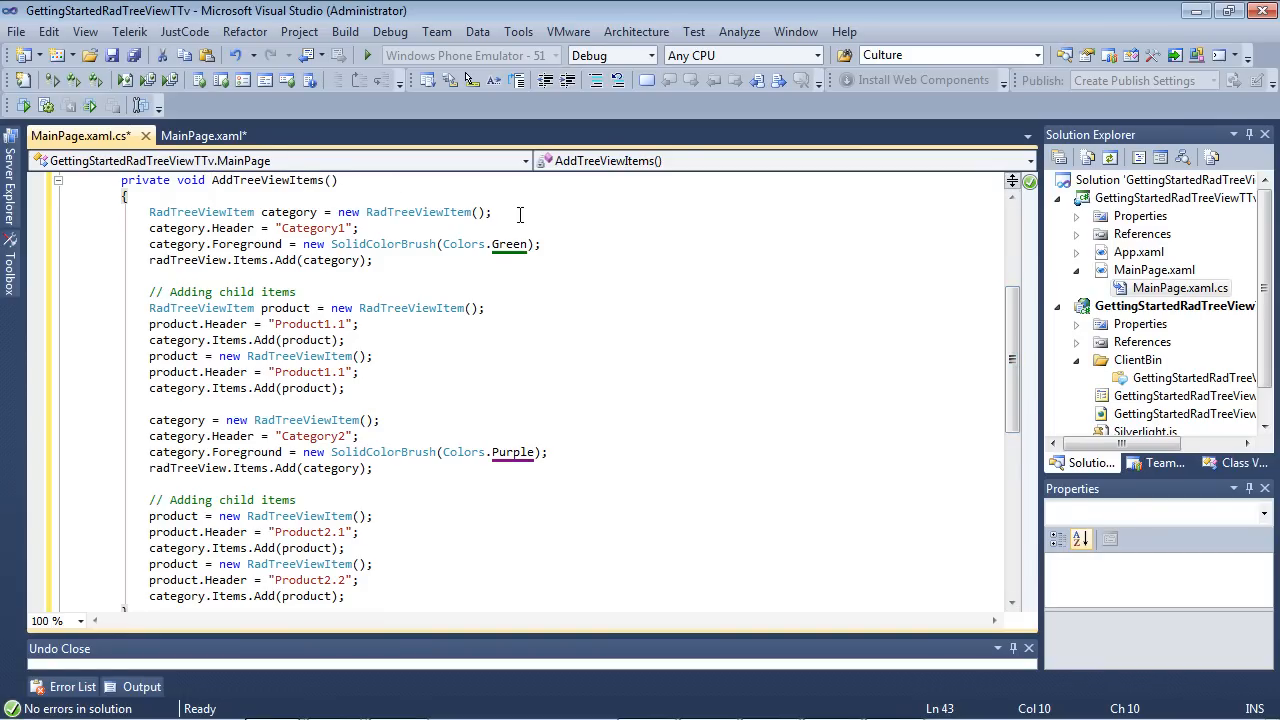
{"action": "left_click", "coordinate": [490, 212]}
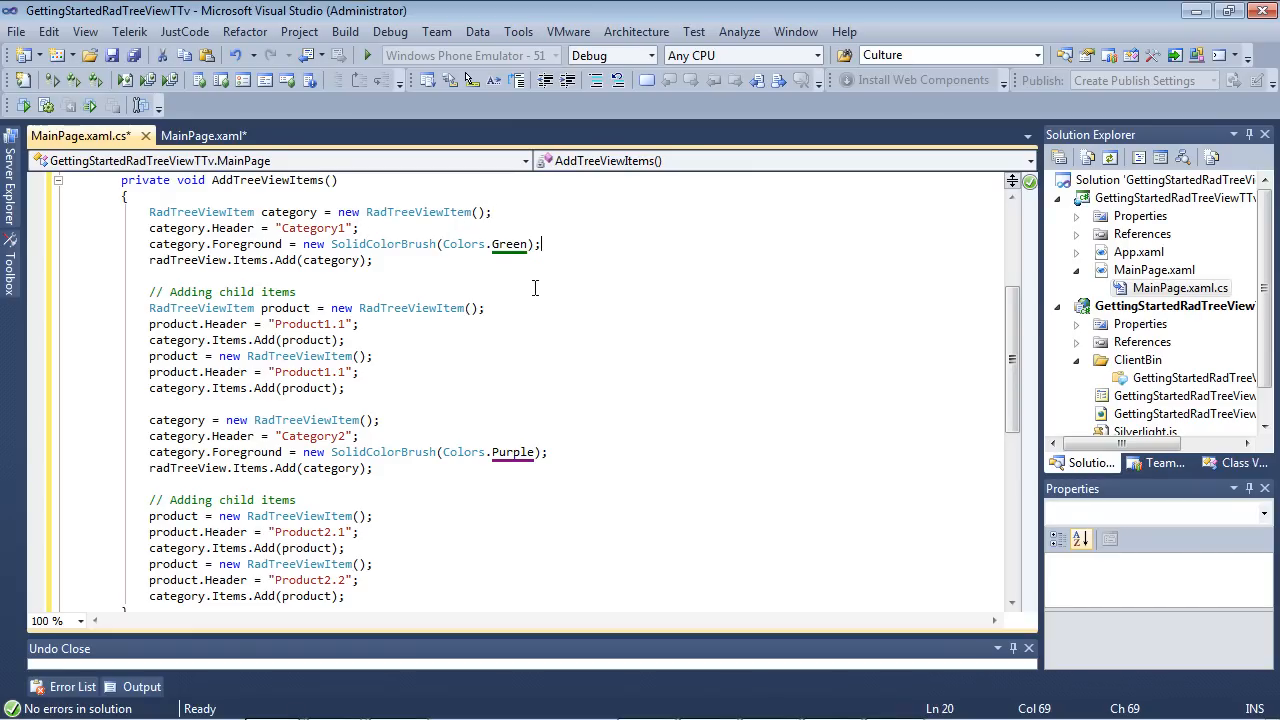
{"action": "left_click", "coordinate": [375, 260]}
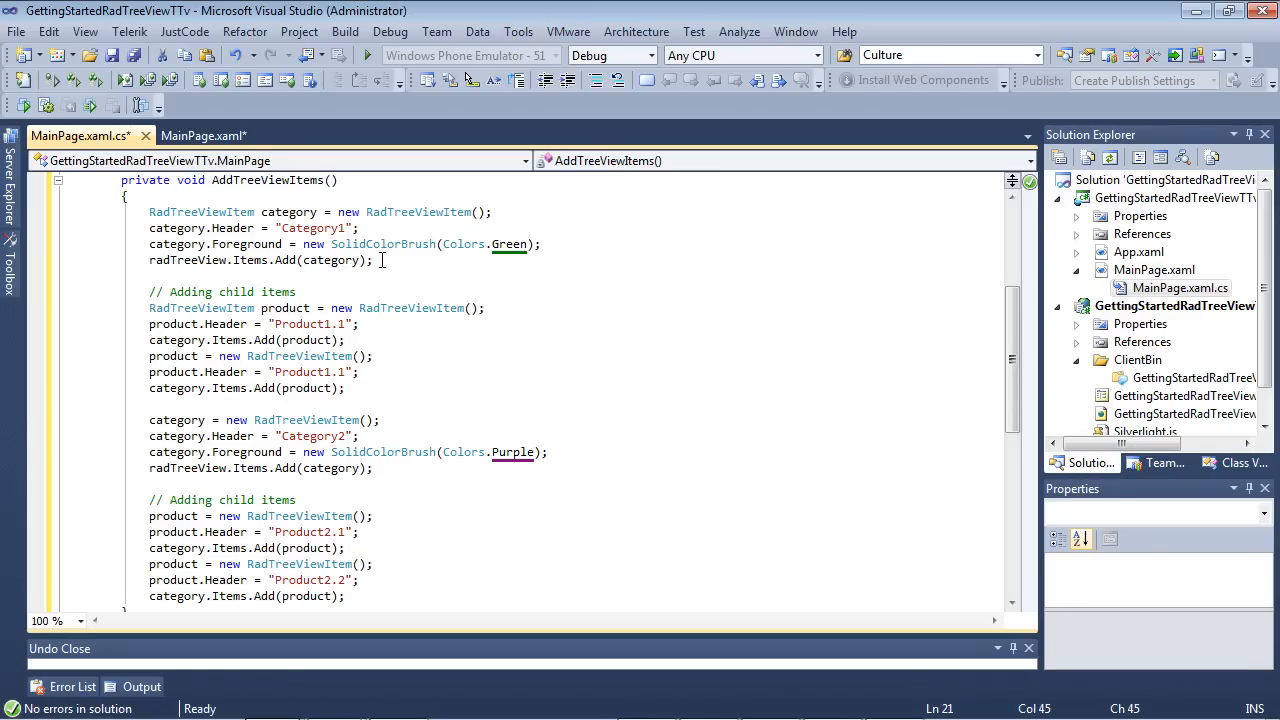
{"action": "mouse_move", "coordinate": [491, 309]}
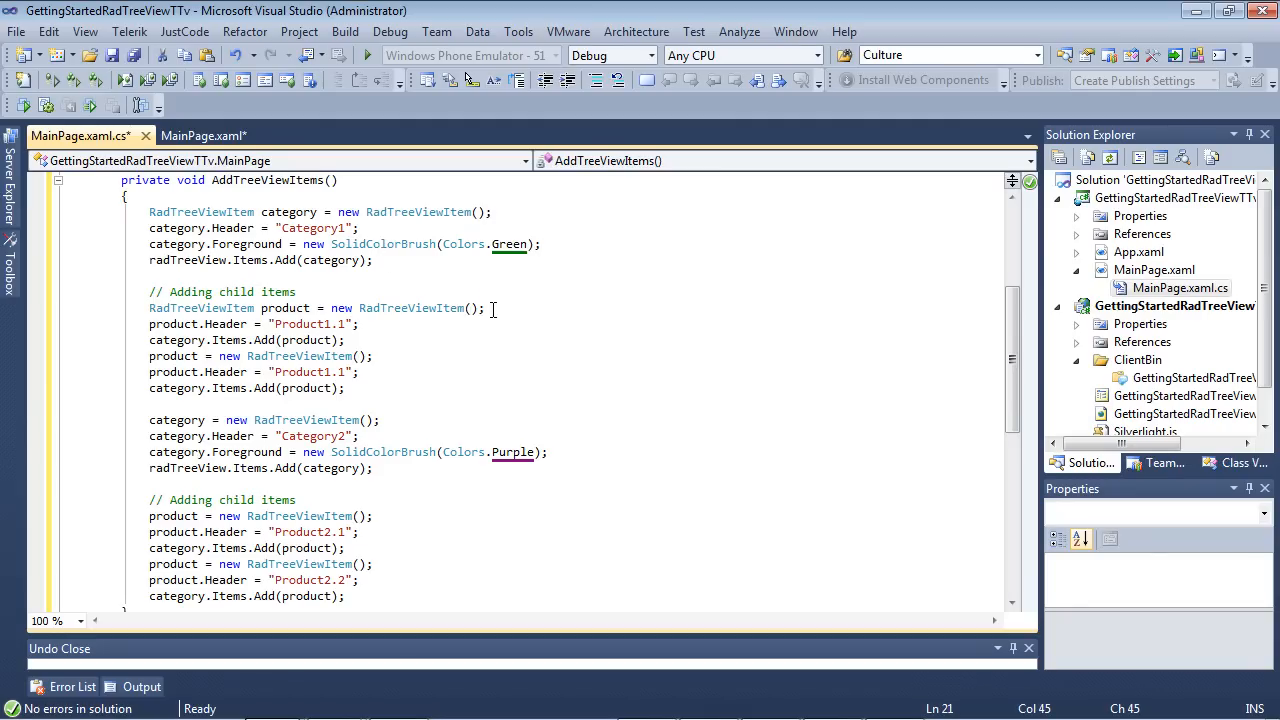
- Walk through the product child lines and the start of the second category
{"action": "left_click", "coordinate": [483, 308]}
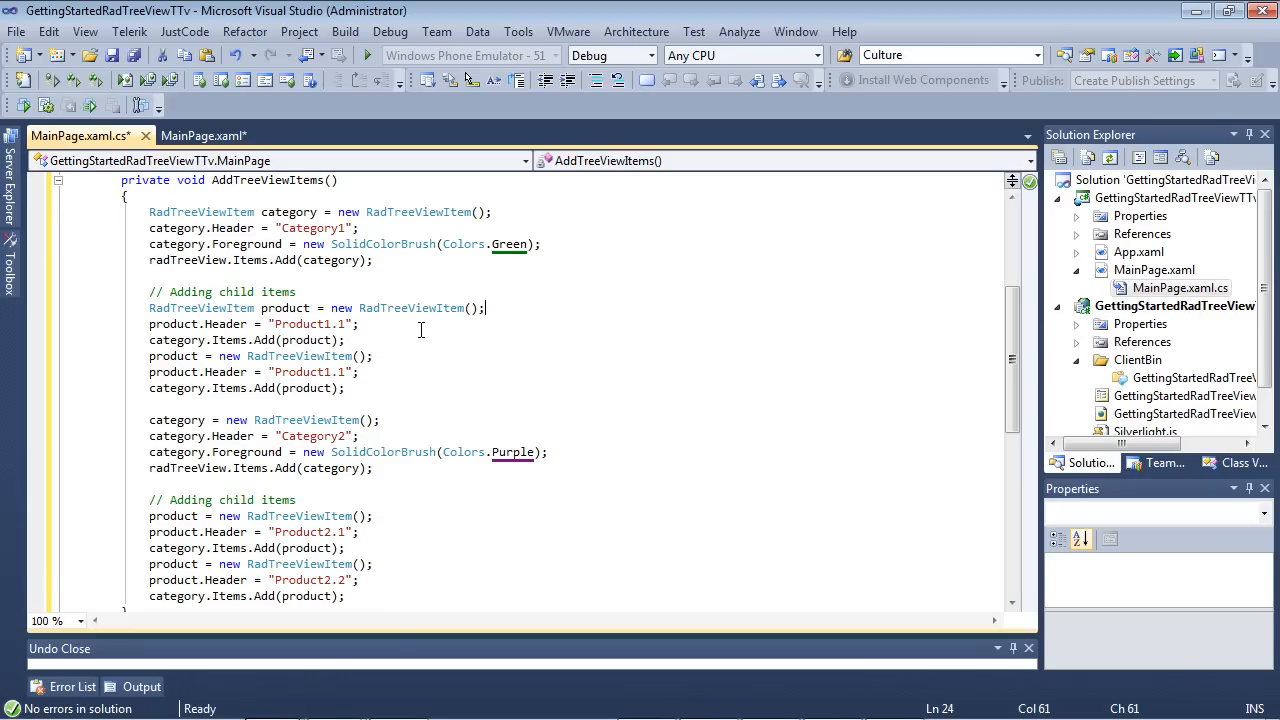
{"action": "left_click", "coordinate": [358, 323]}
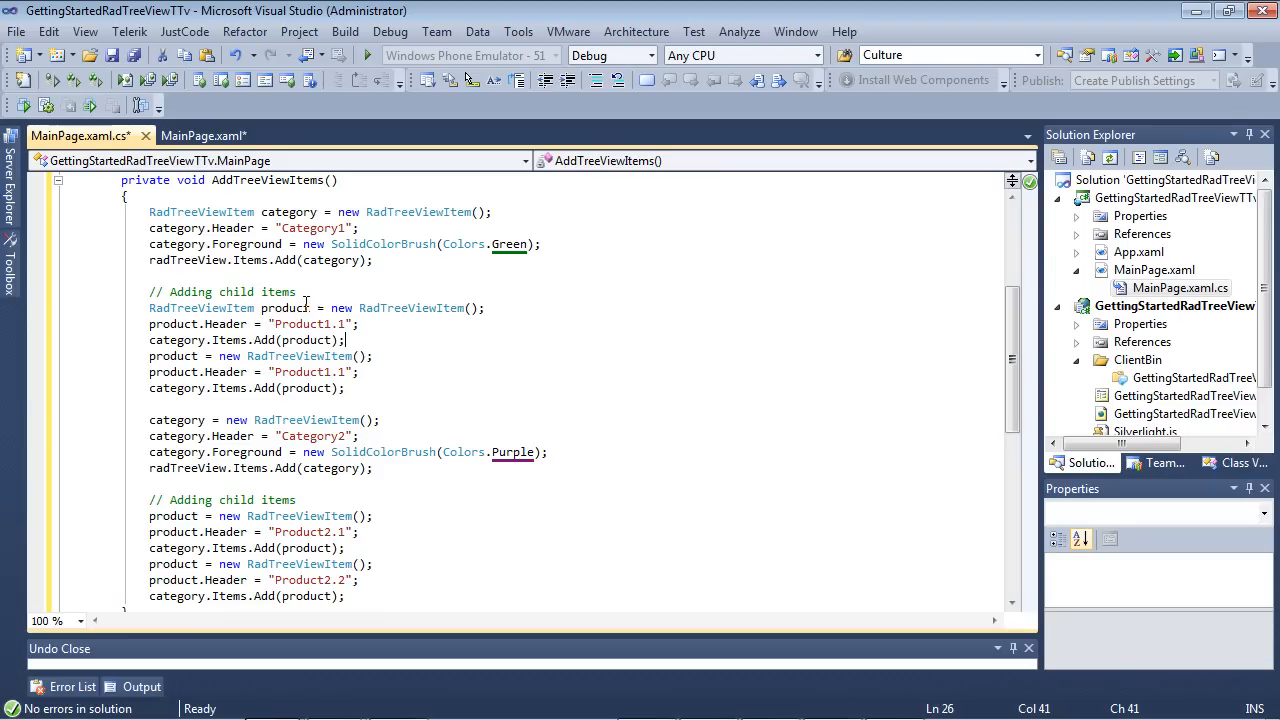
{"action": "double_click", "coordinate": [285, 307]}
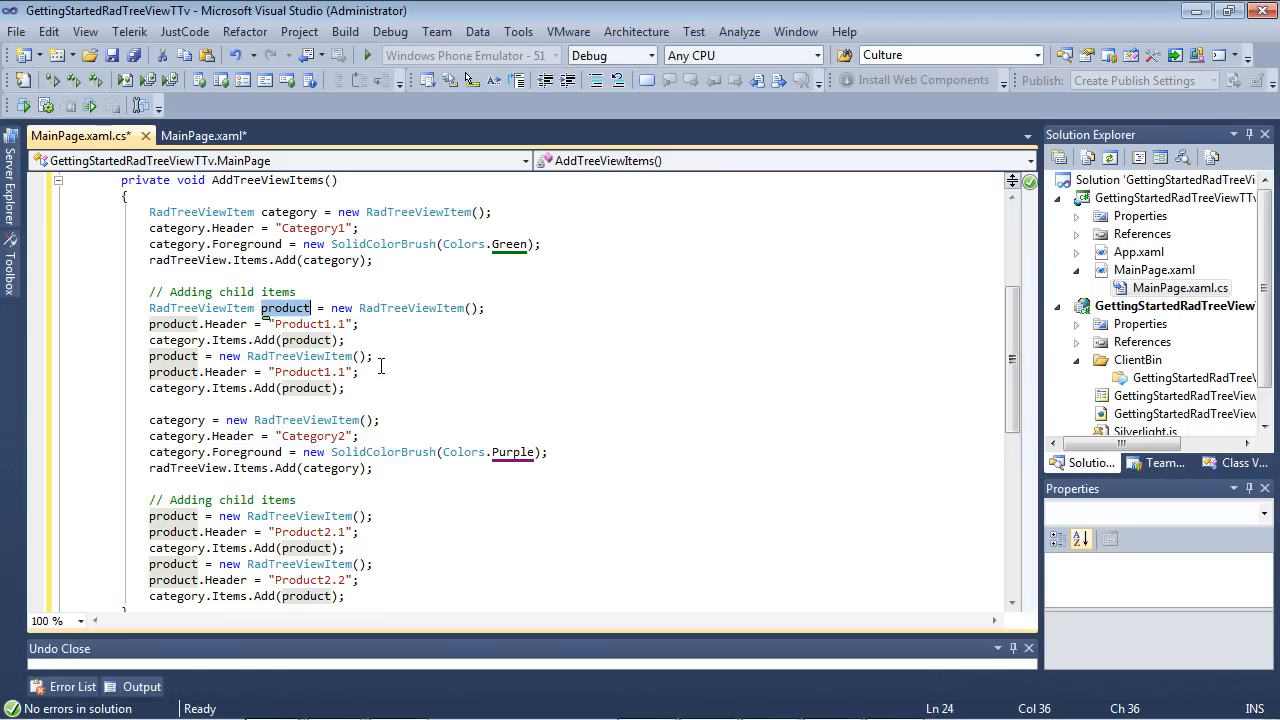
{"action": "mouse_move", "coordinate": [220, 370]}
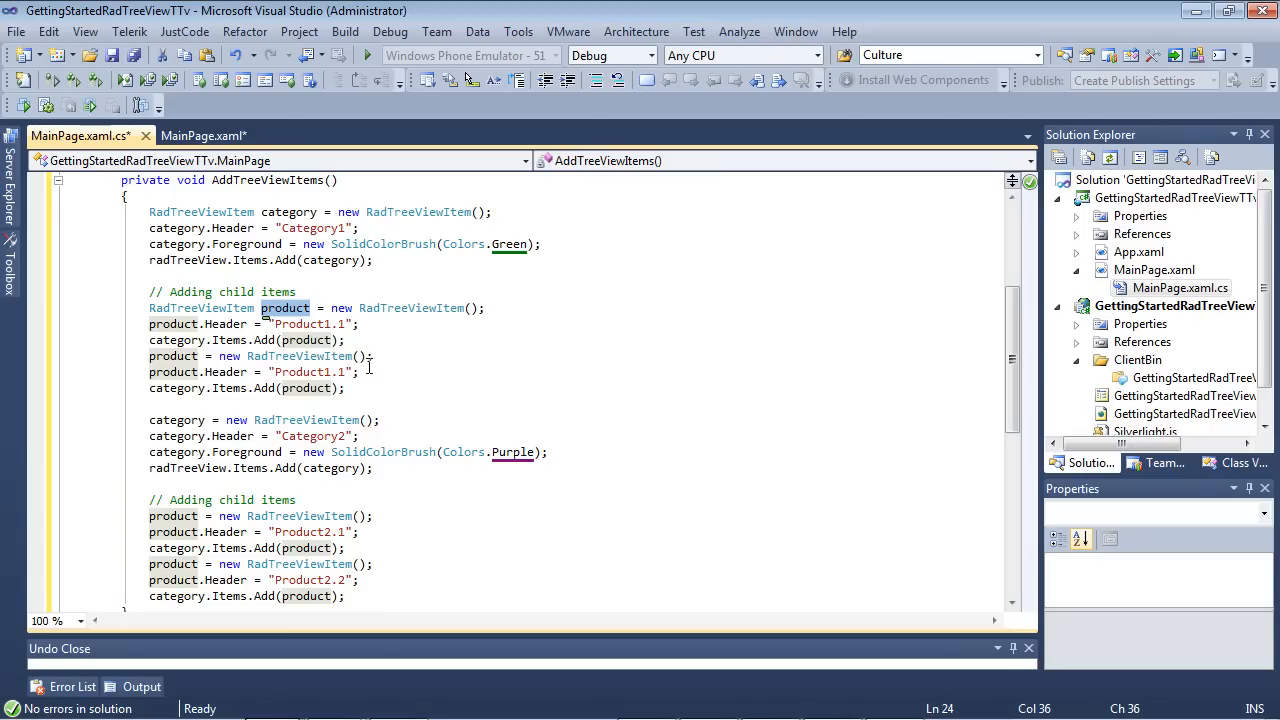
{"action": "left_click", "coordinate": [358, 388]}
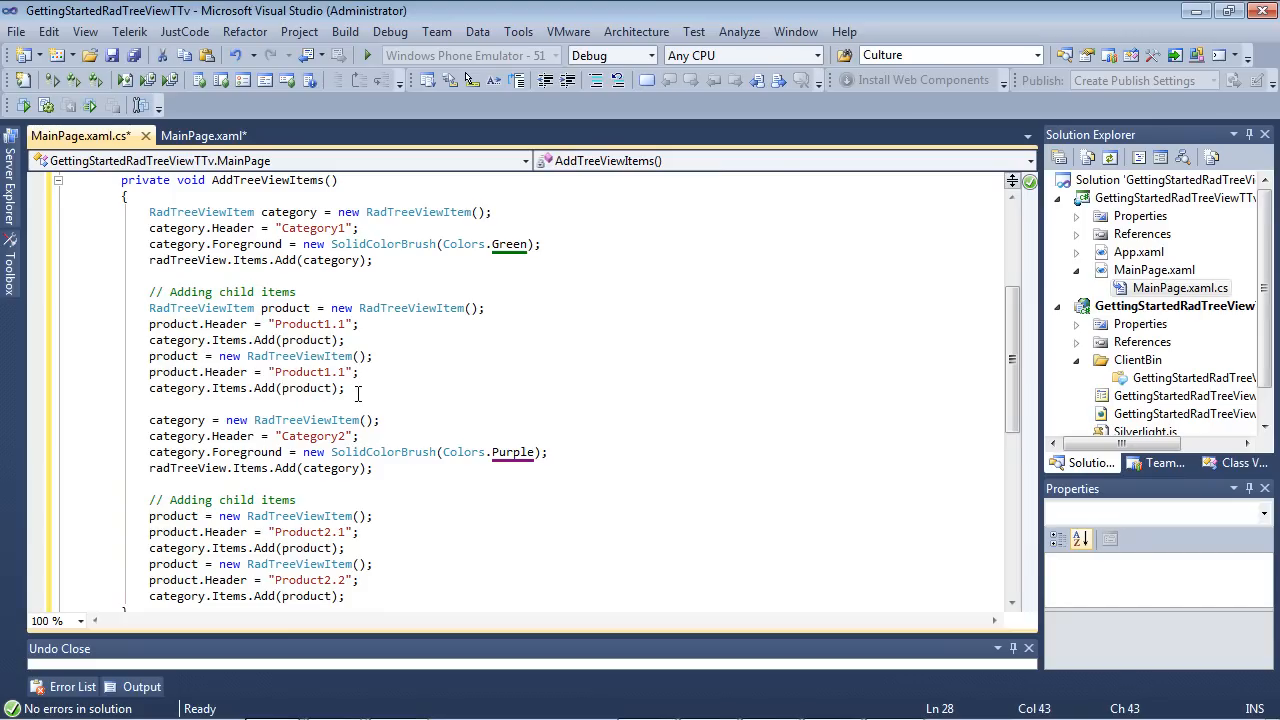
{"action": "left_click", "coordinate": [348, 388]}
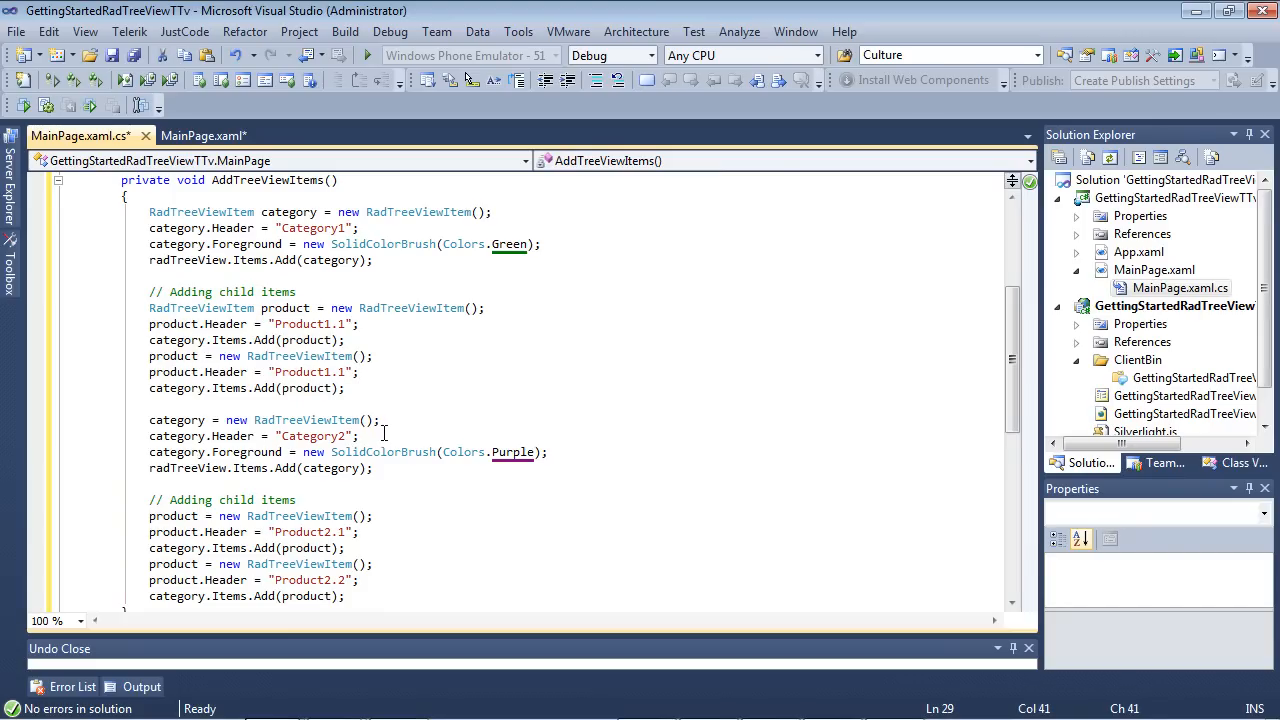
{"action": "mouse_move", "coordinate": [320, 436]}
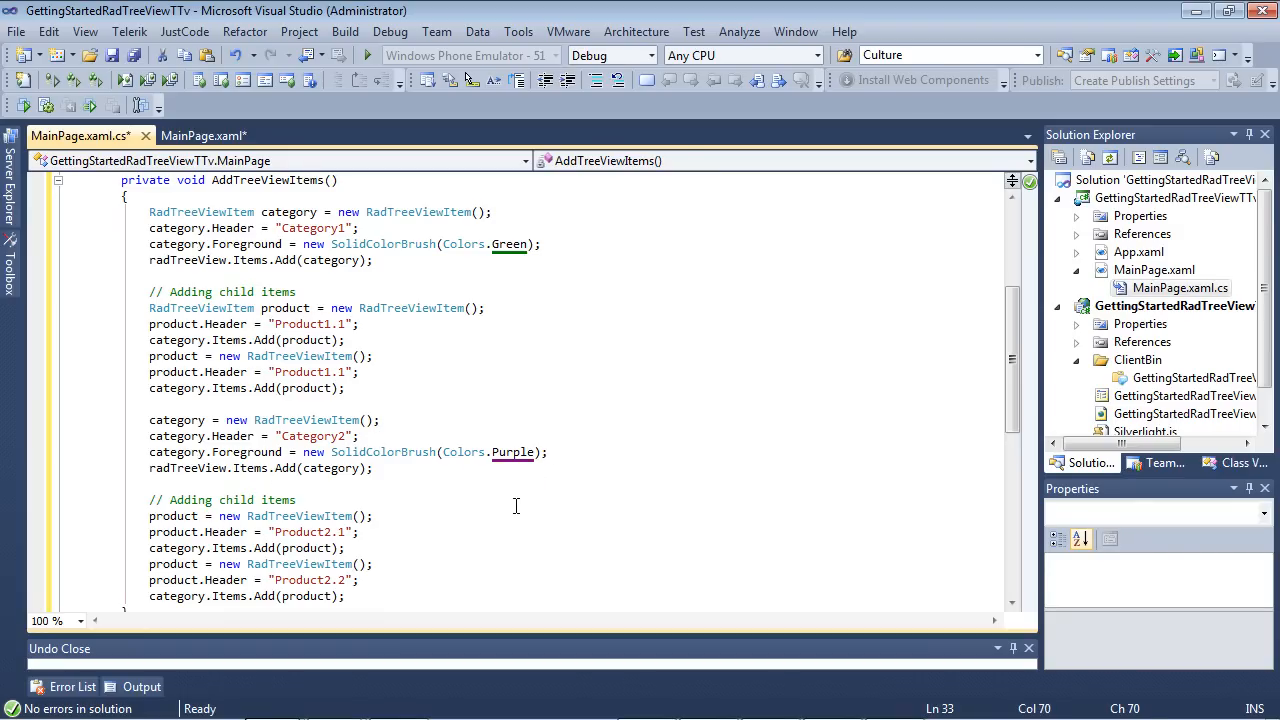
{"action": "mouse_move", "coordinate": [508, 502]}
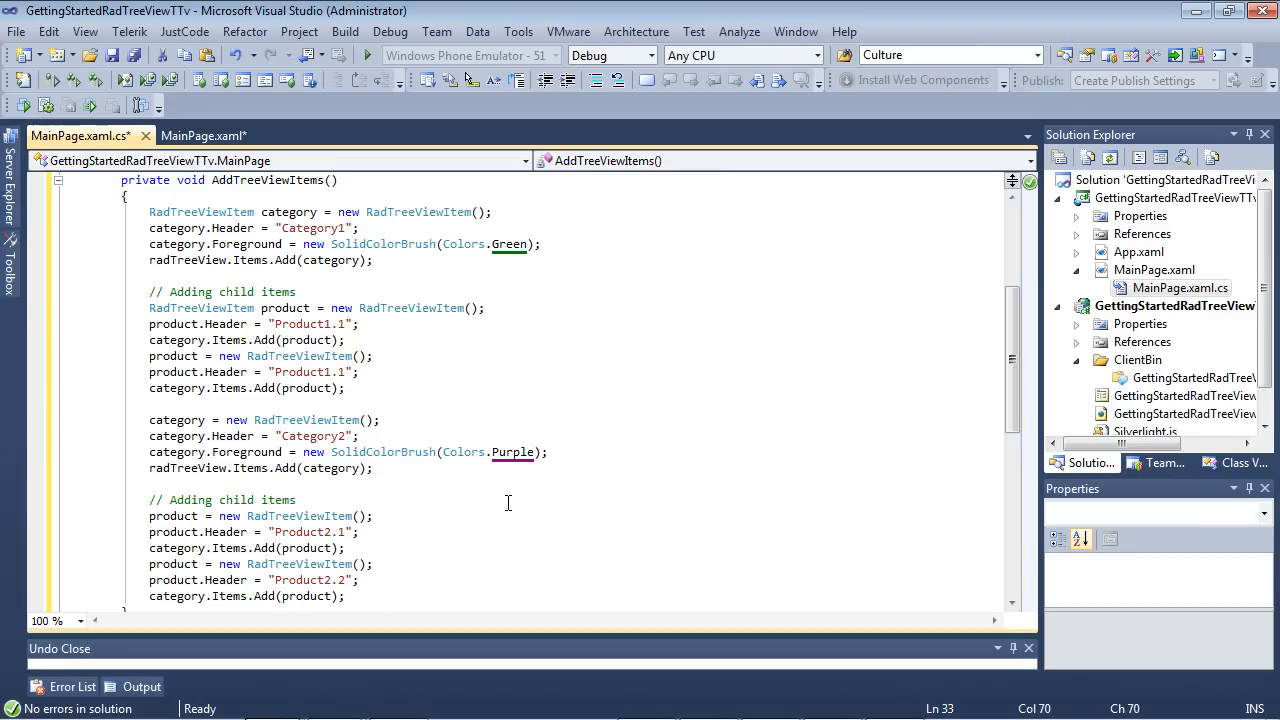
{"action": "scroll", "scroll_direction": "up", "scroll_amount": 3}
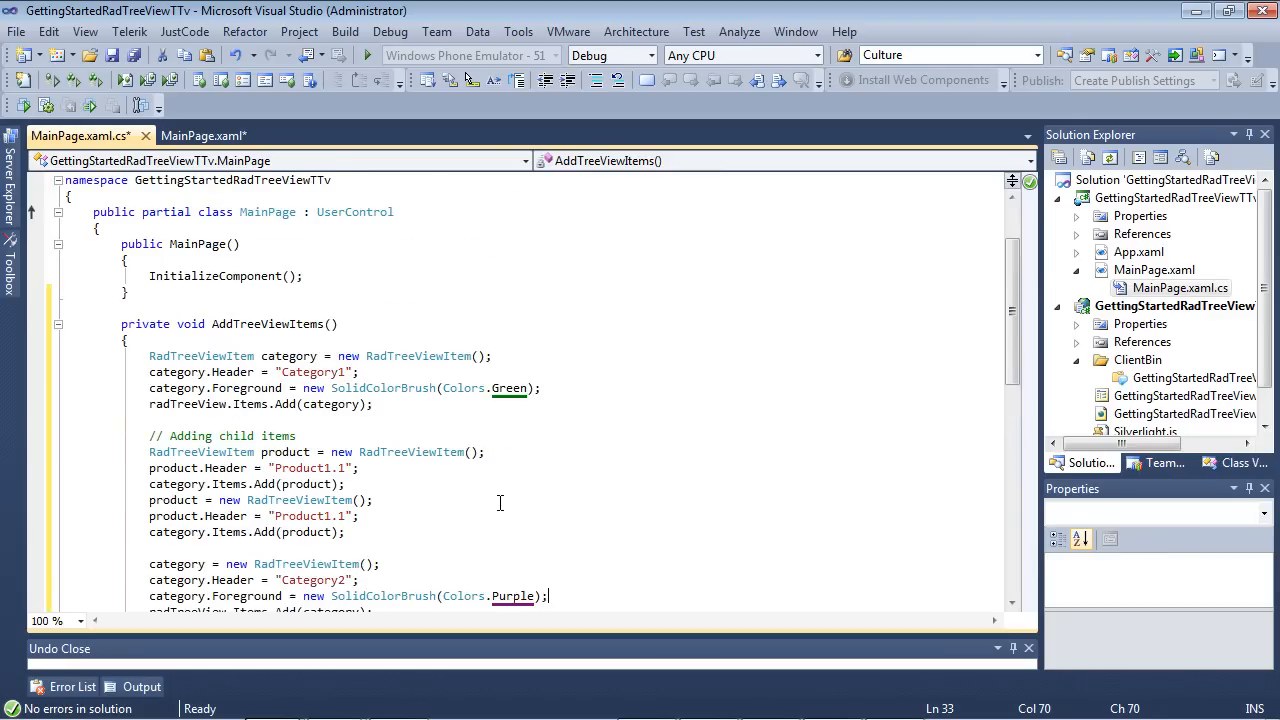
- Call AddTreeViewItems in the MainPage constructor and start debugging from the Debug menu
{"action": "scroll", "scroll_direction": "up", "scroll_amount": 3}
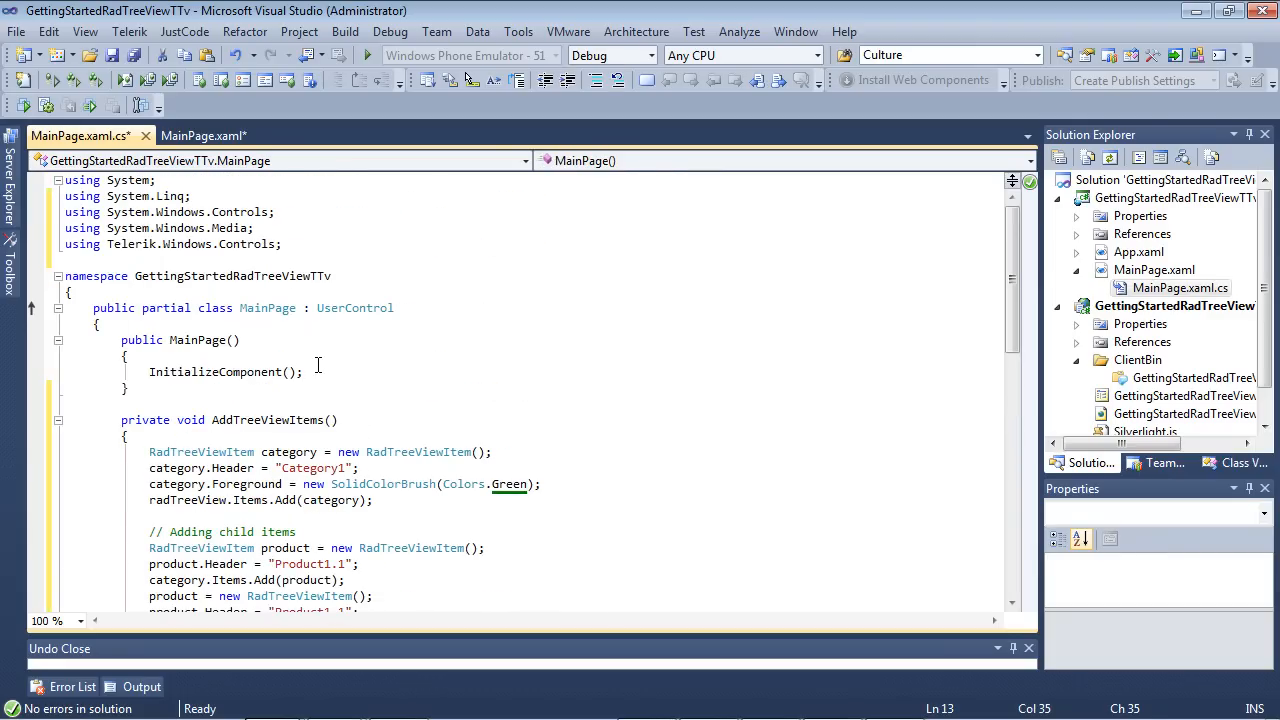
{"action": "type", "text": "A"}
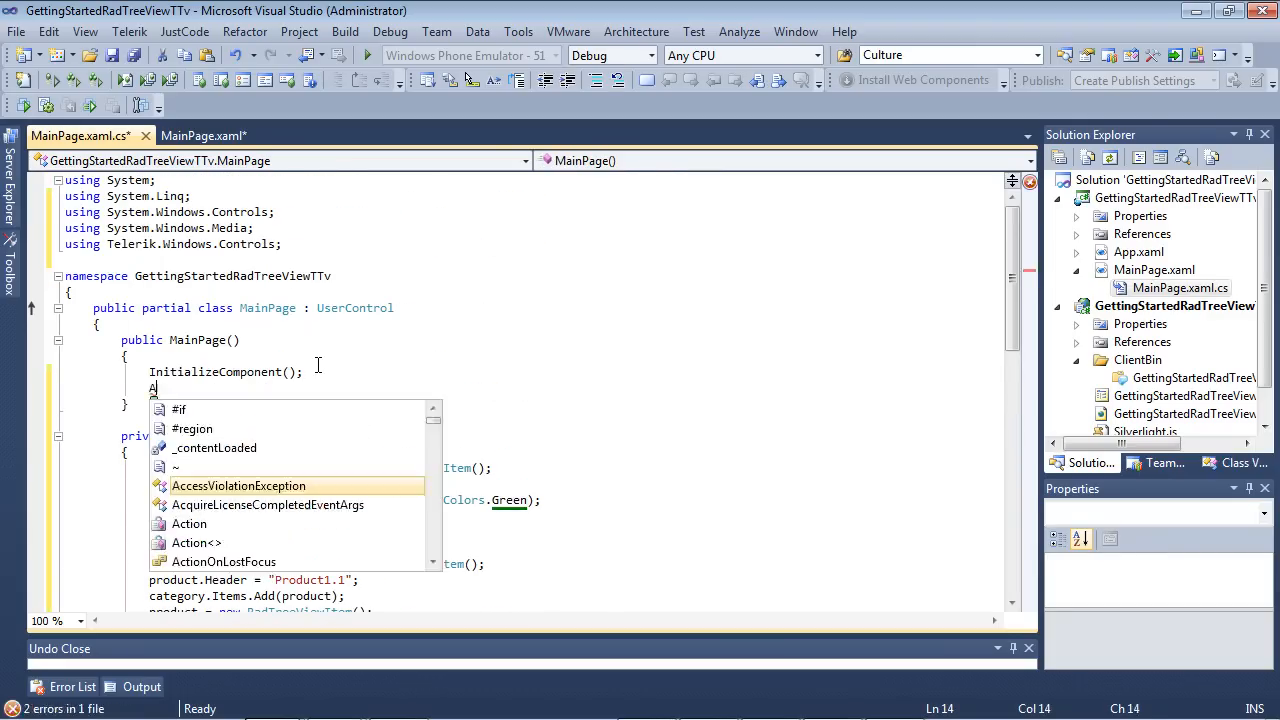
{"action": "type", "text": "ddTreeViewItems();"}
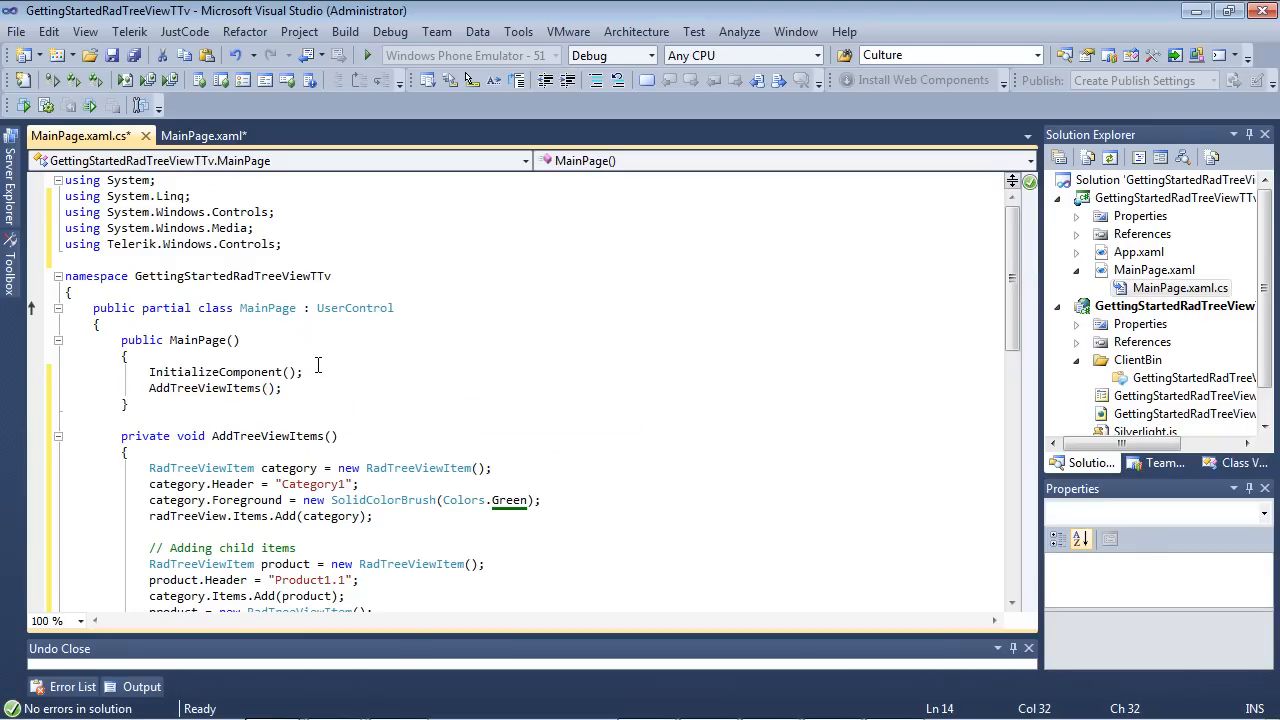
{"action": "left_click", "coordinate": [390, 31]}
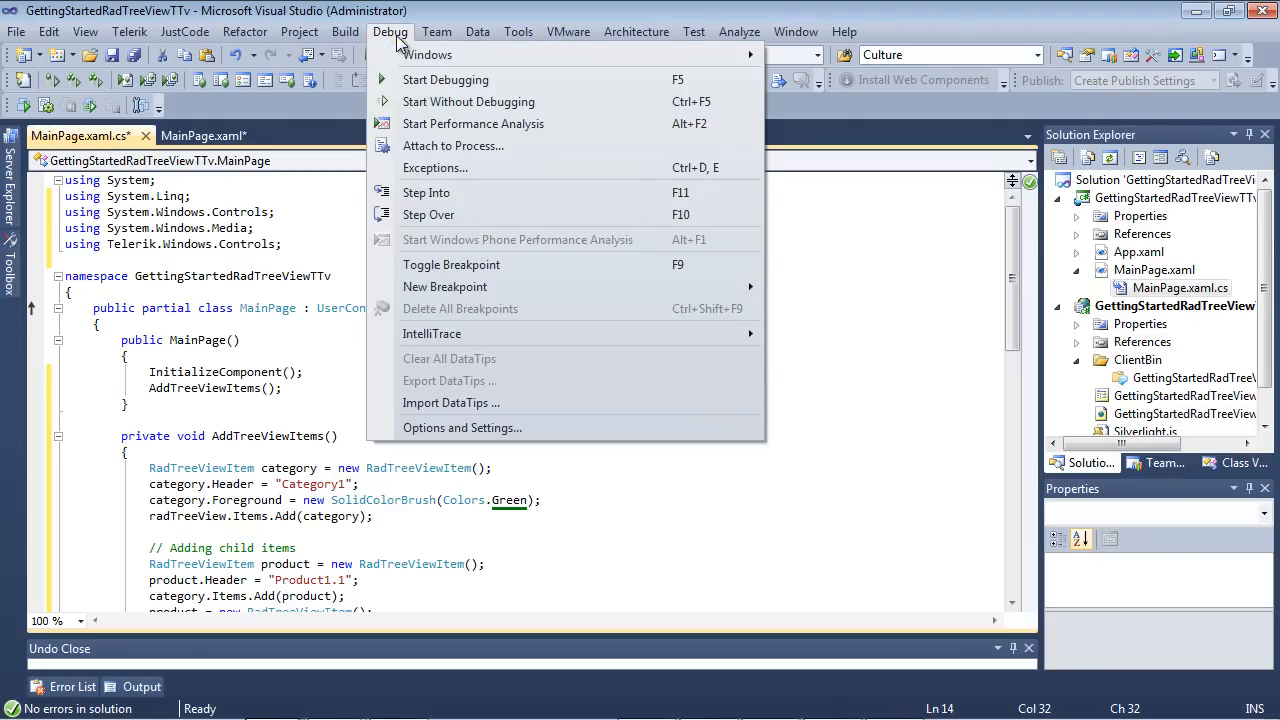
{"action": "left_click", "coordinate": [445, 79]}
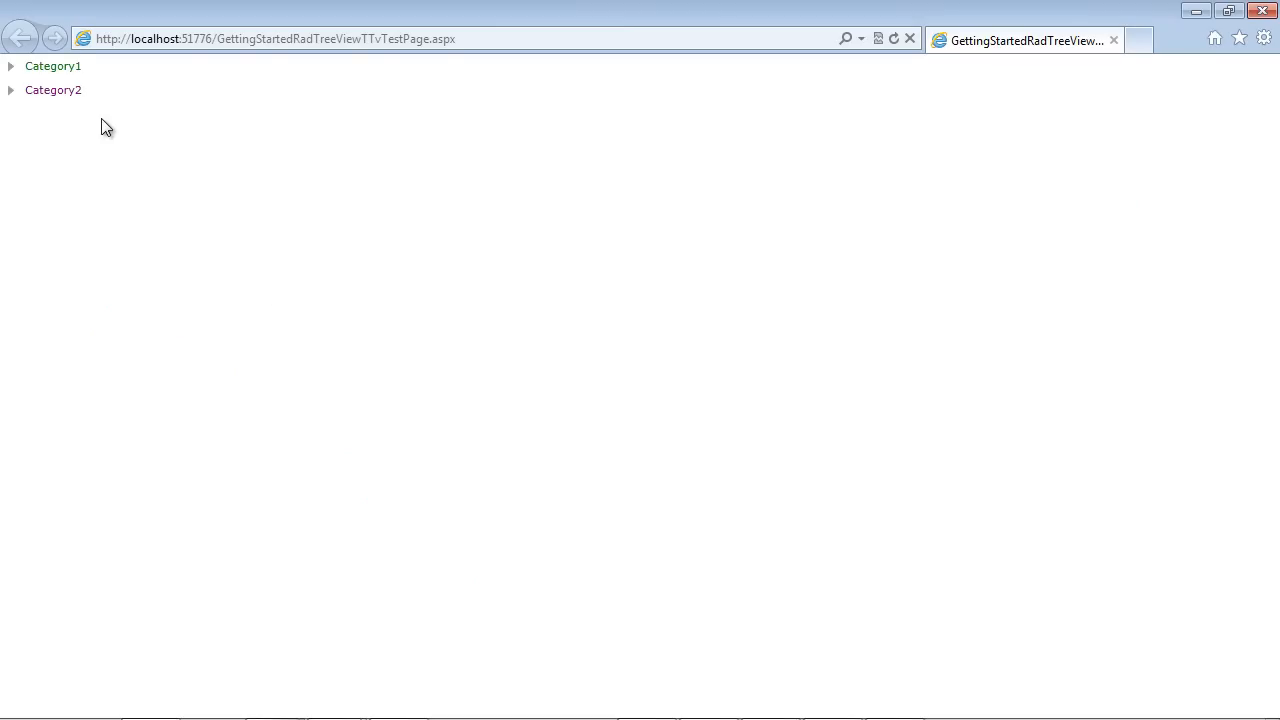
- Expand Category1 and Category2 to reveal their Product child items
{"action": "left_click", "coordinate": [10, 66]}
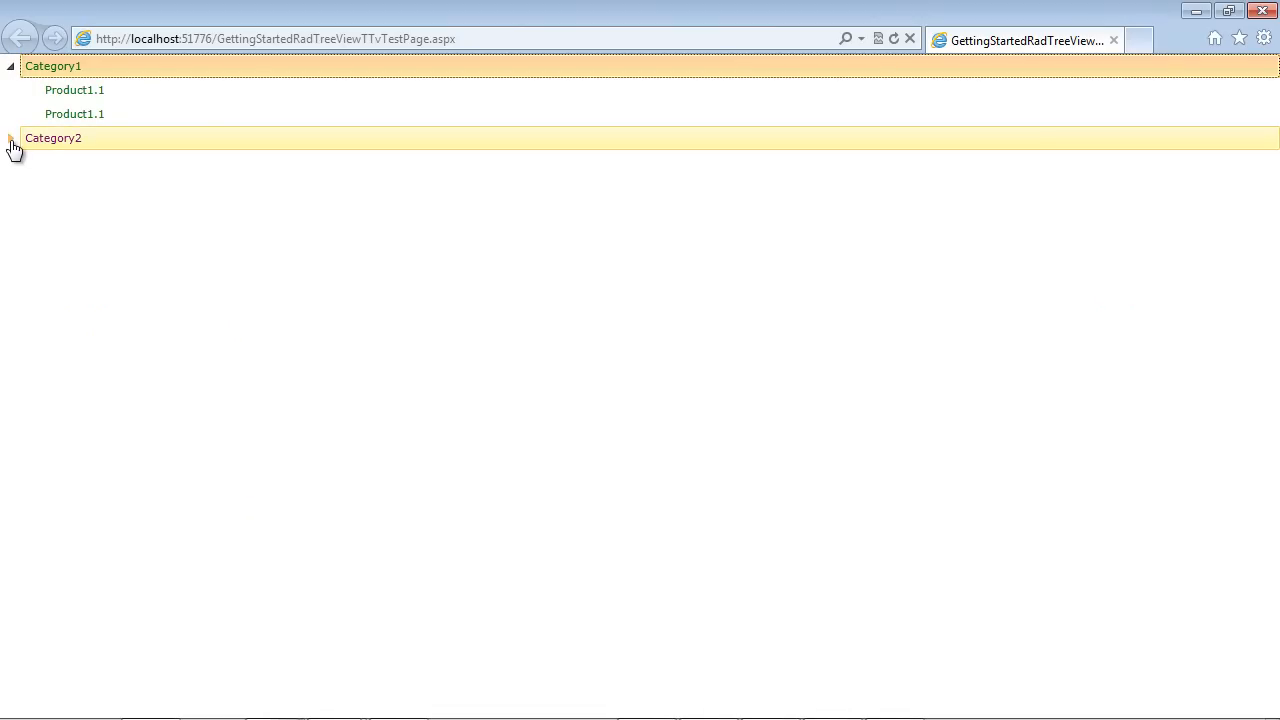
{"action": "left_click", "coordinate": [10, 138]}
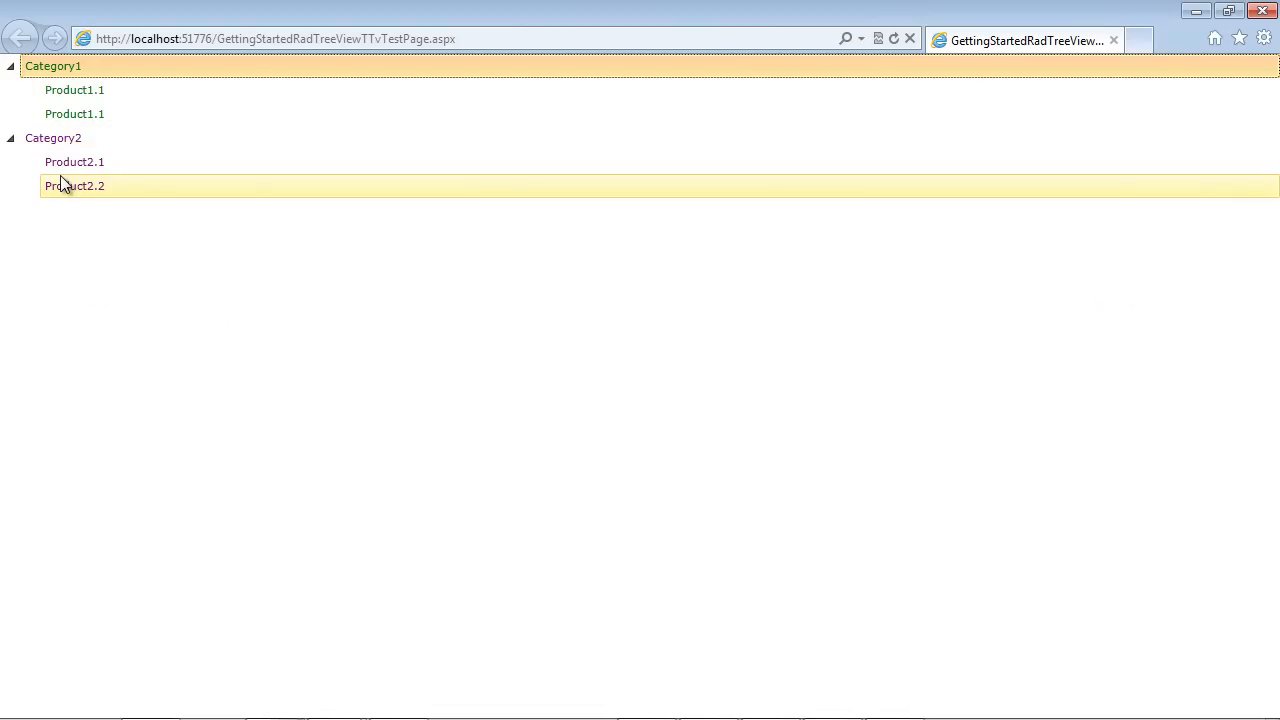